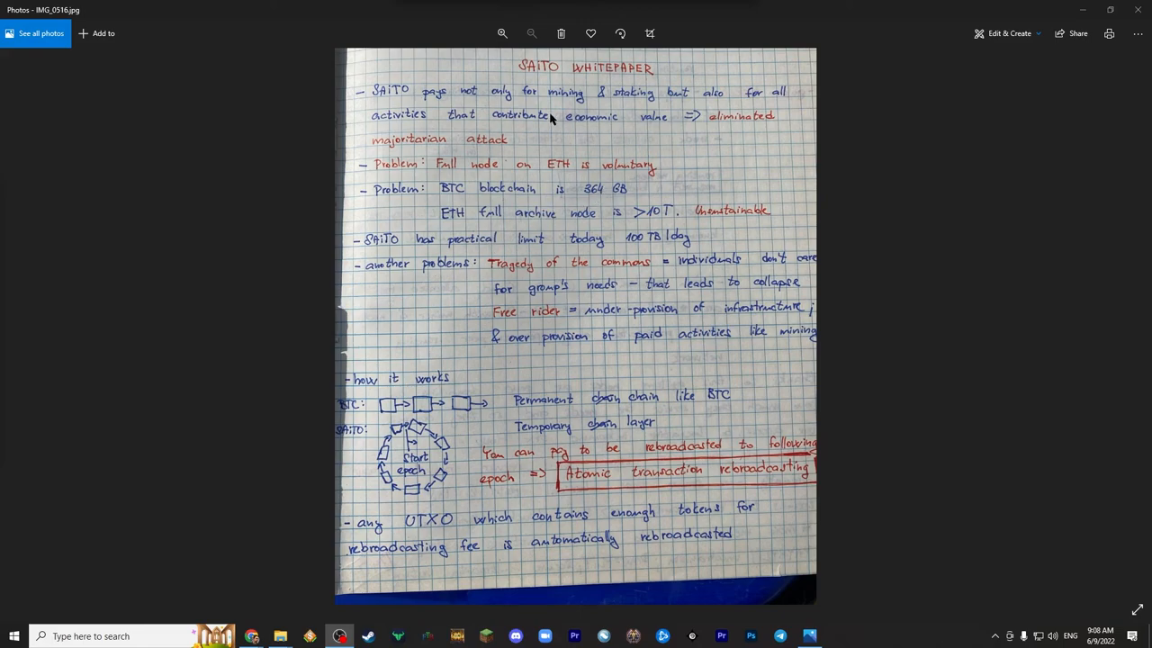
pyautogui.moveTo(493, 69)
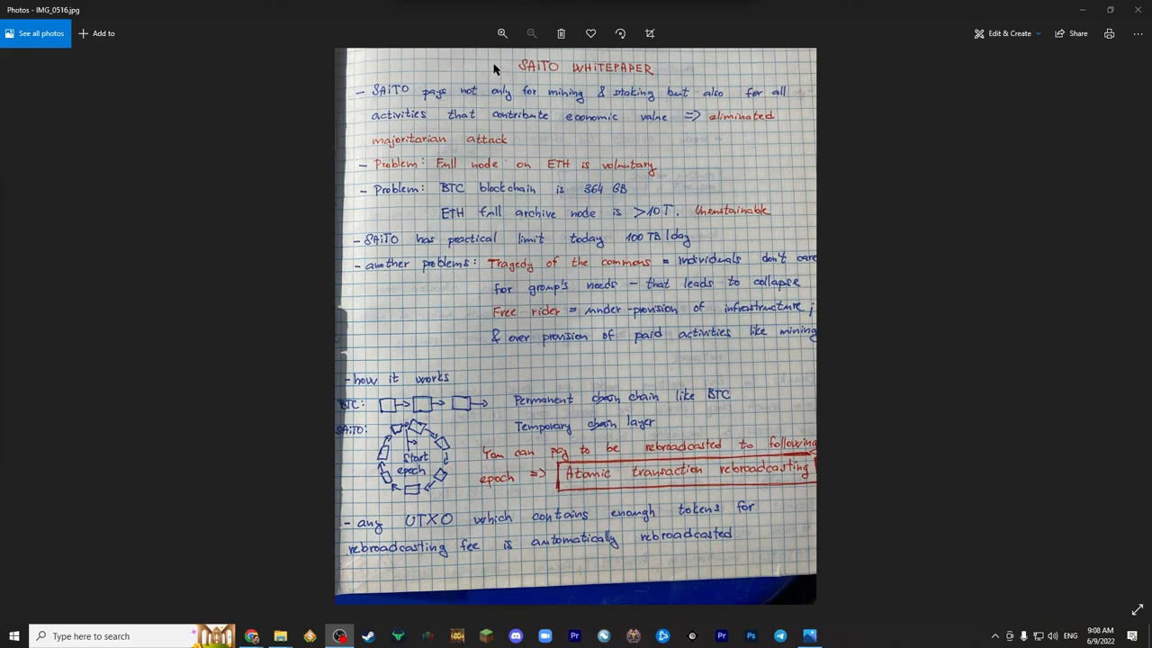
# - Draw a red highlighter loop around the first SAITO bullet on rewarding value-creating activity
pyautogui.moveTo(495, 71); pyautogui.dragTo(557, 144)
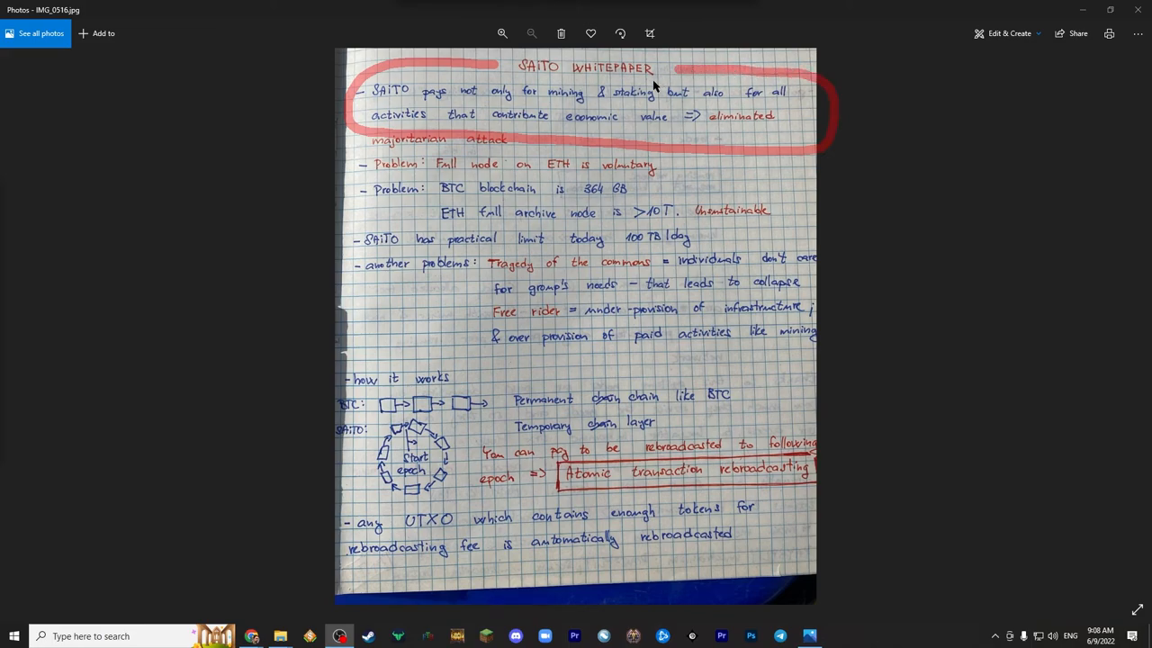
pyautogui.moveTo(391, 153)
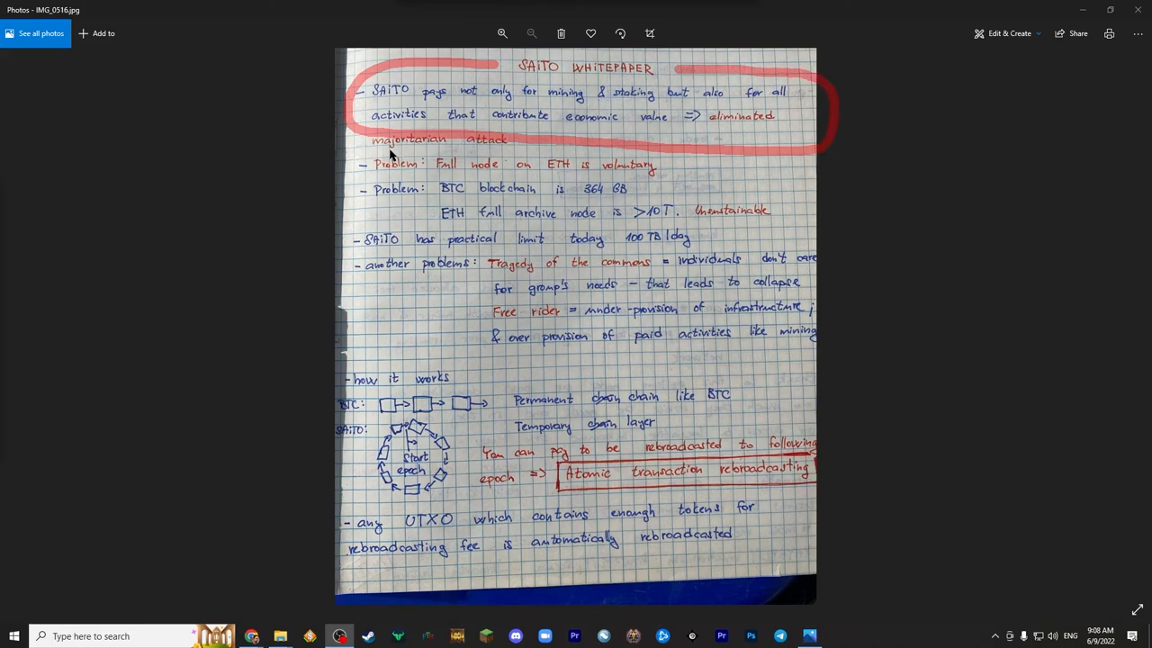
pyautogui.moveTo(449, 151)
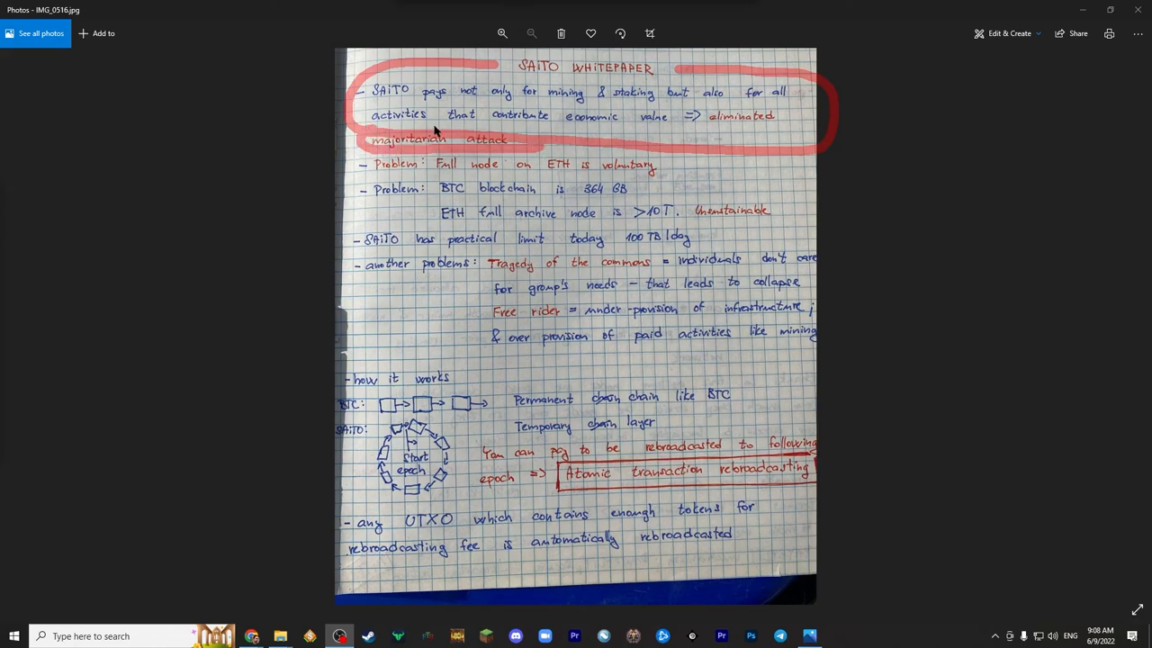
pyautogui.moveTo(605, 128)
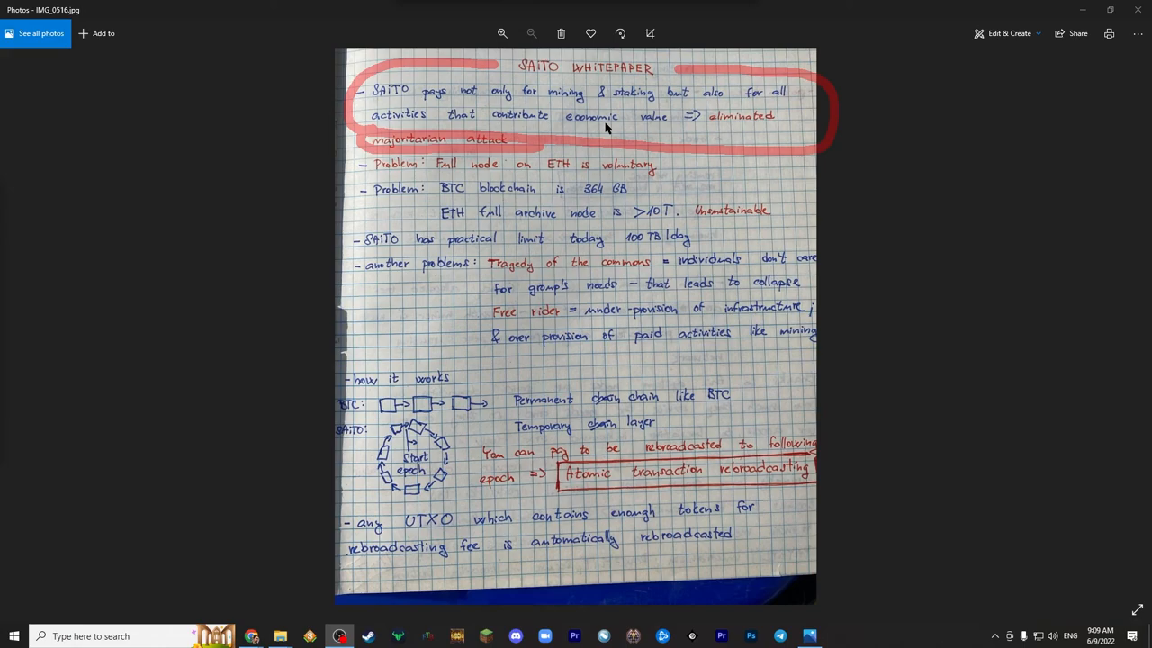
pyautogui.moveTo(379, 153)
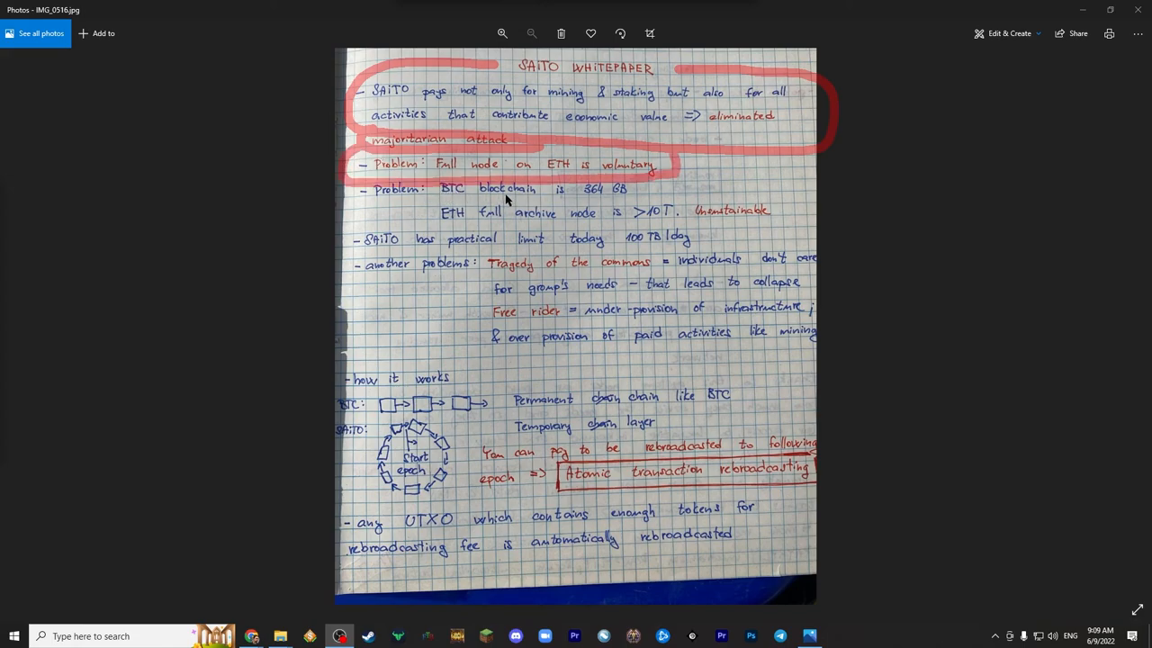
pyautogui.moveTo(606, 200)
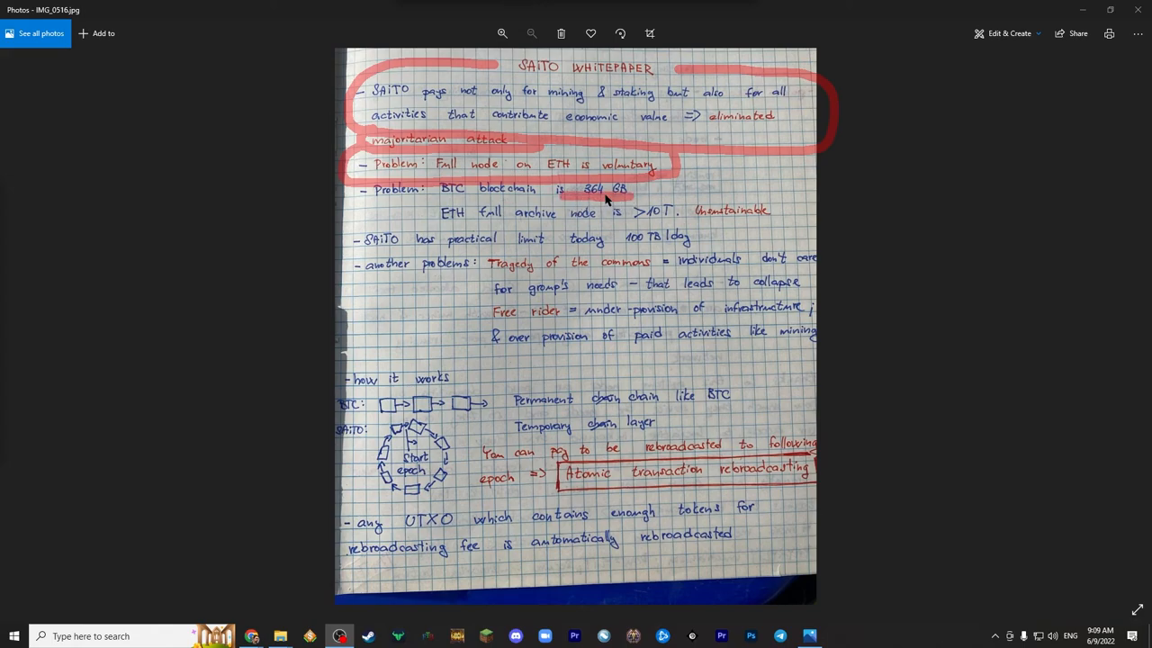
pyautogui.moveTo(594, 196)
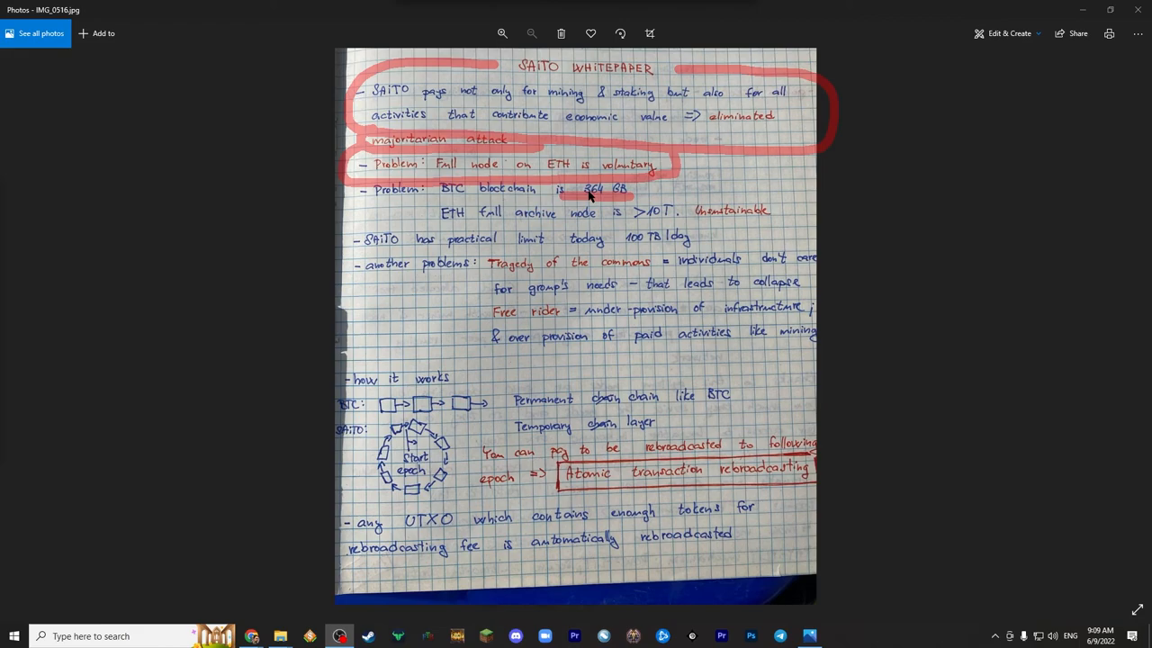
pyautogui.moveTo(524, 222)
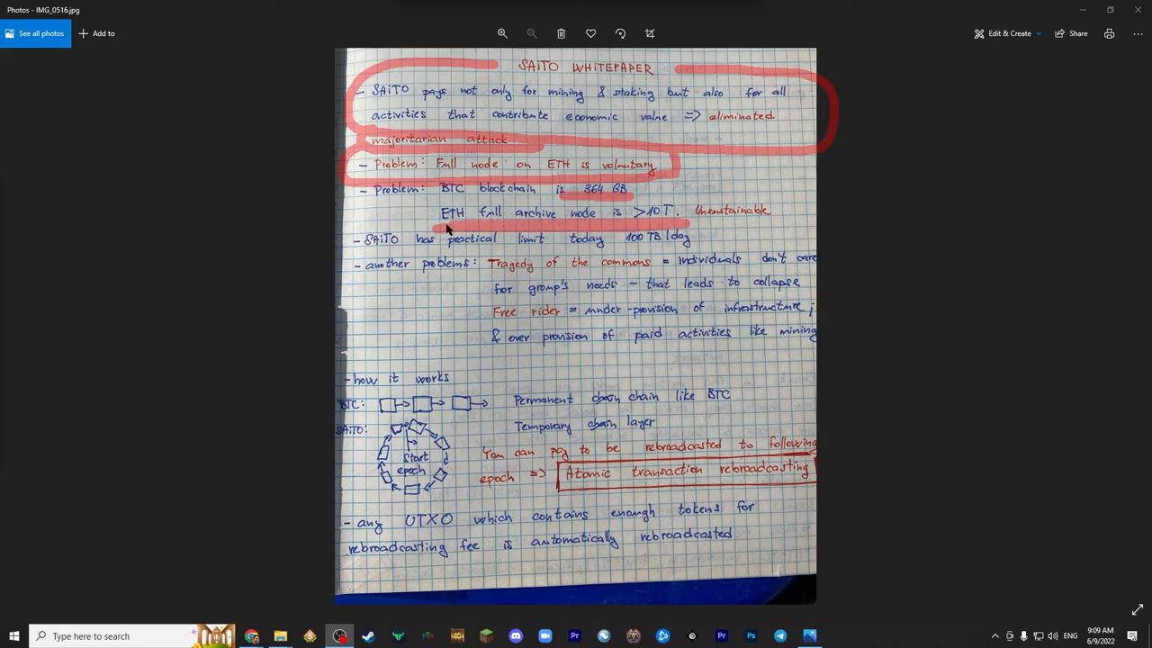
pyautogui.moveTo(432, 206)
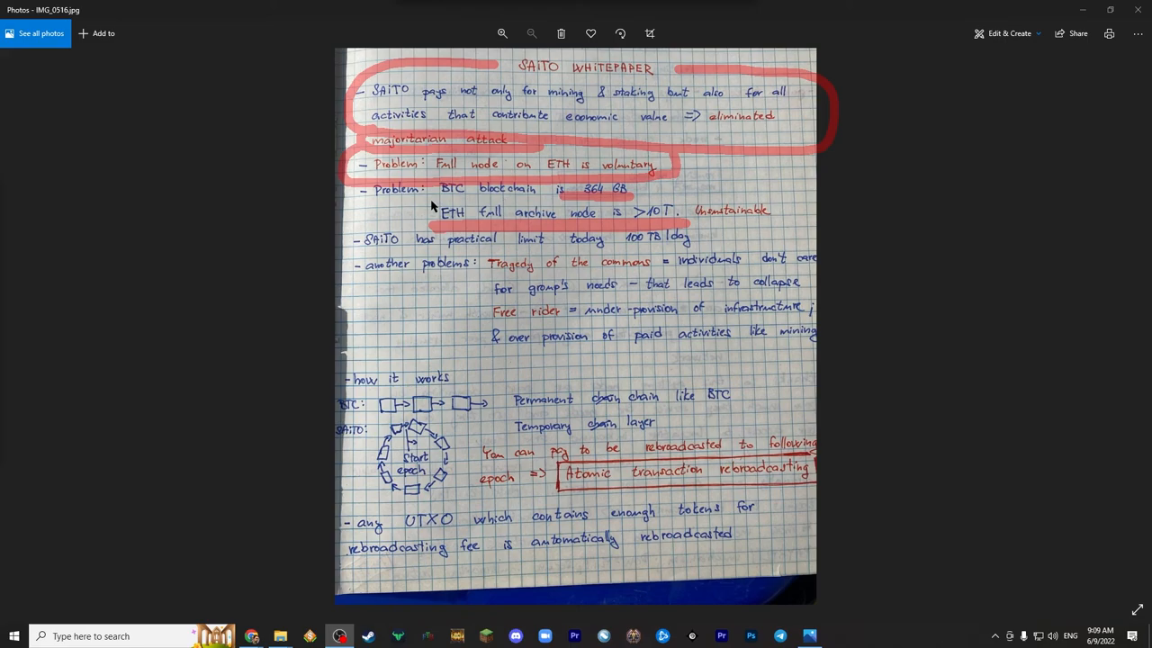
pyautogui.moveTo(430, 216)
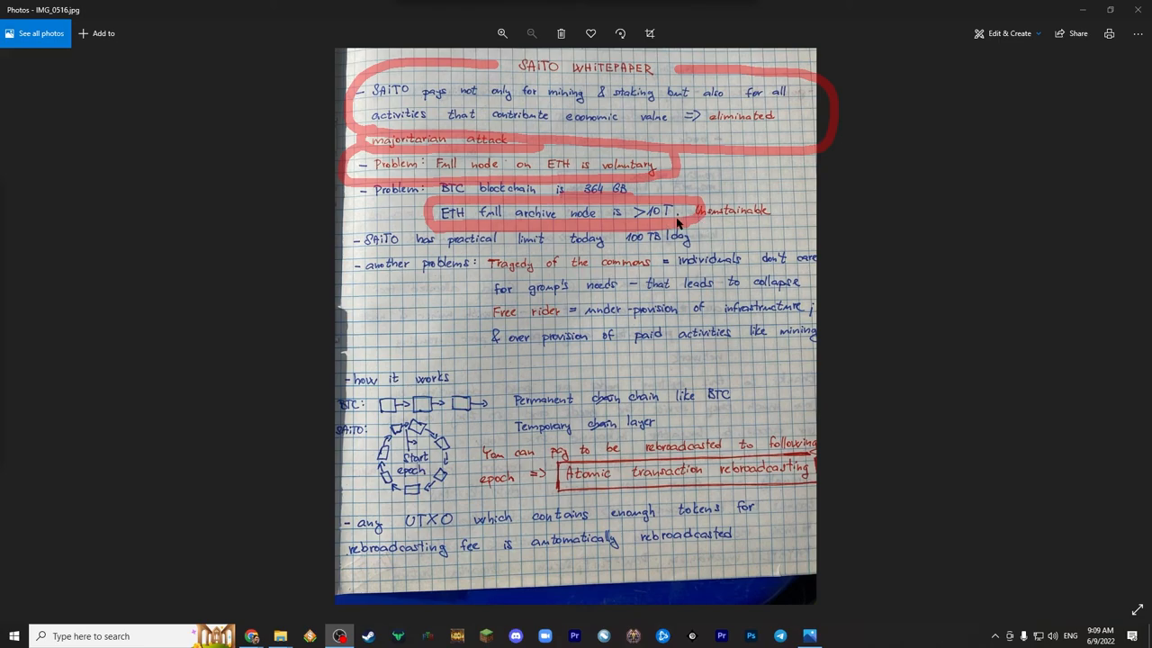
pyautogui.moveTo(696, 223)
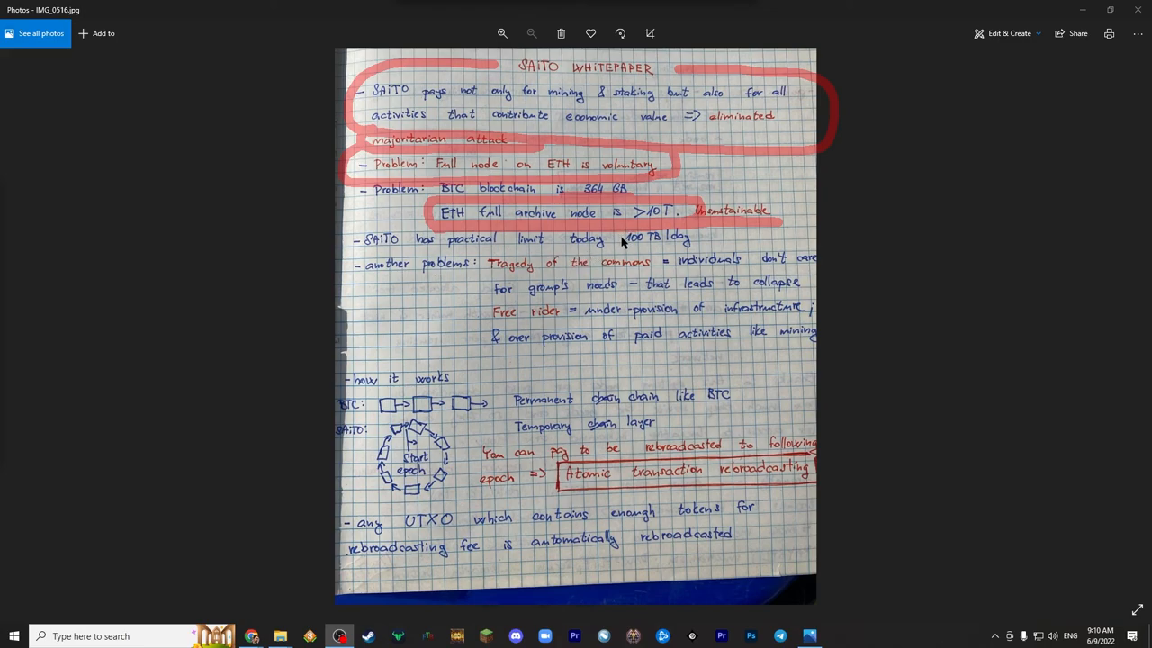
pyautogui.moveTo(626, 249)
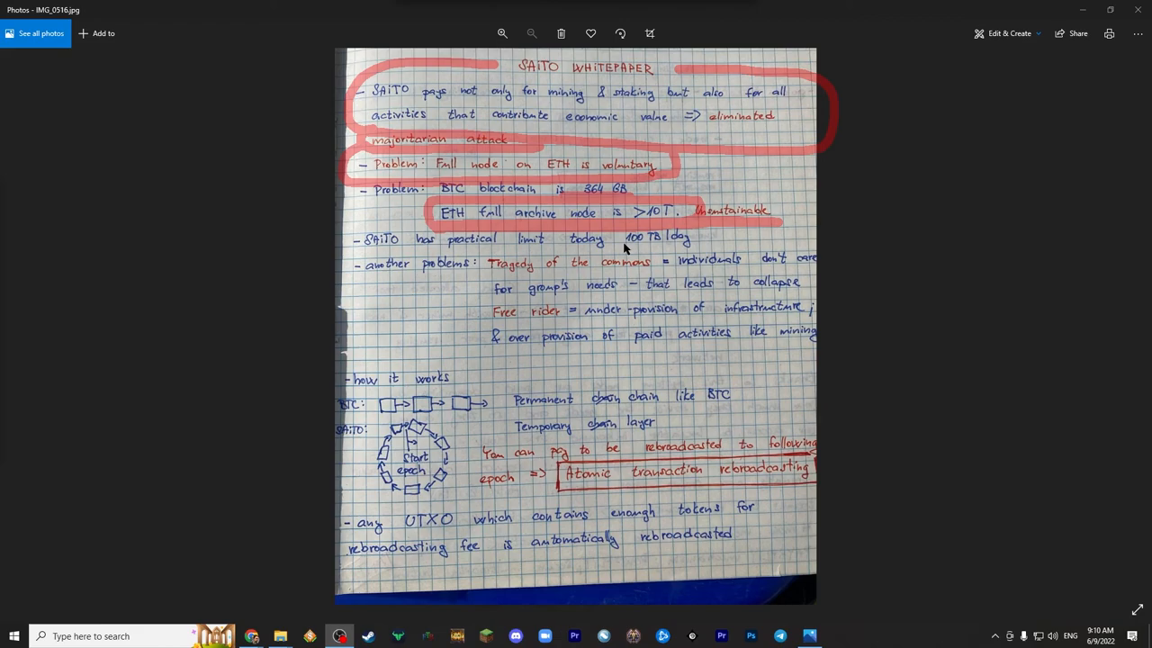
pyautogui.moveTo(468, 277)
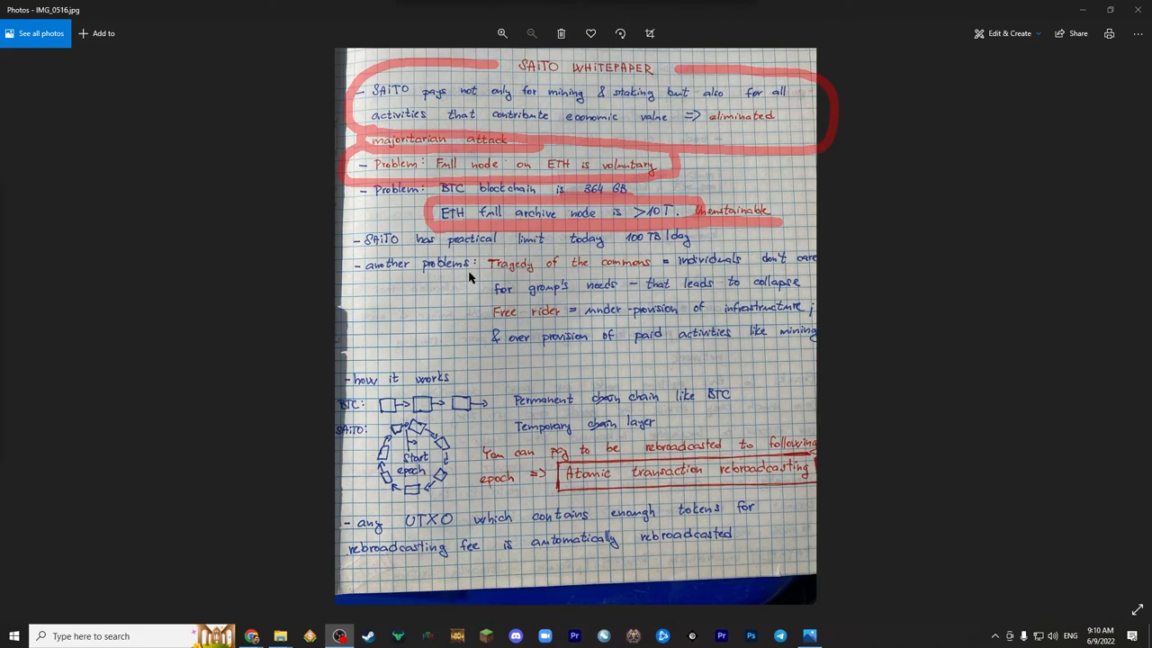
pyautogui.moveTo(358, 282)
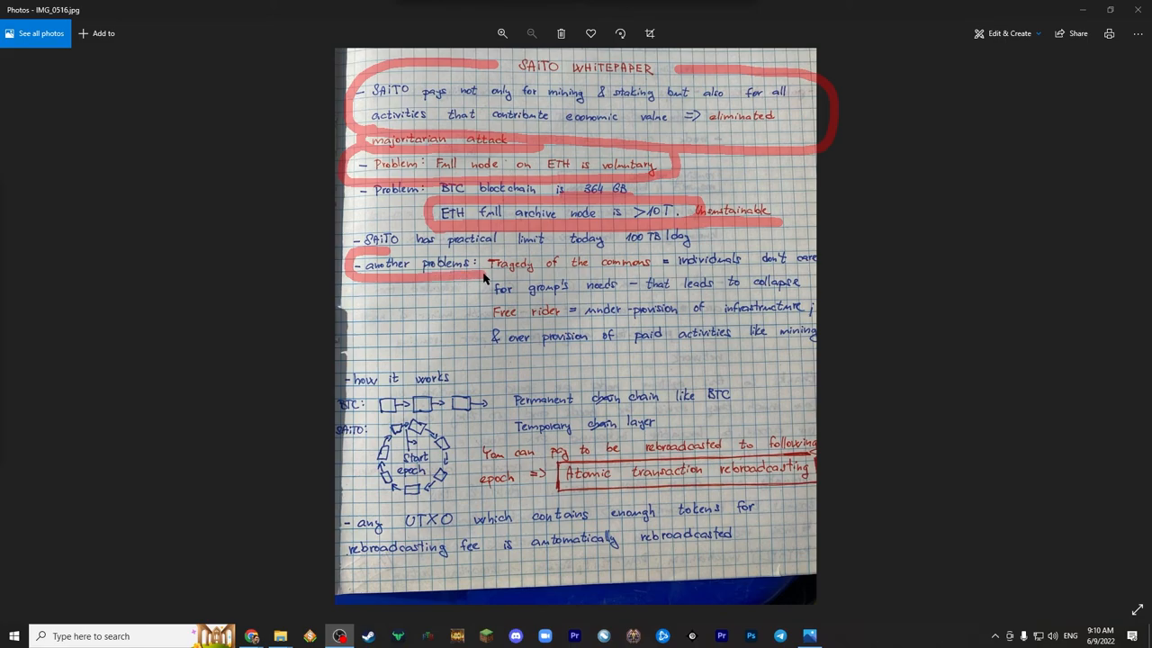
# - Wrap a red loop around the tragedy-of-the-commons, free-rider and over-provision notes
pyautogui.moveTo(484, 271); pyautogui.dragTo(583, 358)
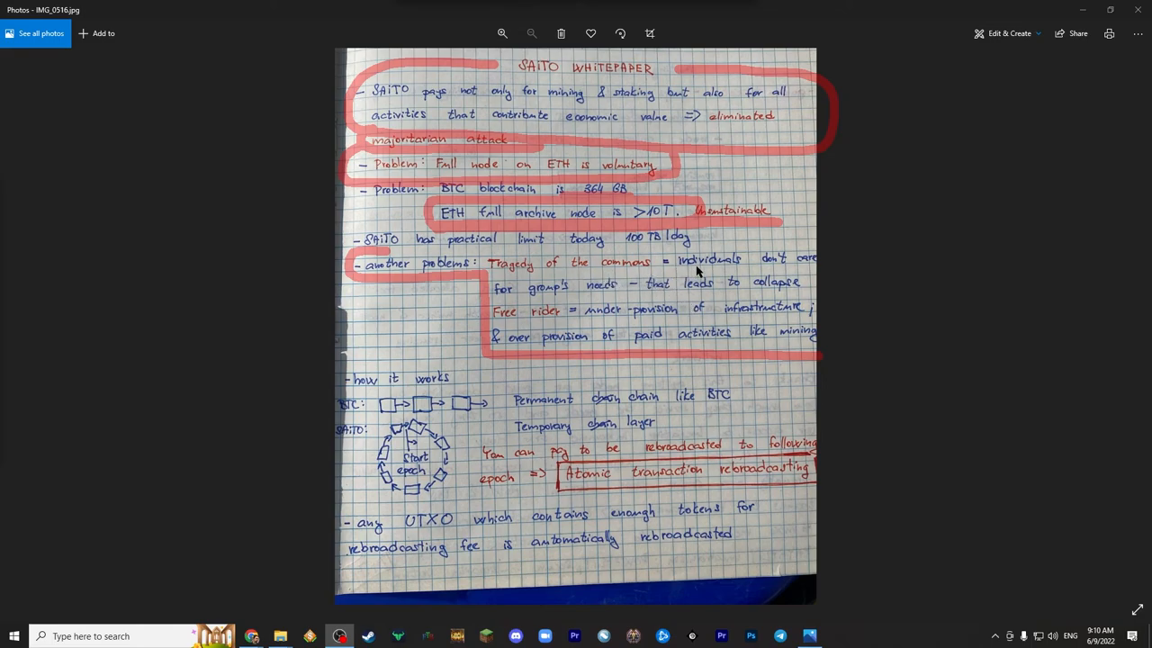
pyautogui.moveTo(519, 297)
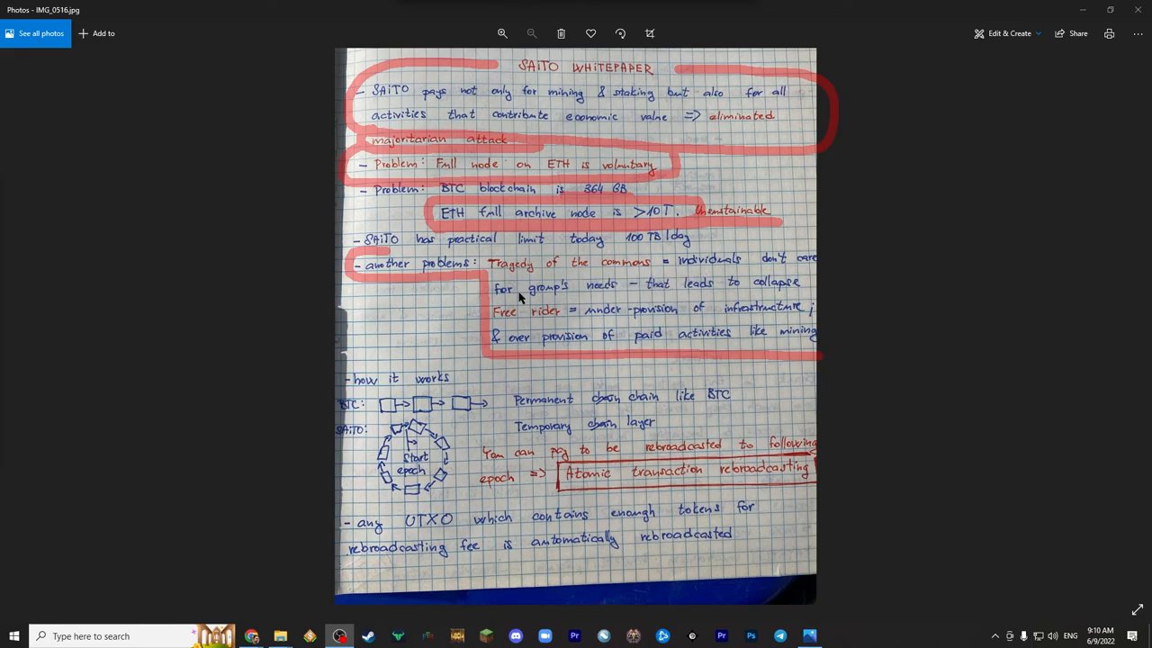
pyautogui.moveTo(654, 293)
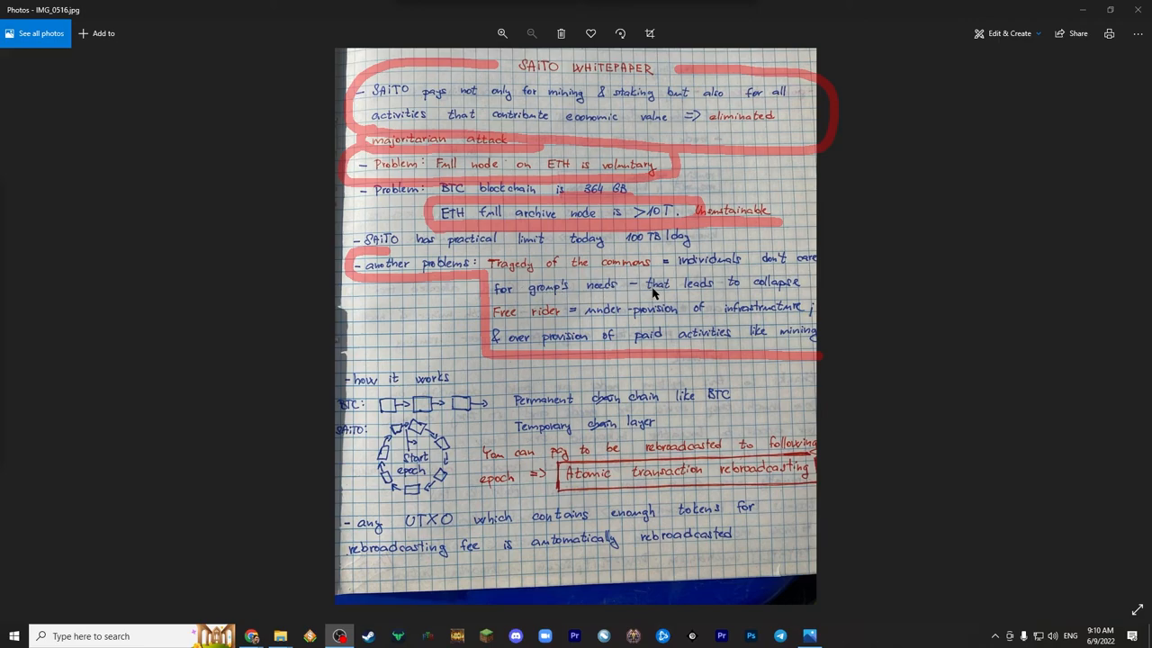
pyautogui.moveTo(634, 290)
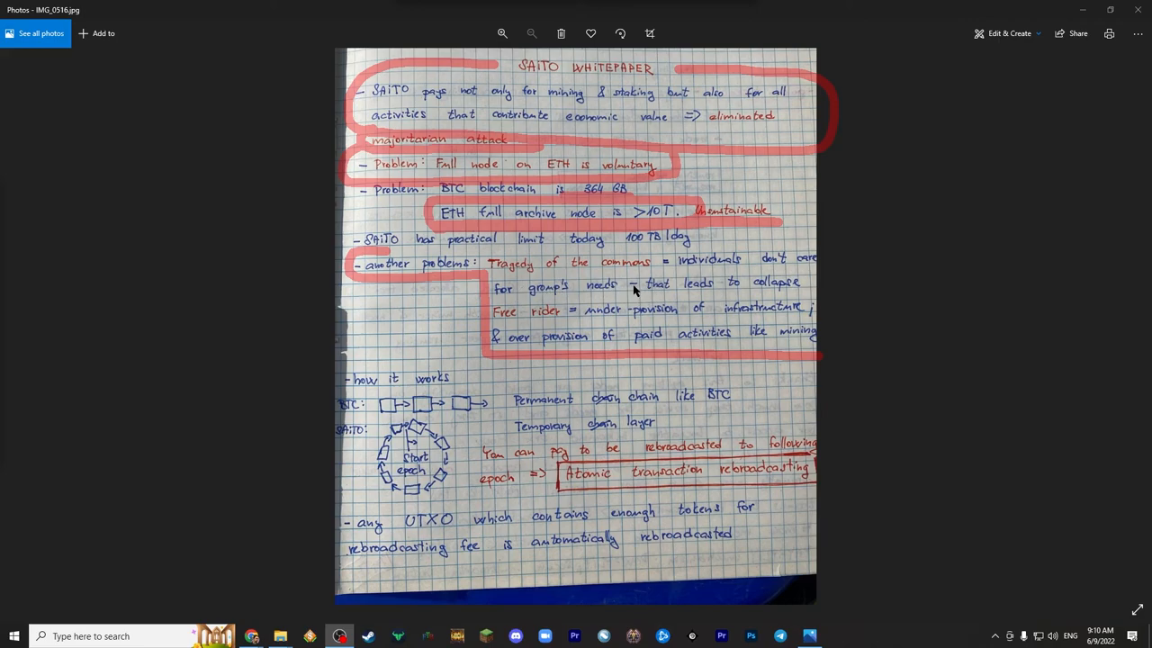
pyautogui.moveTo(589, 322)
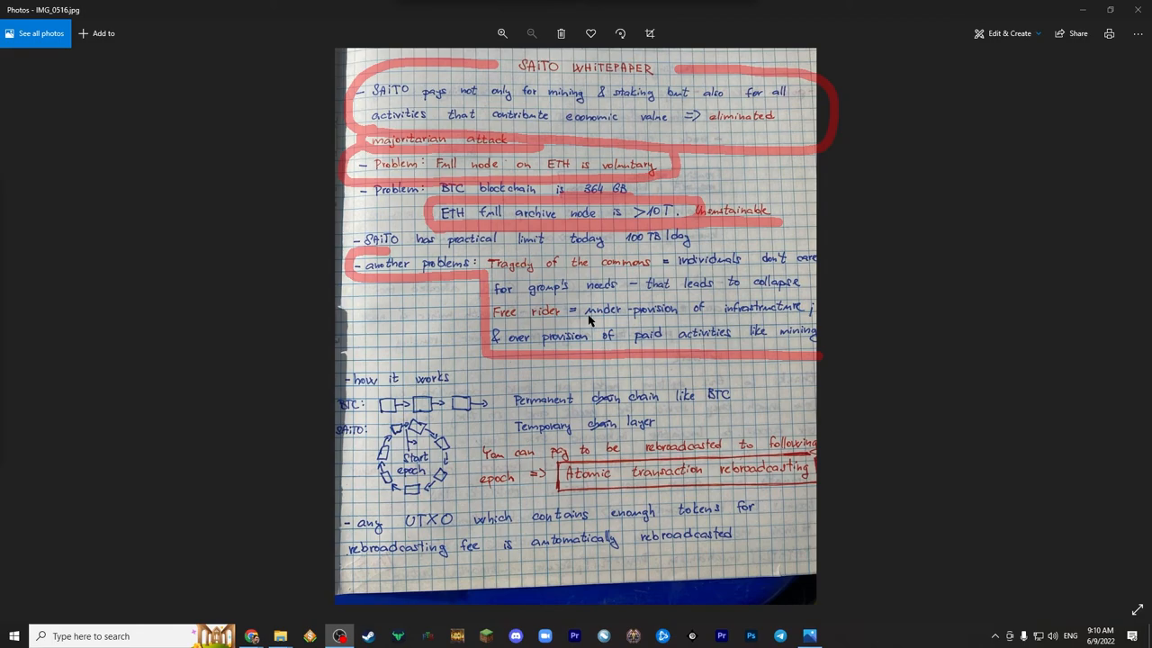
pyautogui.moveTo(704, 329)
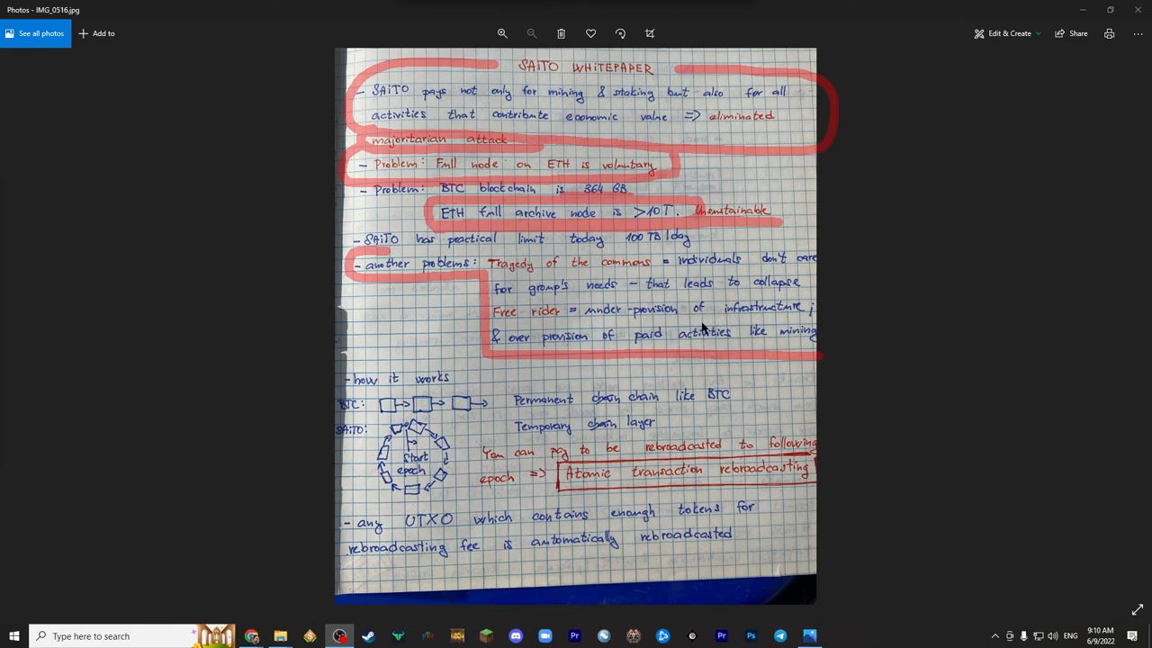
pyautogui.moveTo(637, 307)
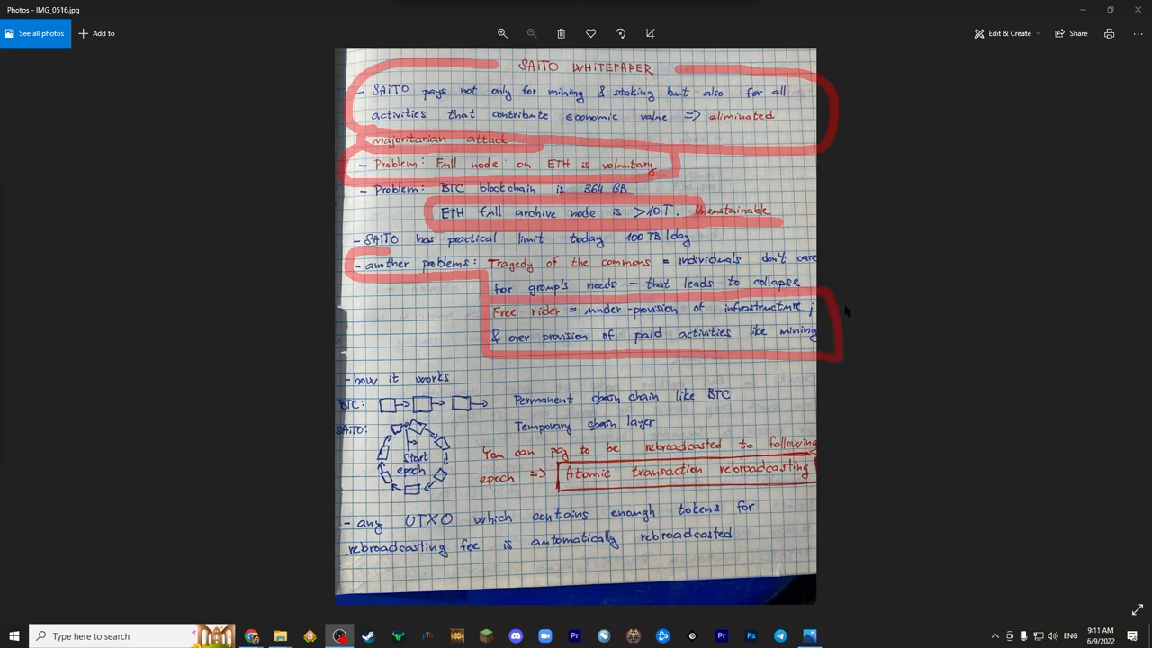
pyautogui.moveTo(592, 354)
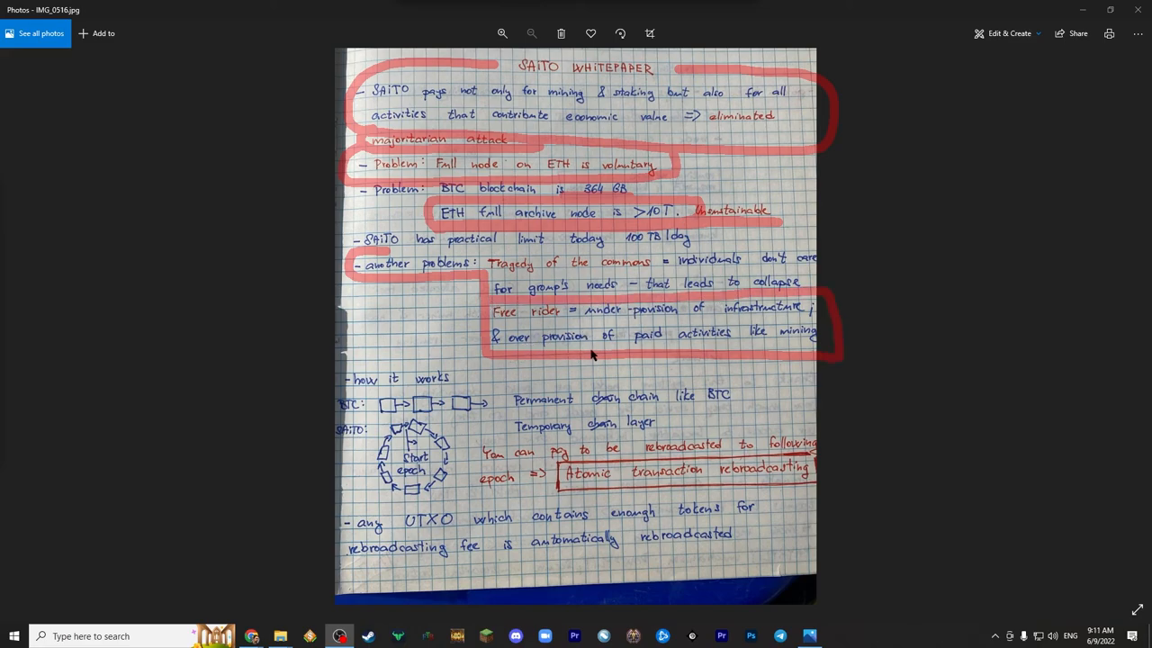
pyautogui.moveTo(462, 412)
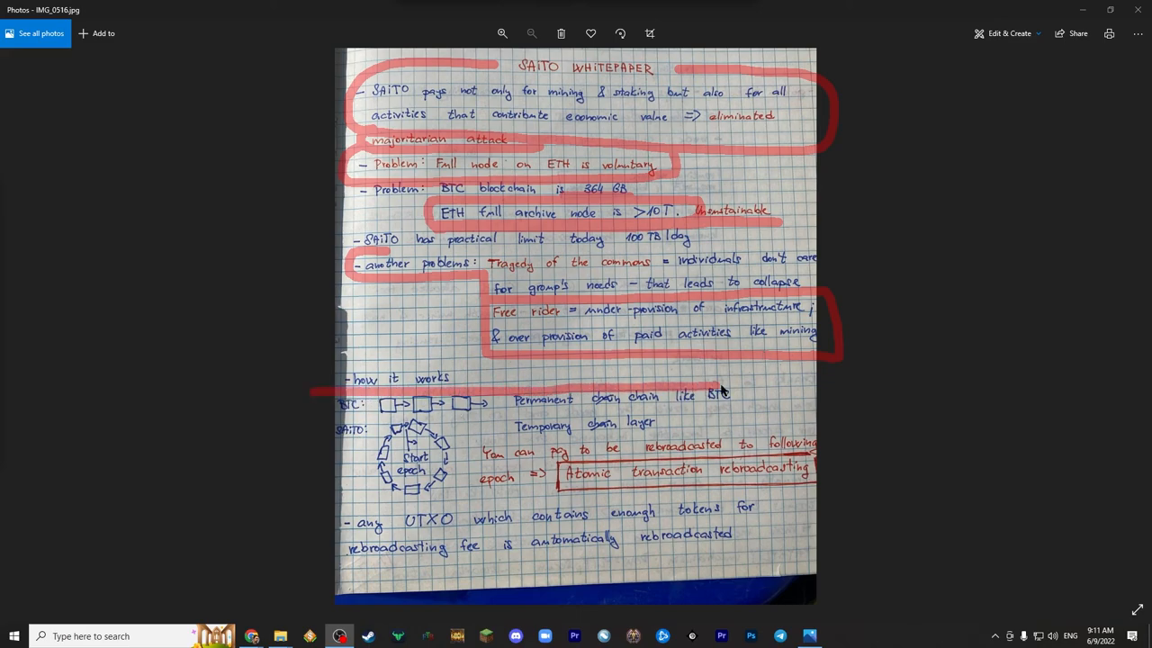
pyautogui.moveTo(311, 387); pyautogui.dragTo(319, 499)
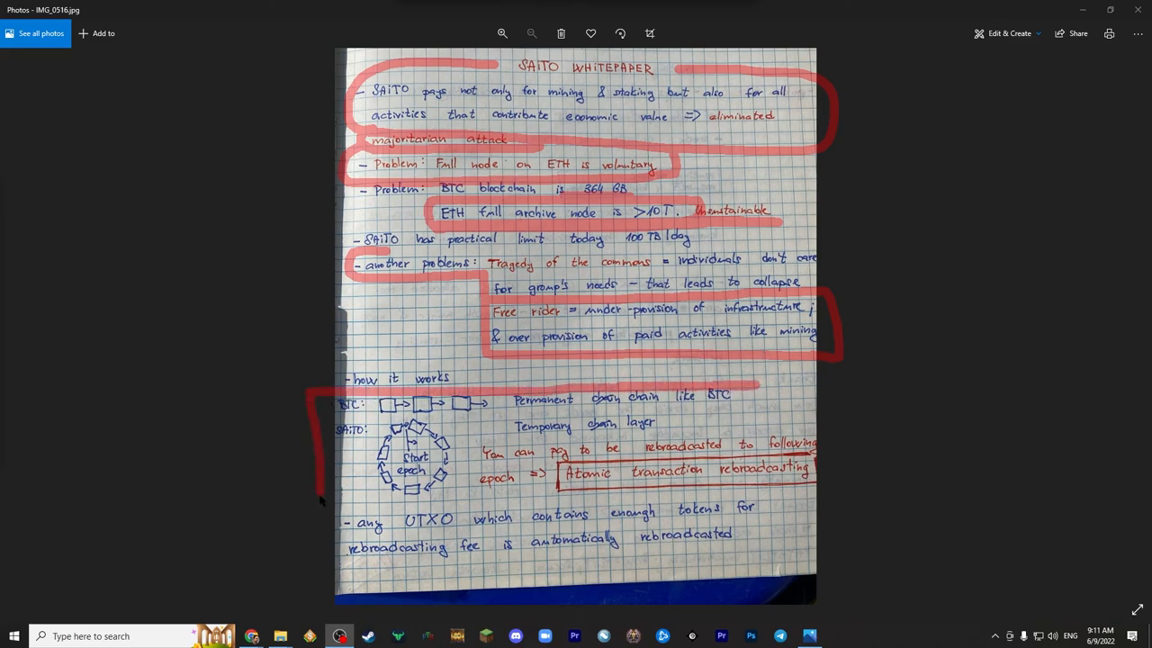
pyautogui.moveTo(320, 502); pyautogui.dragTo(841, 499)
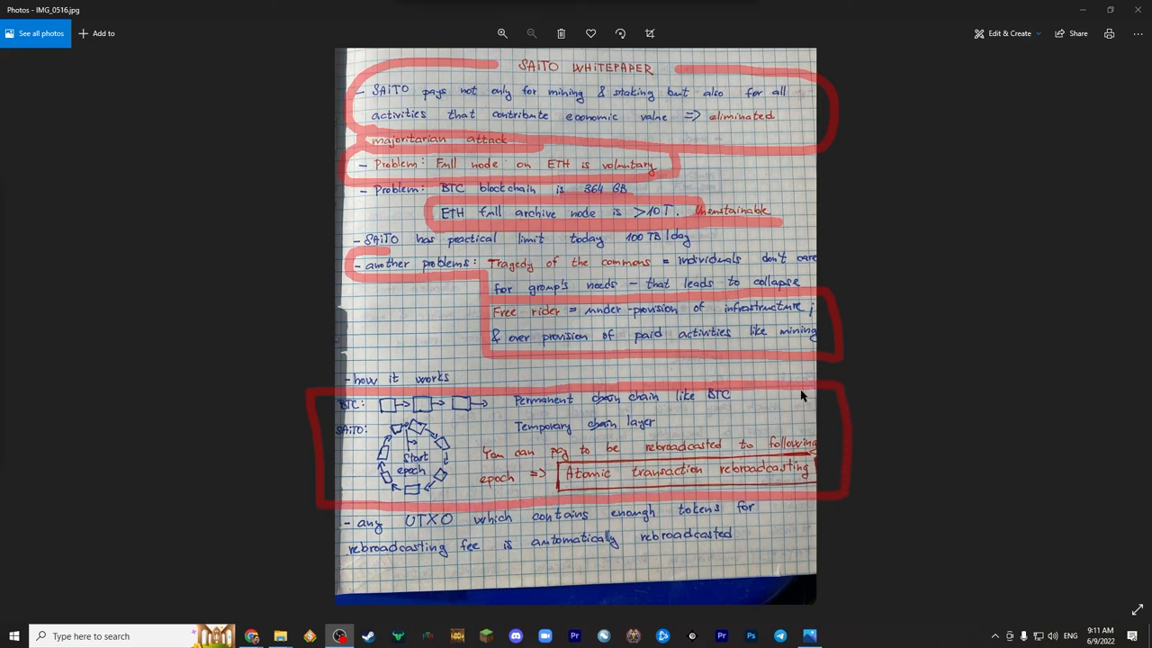
pyautogui.moveTo(693, 490)
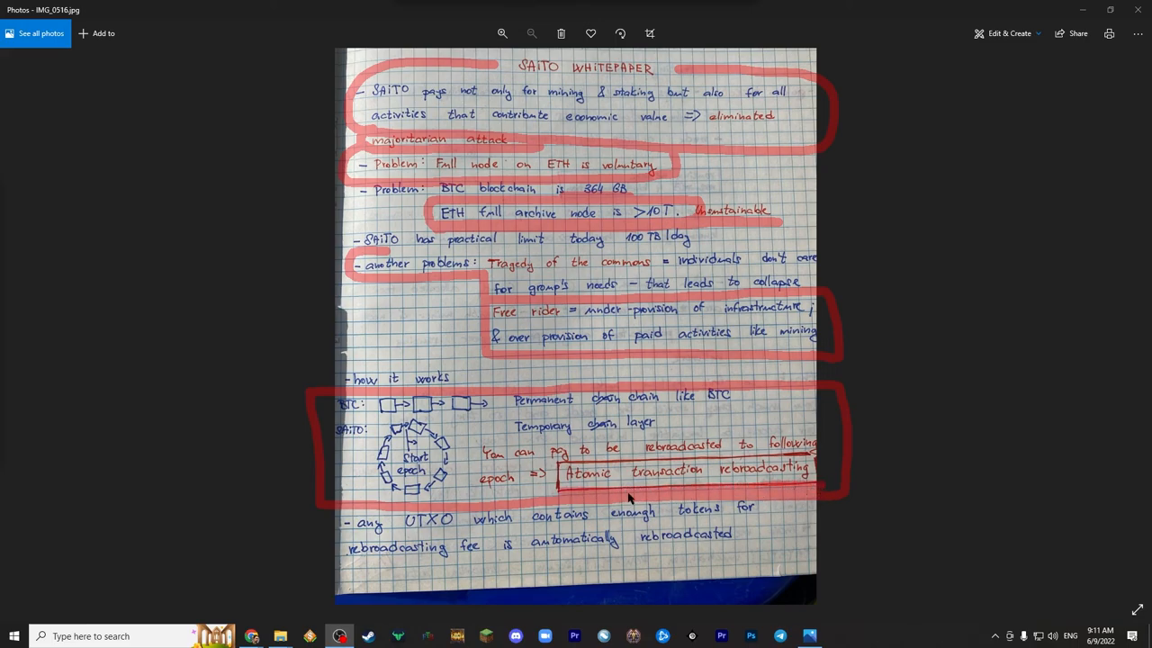
pyautogui.moveTo(855, 486)
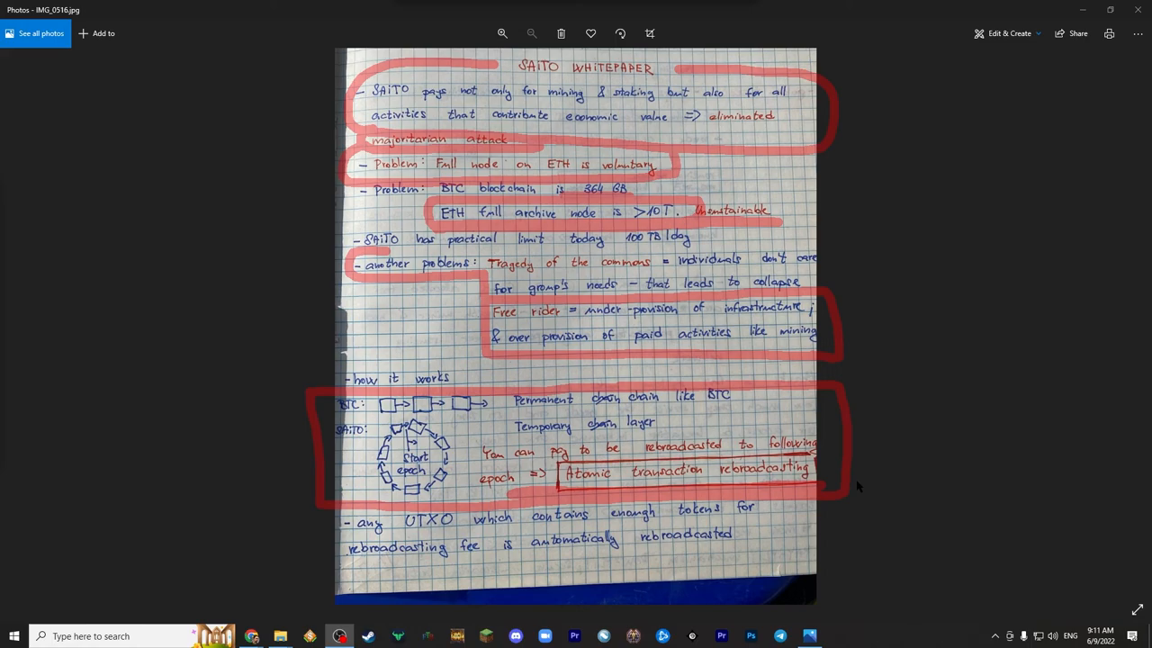
pyautogui.moveTo(345, 418)
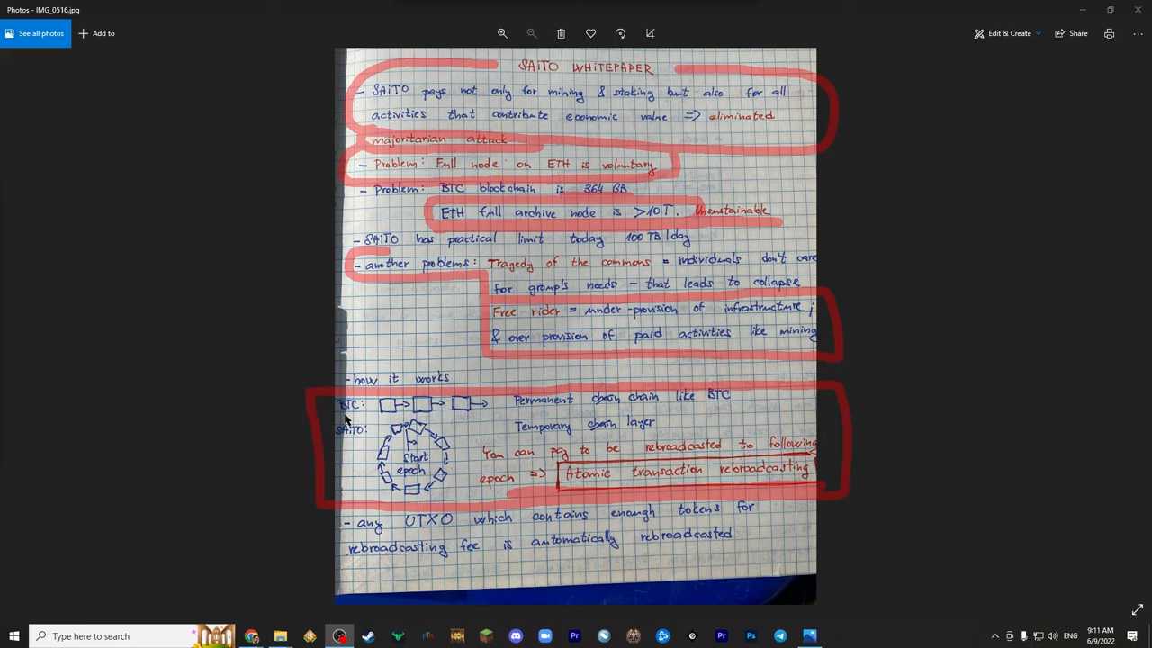
pyautogui.moveTo(483, 419)
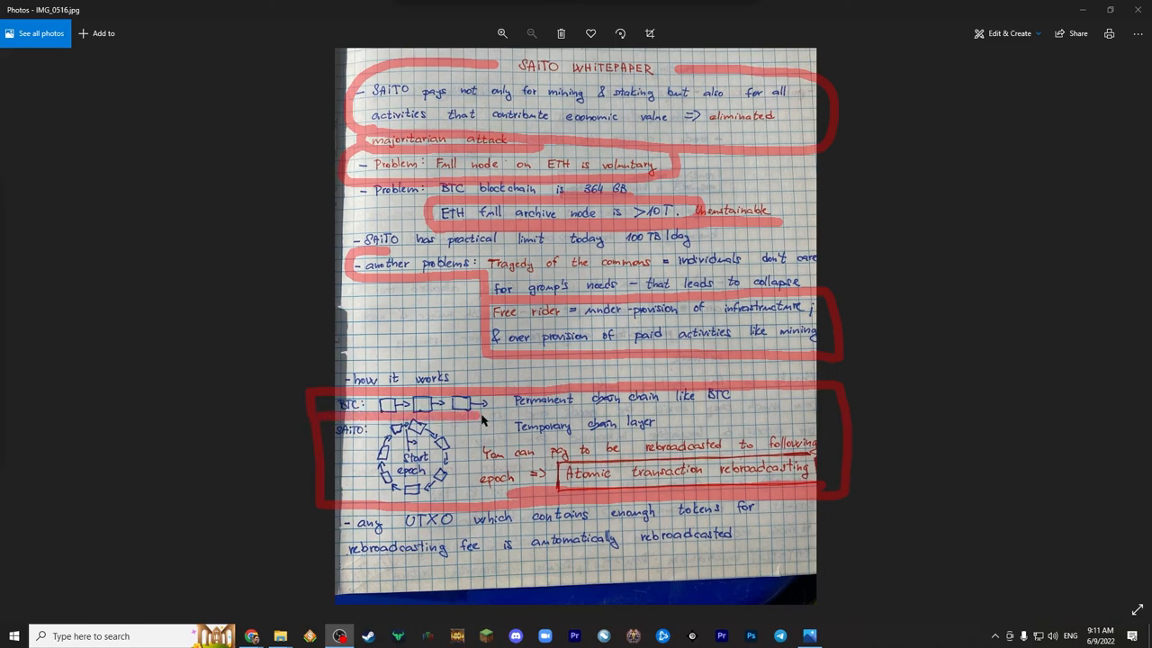
pyautogui.moveTo(380, 410)
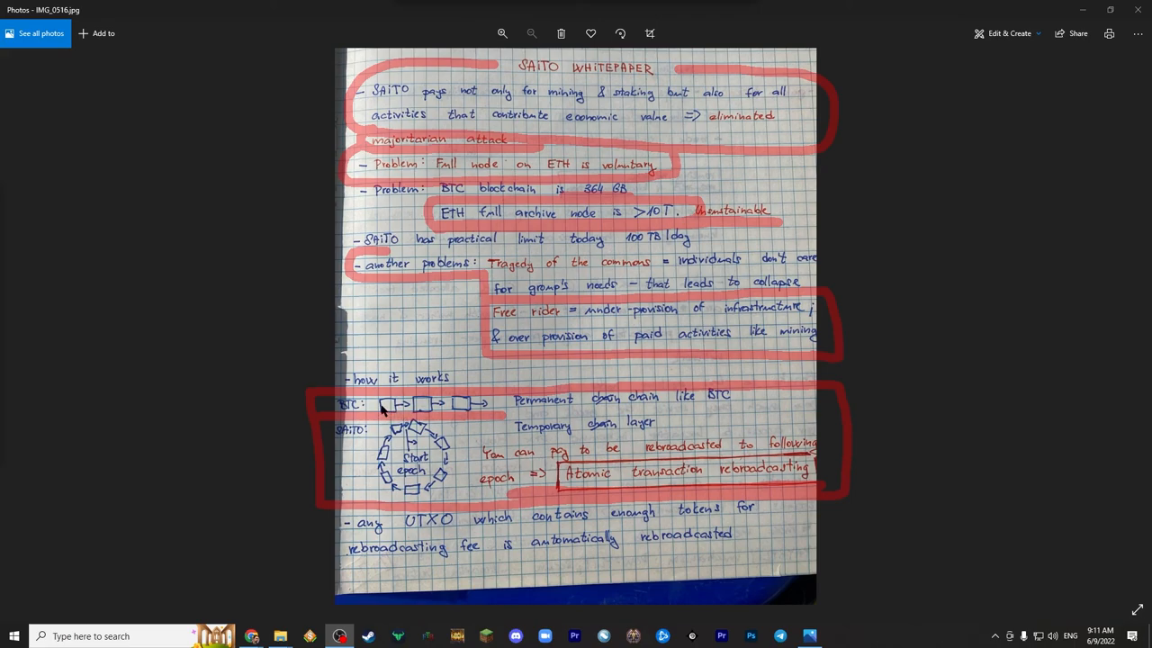
pyautogui.moveTo(459, 411)
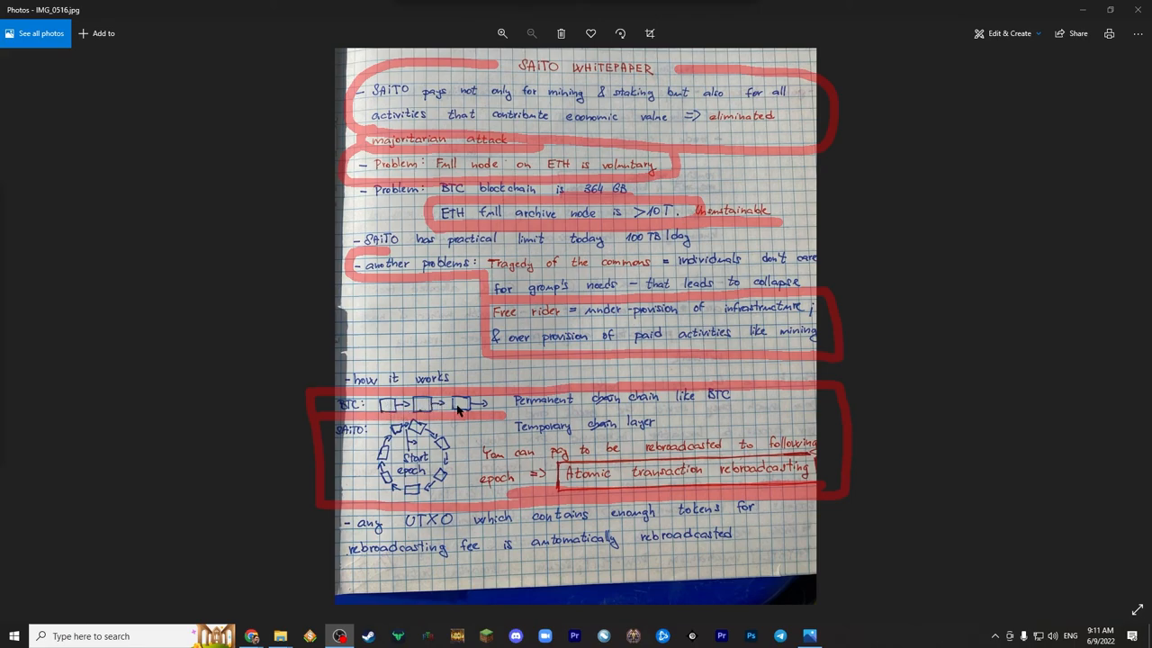
pyautogui.moveTo(419, 418)
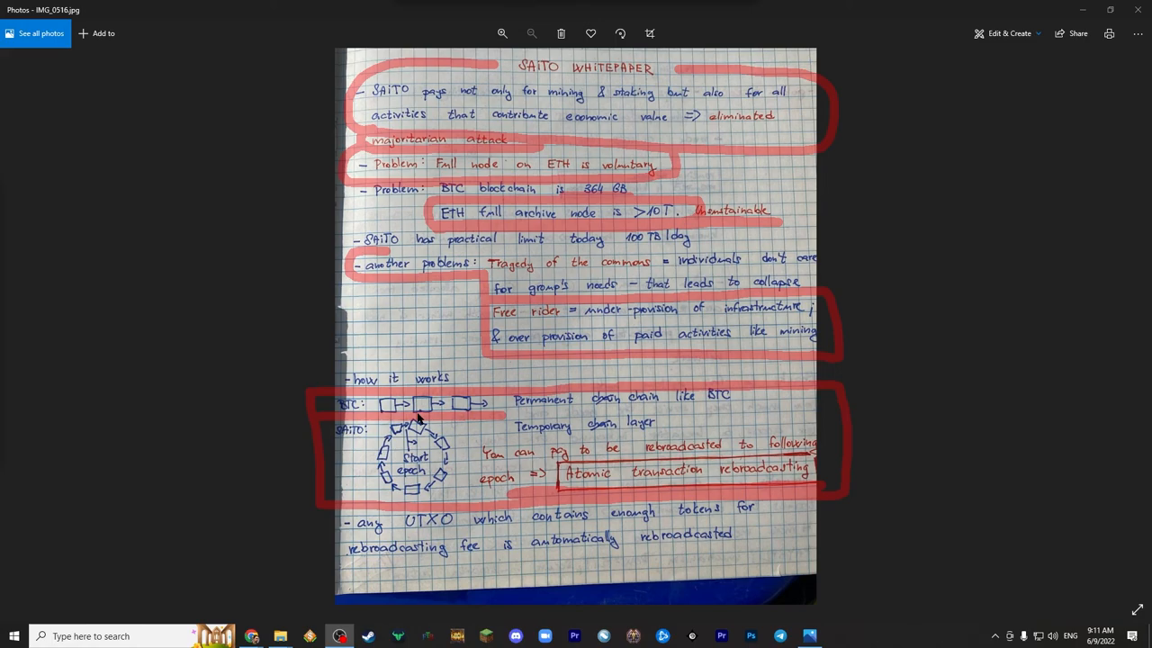
pyautogui.moveTo(513, 416)
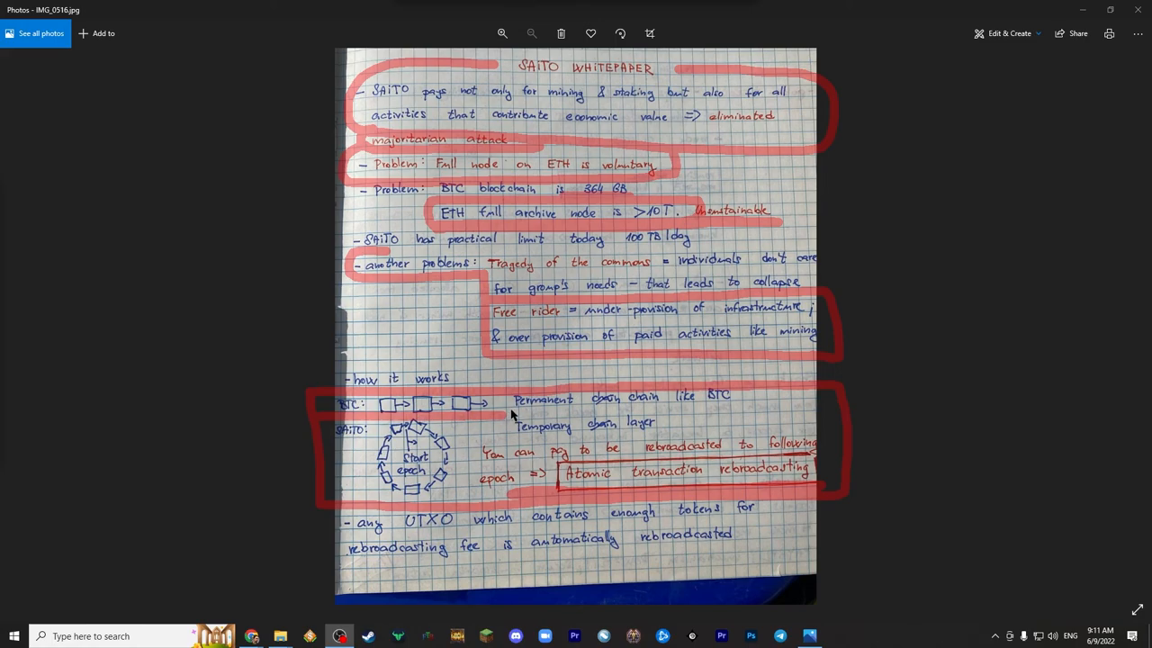
pyautogui.moveTo(526, 408)
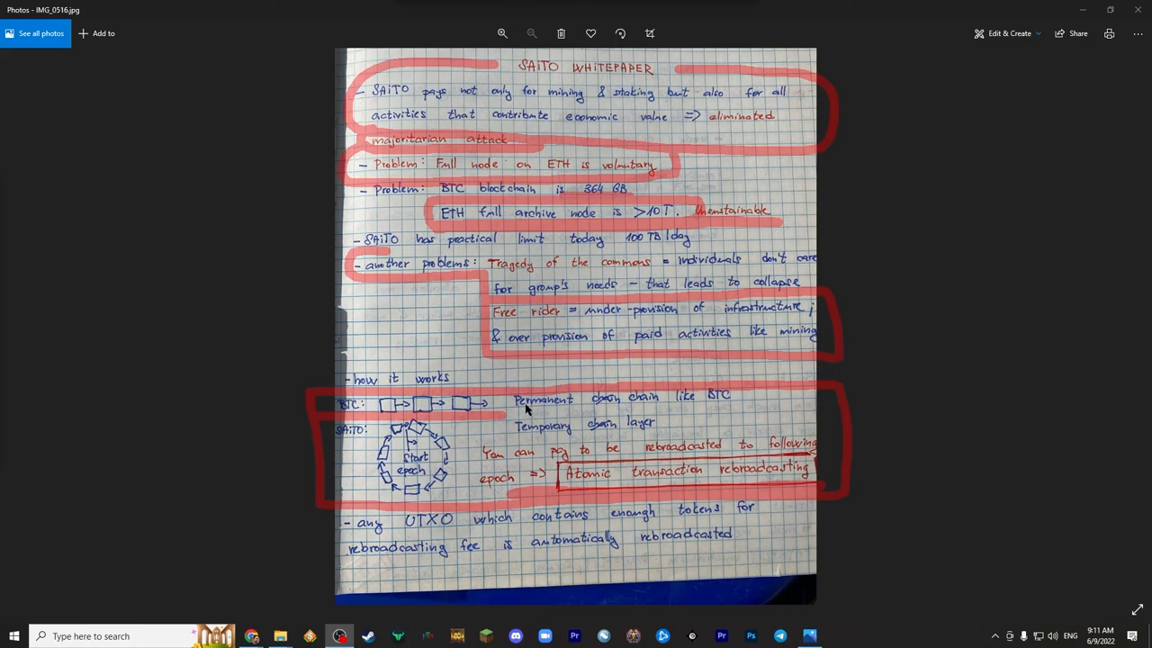
pyautogui.moveTo(613, 428)
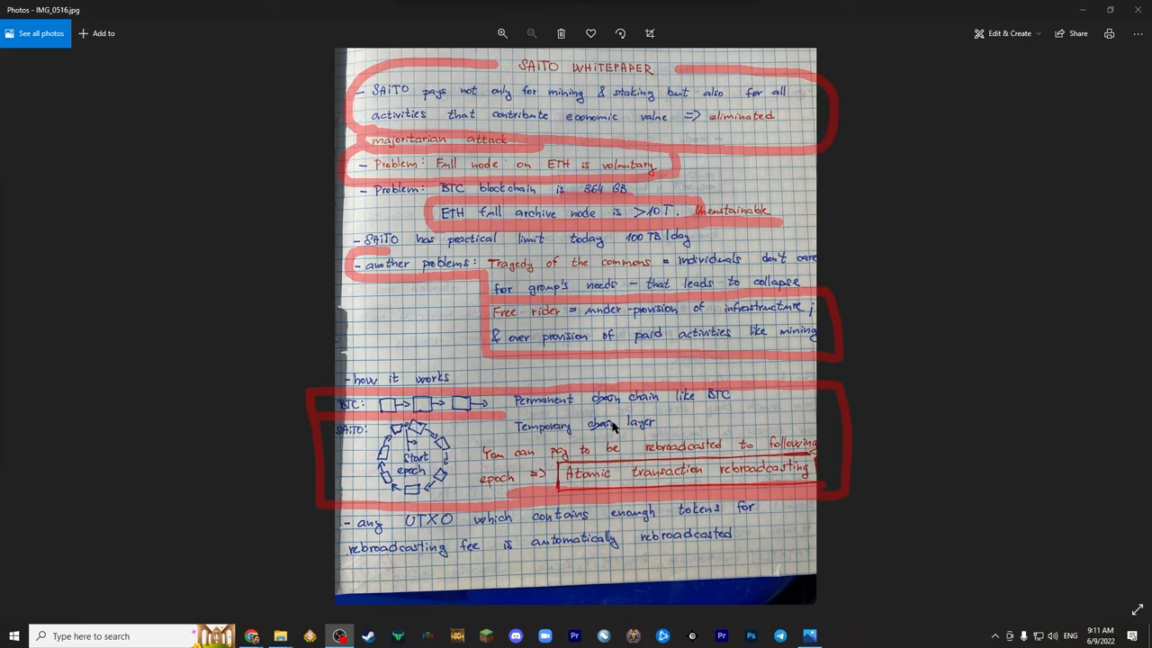
pyautogui.moveTo(464, 432)
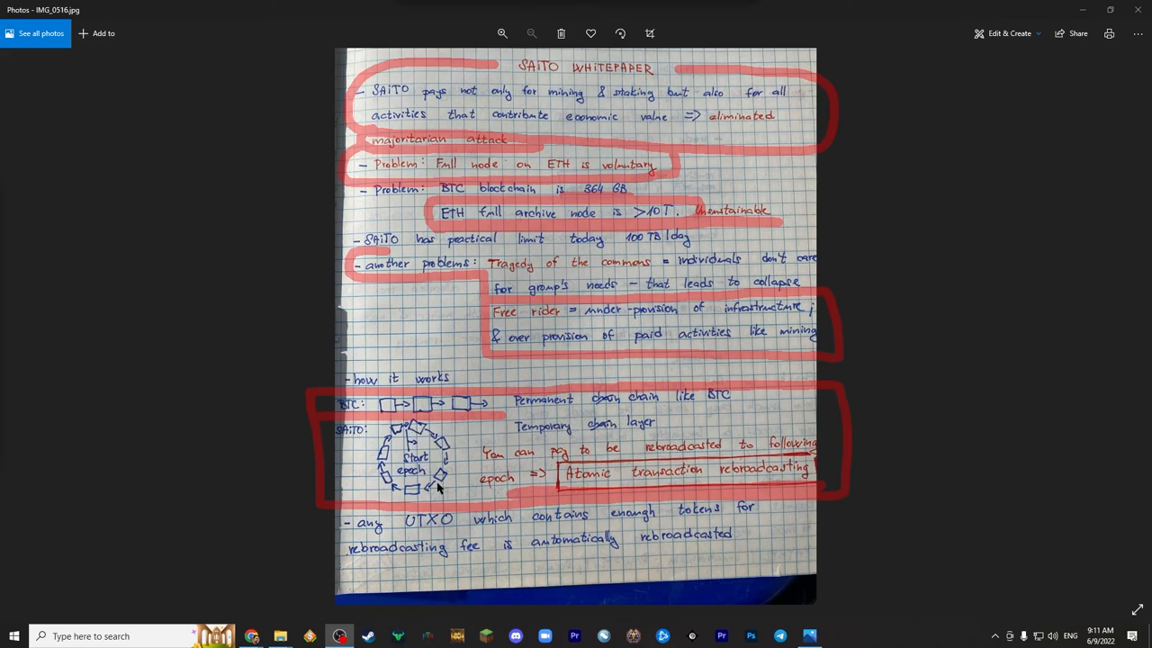
pyautogui.moveTo(415, 441)
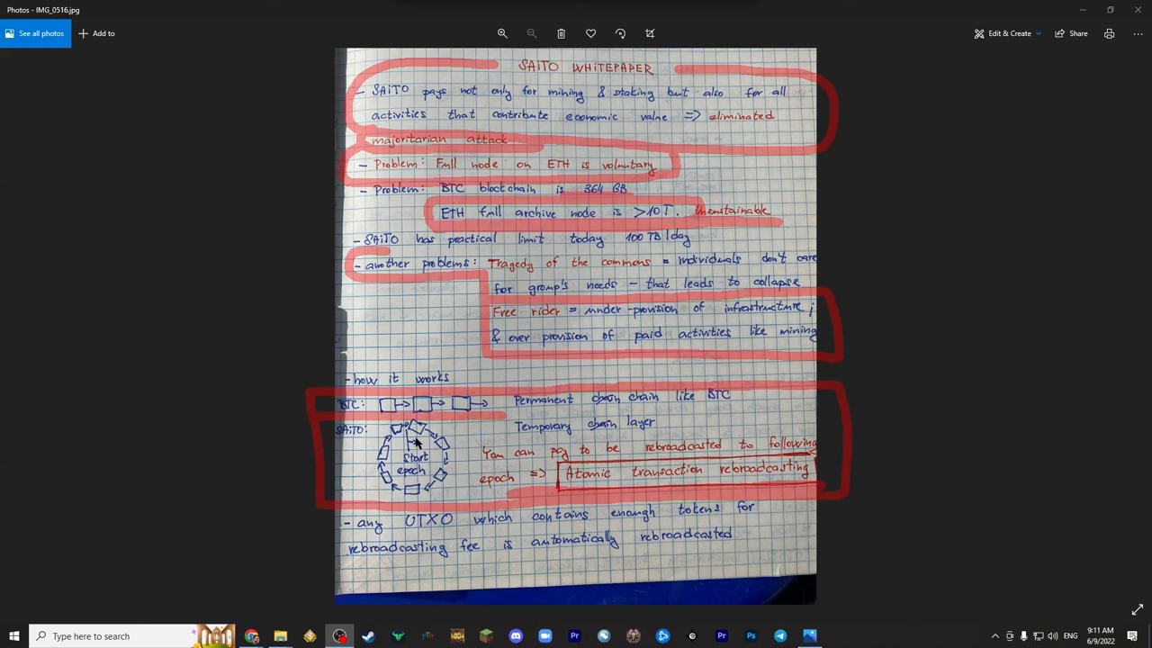
pyautogui.moveTo(456, 464)
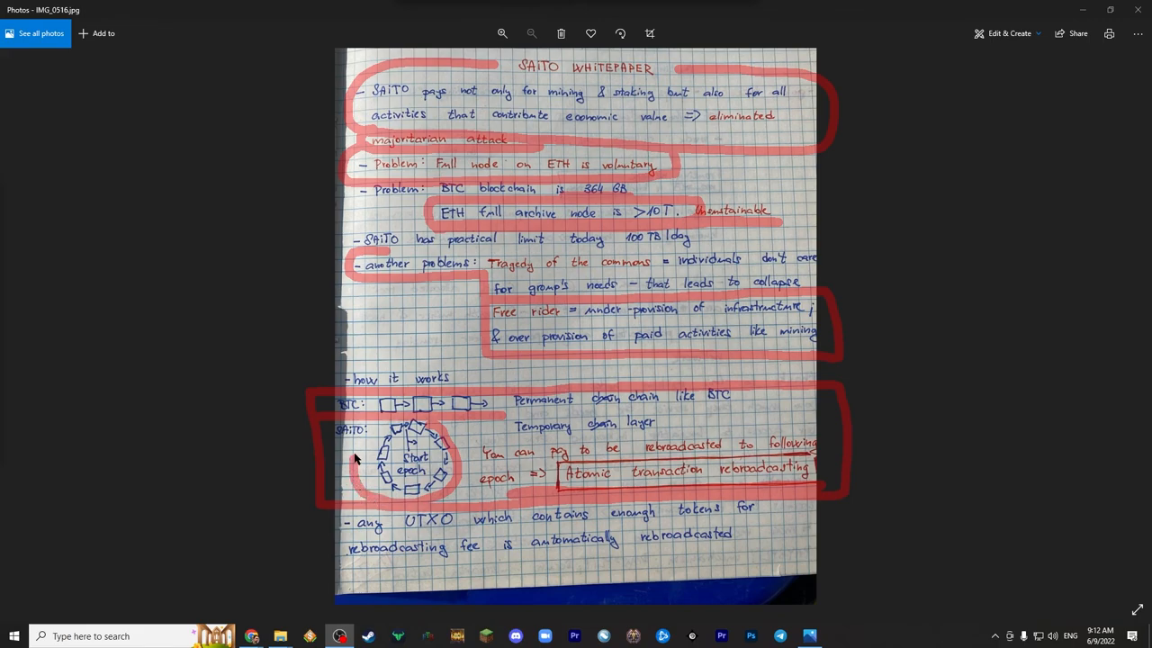
pyautogui.moveTo(384, 435)
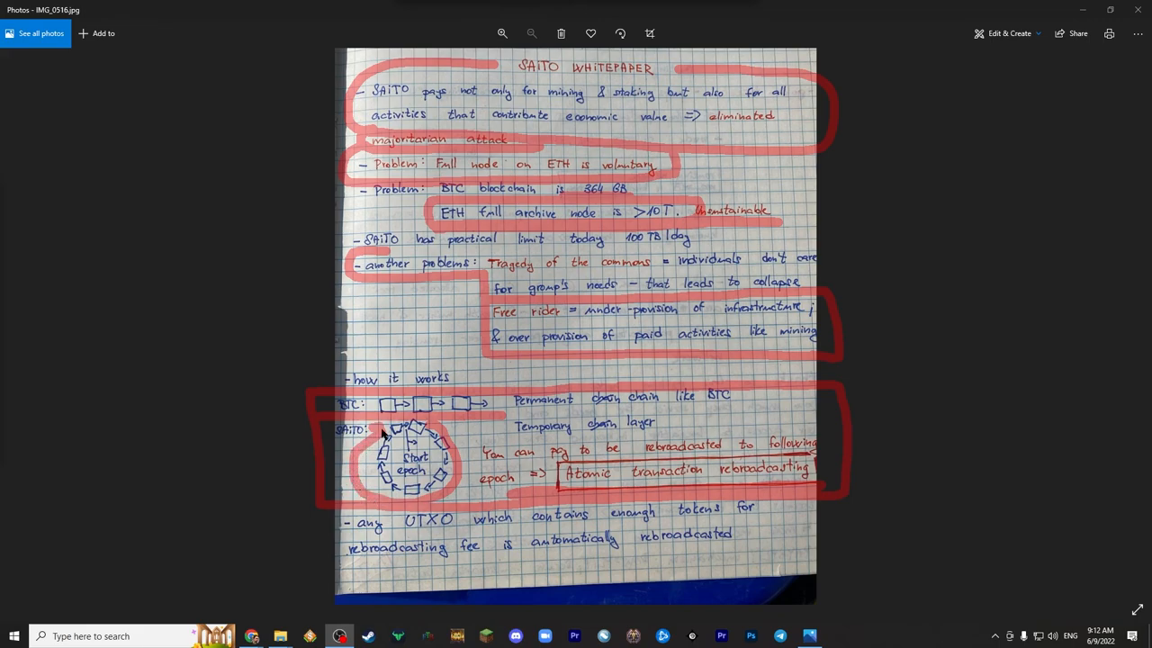
pyautogui.moveTo(449, 435)
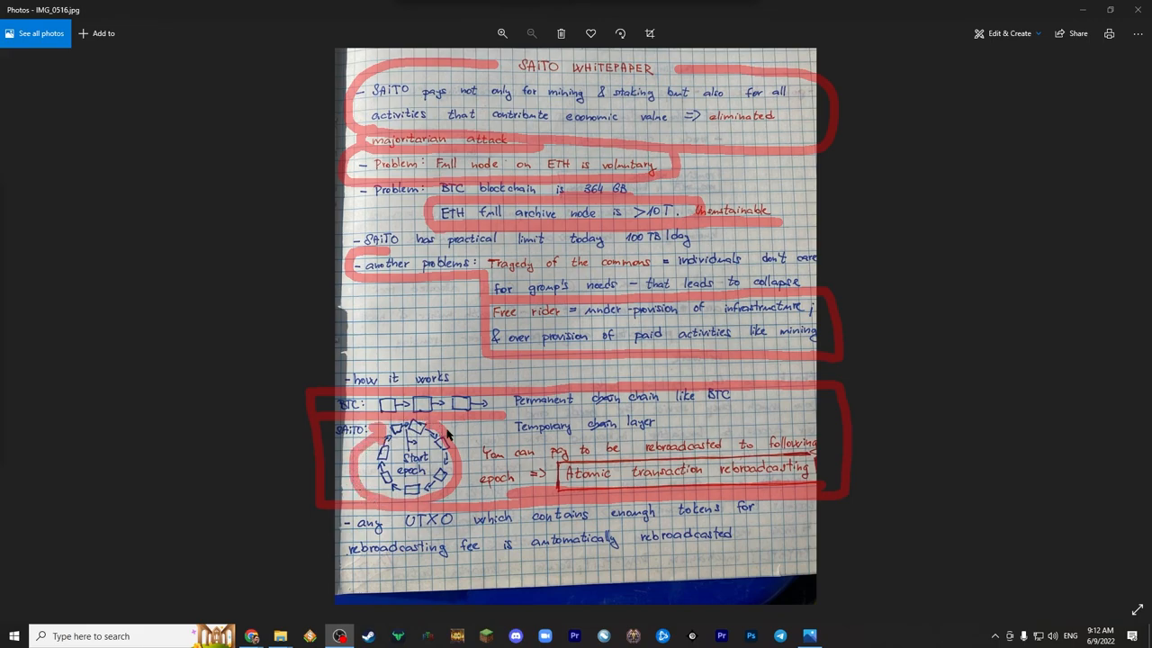
pyautogui.moveTo(441, 493)
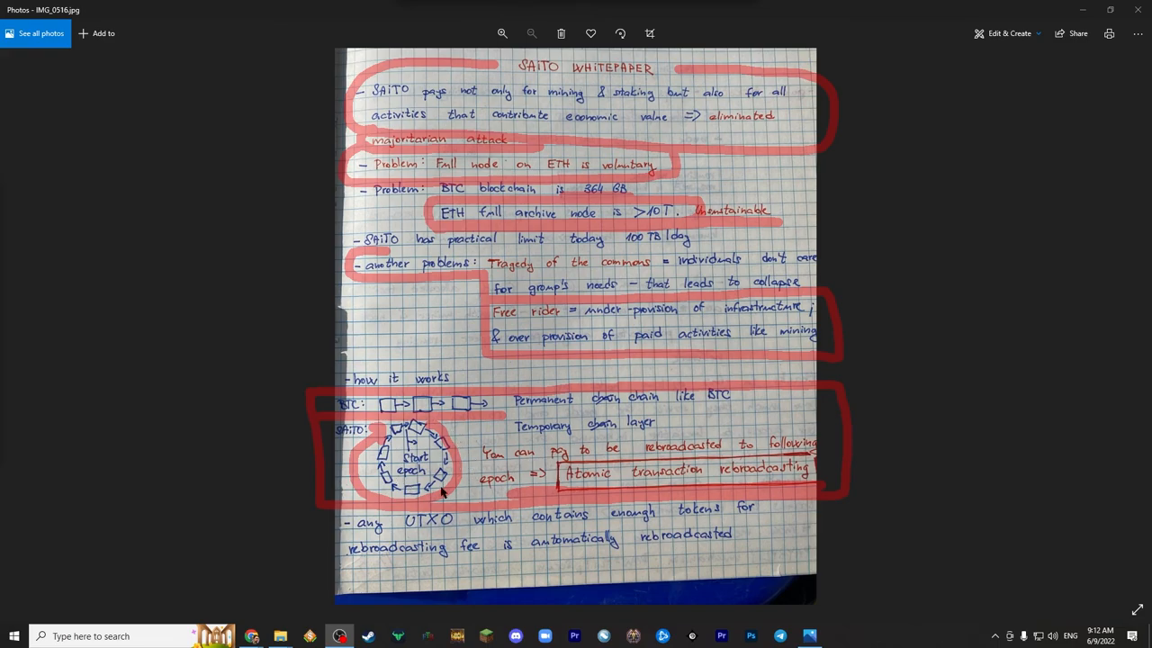
pyautogui.moveTo(450, 461)
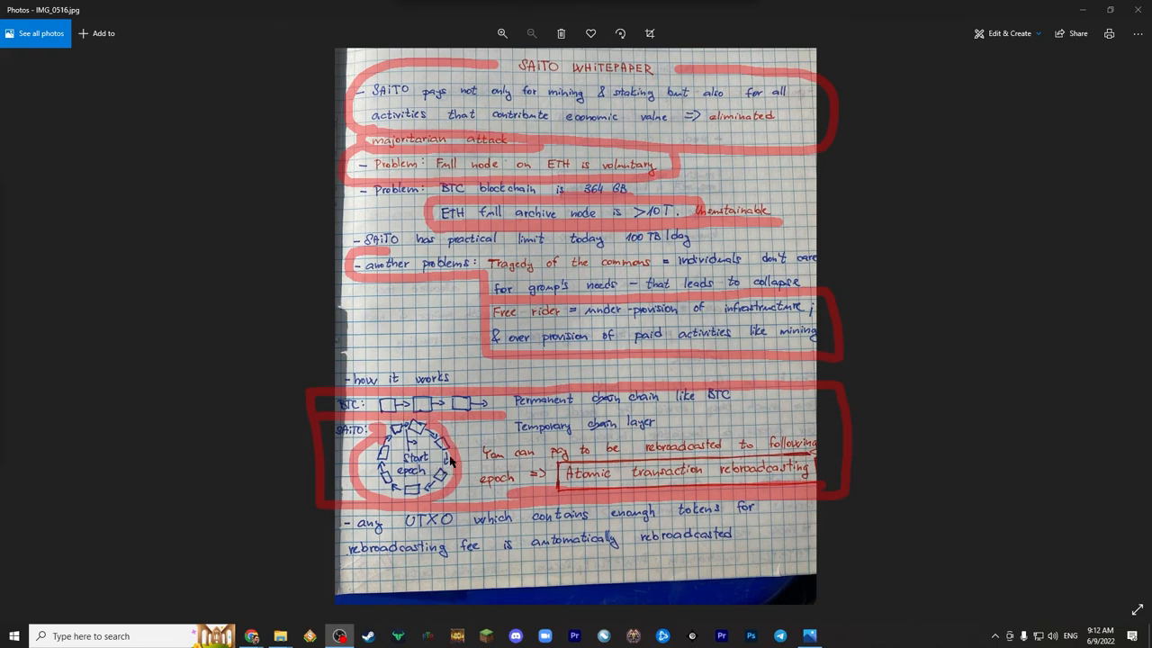
pyautogui.moveTo(382, 446)
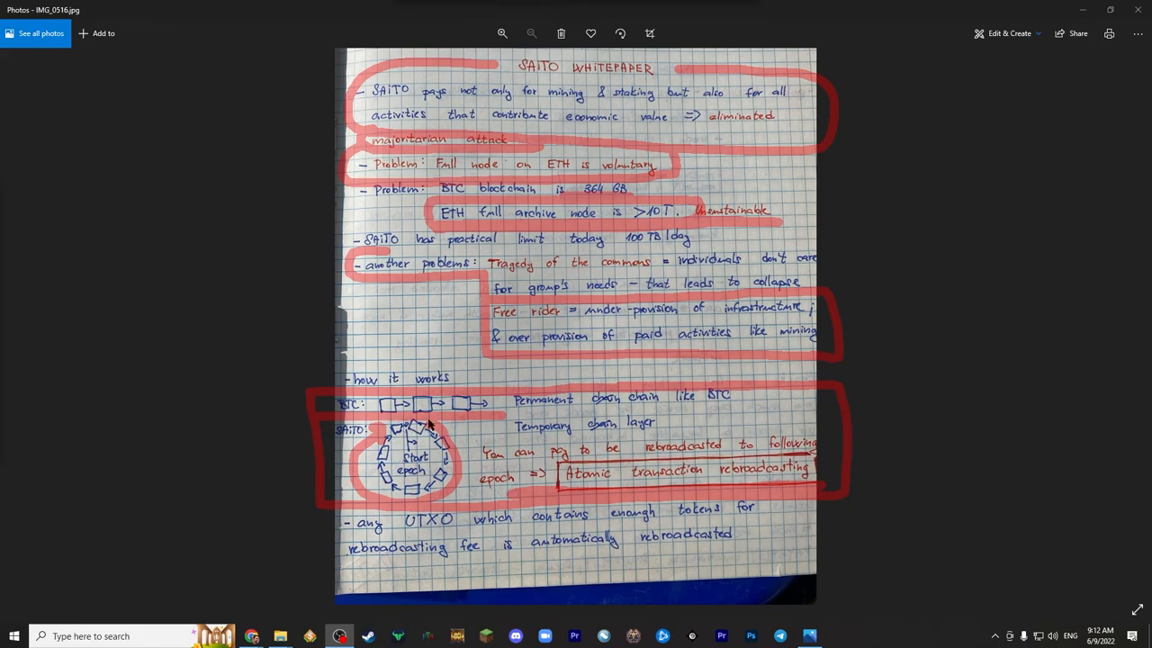
pyautogui.moveTo(483, 446)
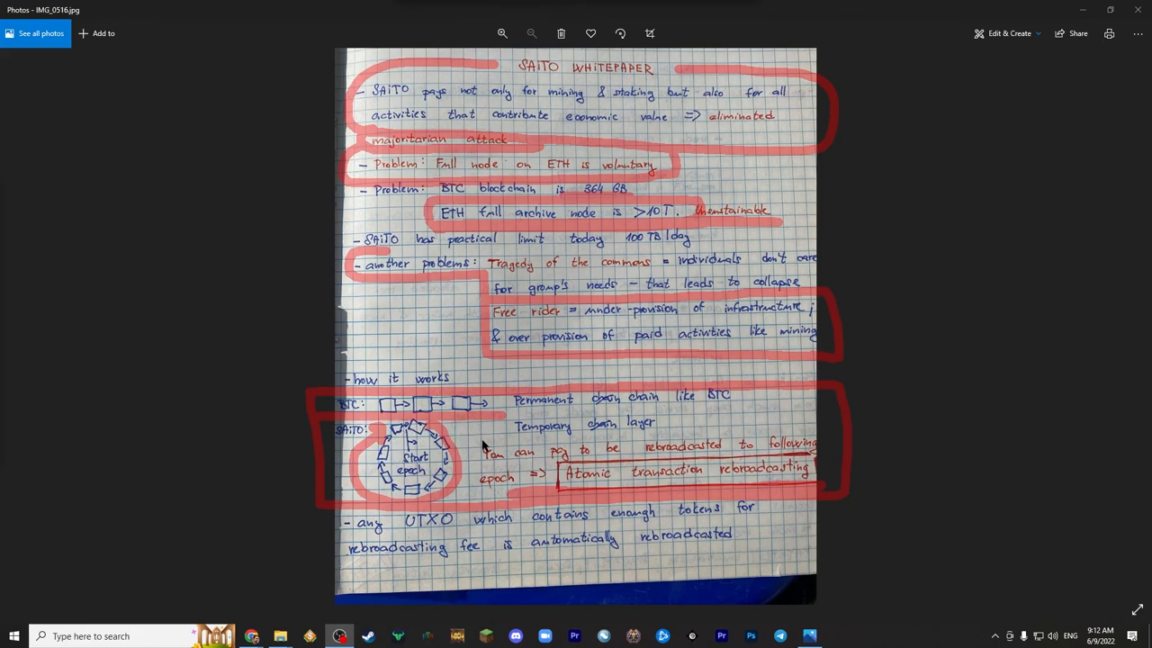
pyautogui.moveTo(476, 434)
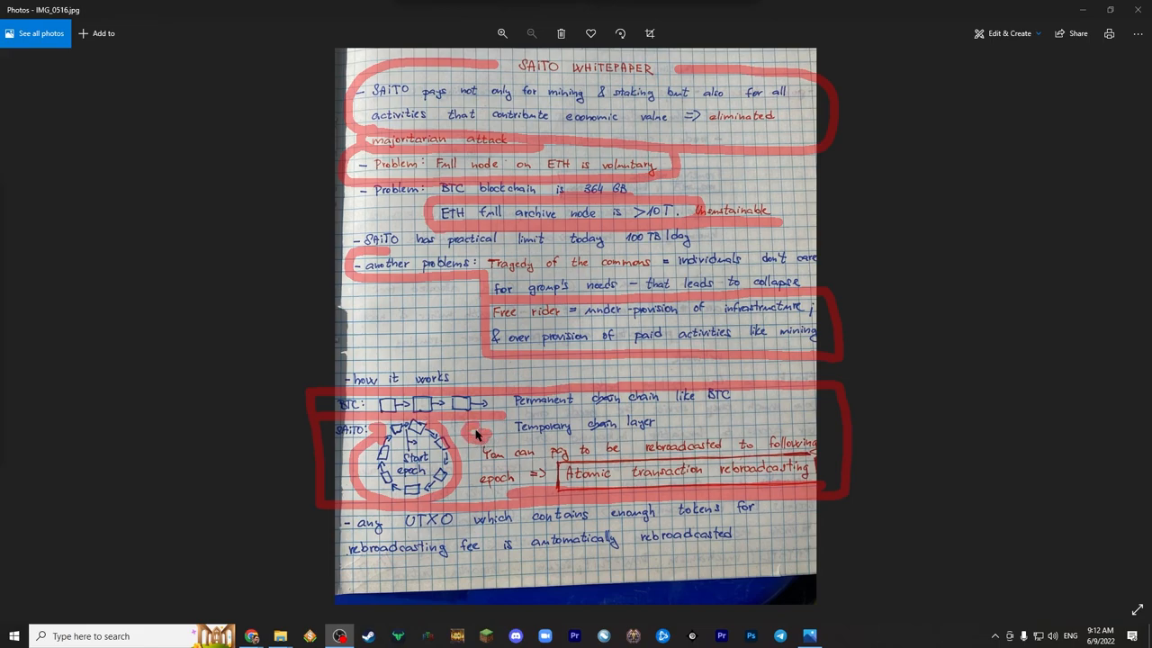
pyautogui.moveTo(414, 531)
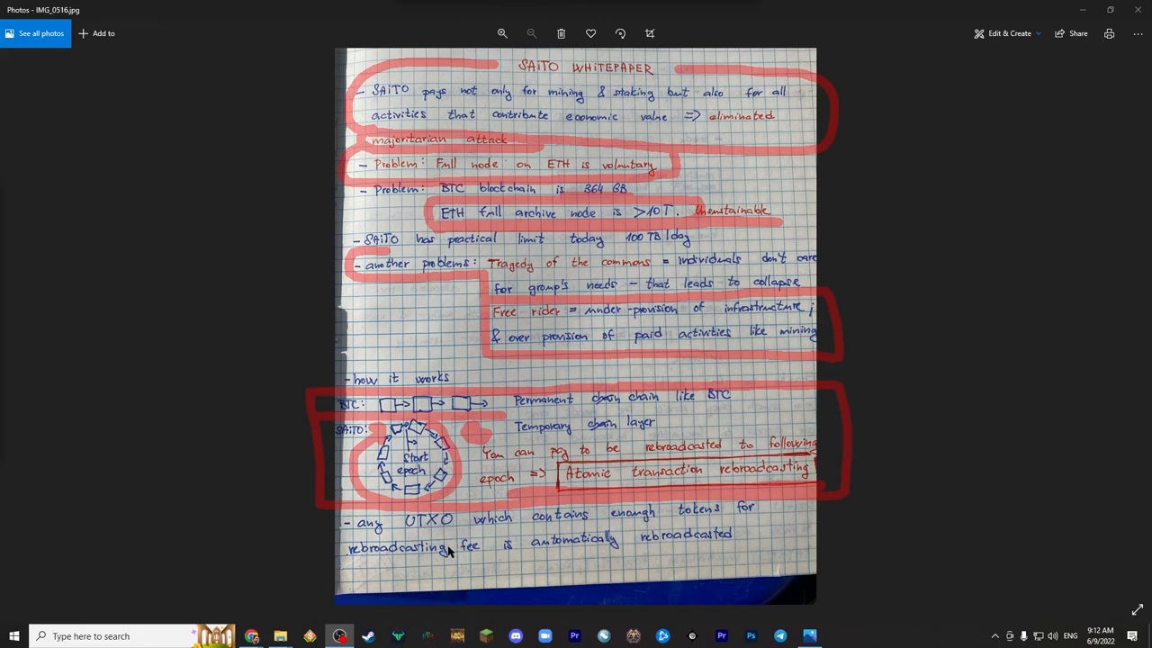
pyautogui.moveTo(414, 534)
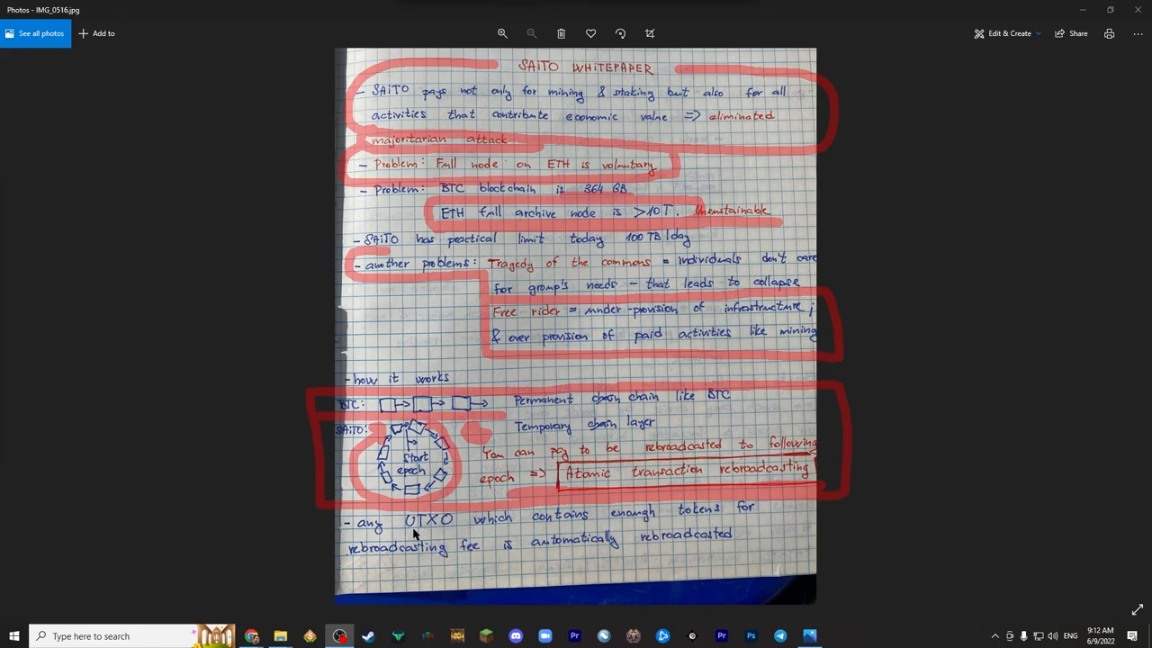
pyautogui.moveTo(608, 529)
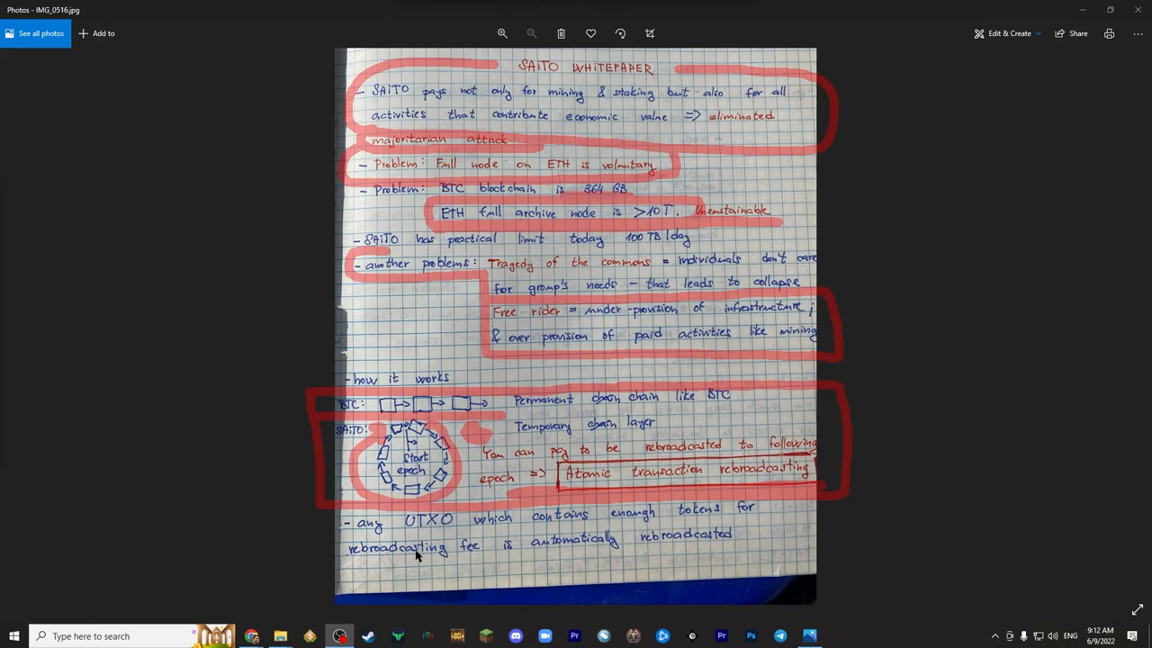
pyautogui.moveTo(706, 550)
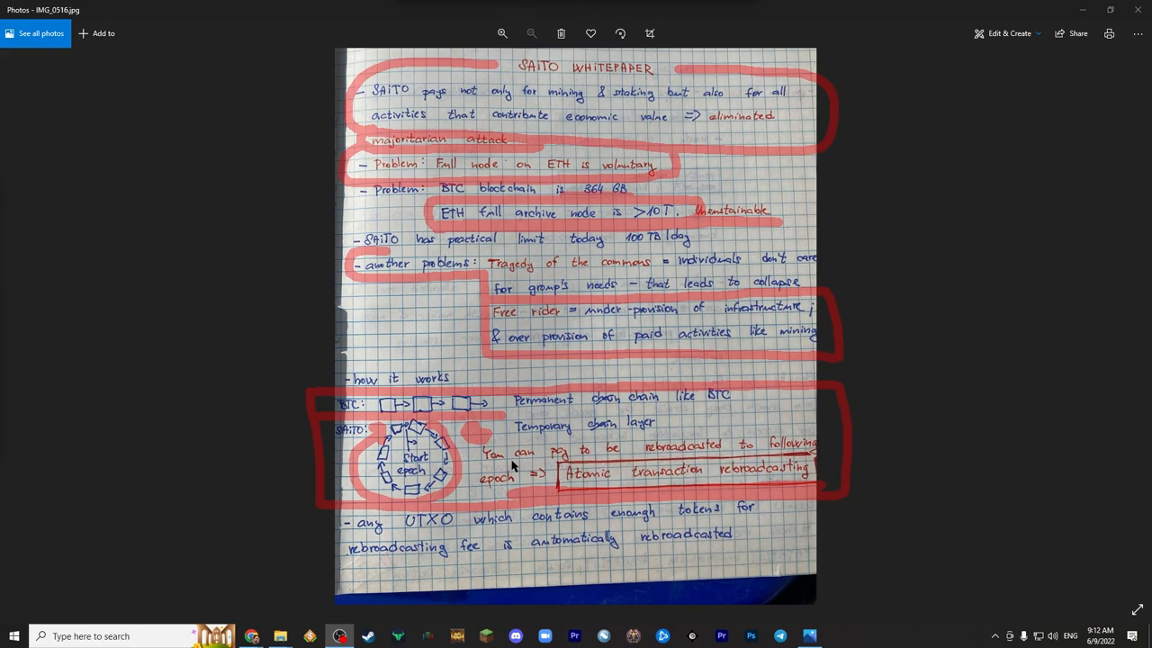
pyautogui.moveTo(486, 436)
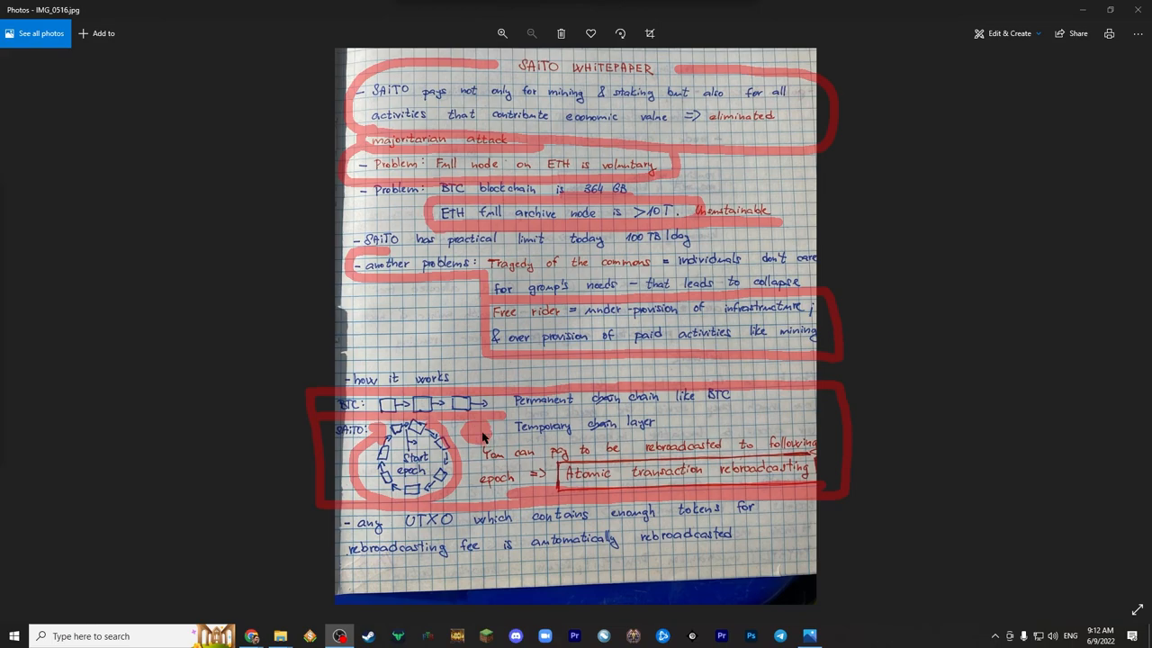
pyautogui.moveTo(362, 447)
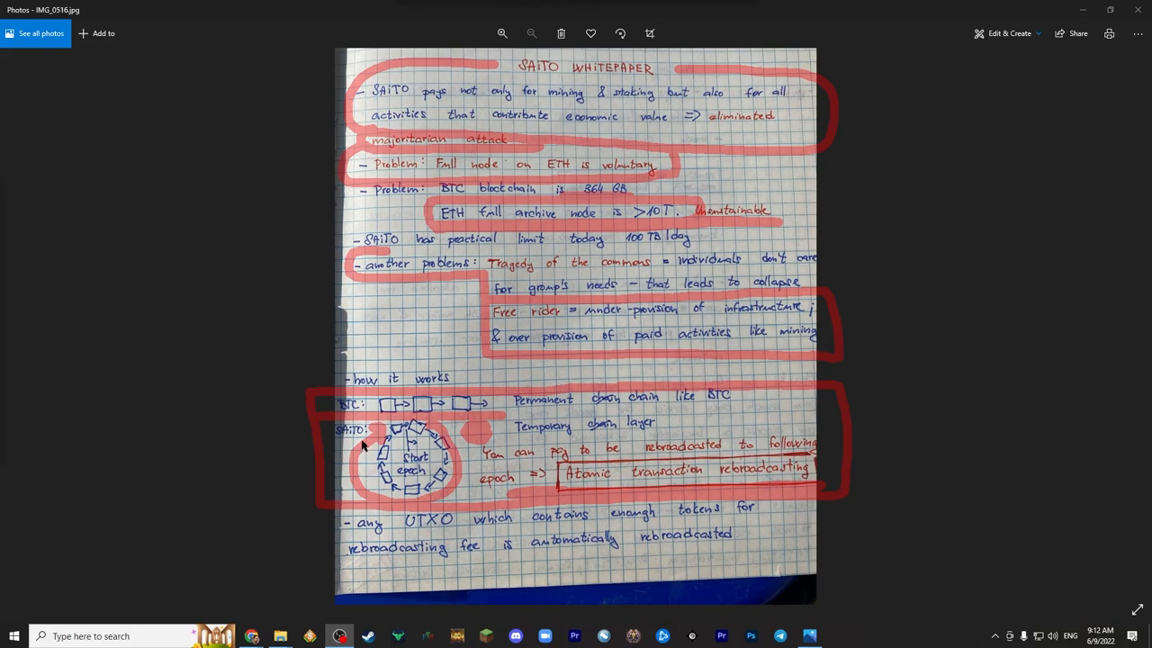
pyautogui.moveTo(448, 464)
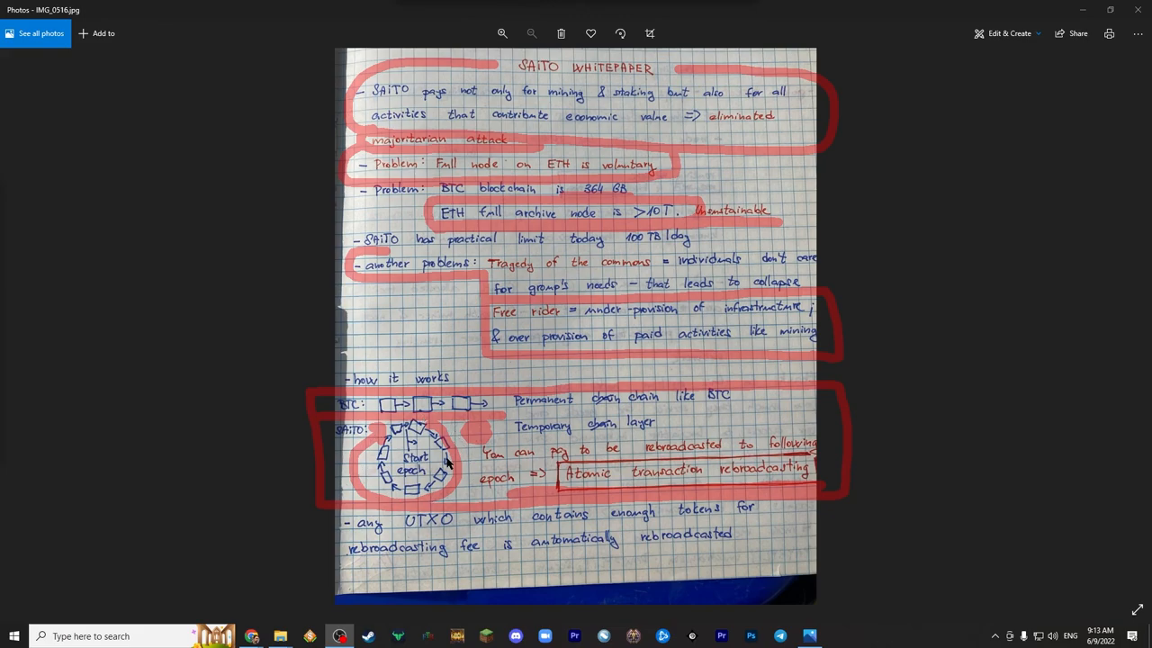
pyautogui.moveTo(417, 454)
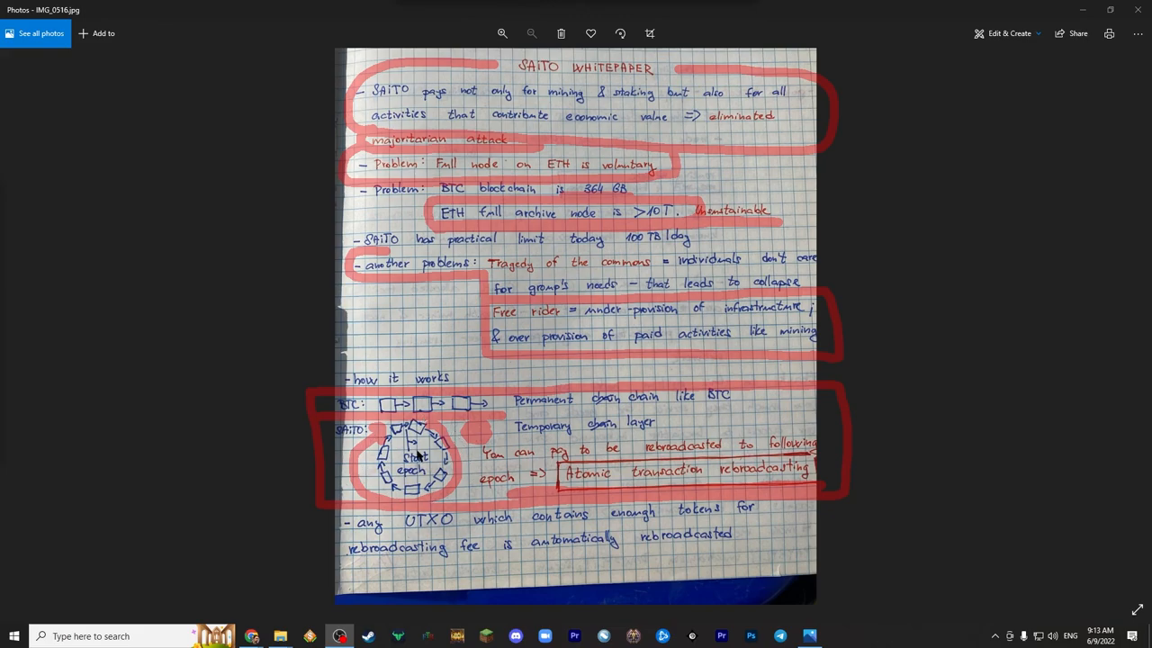
pyautogui.moveTo(517, 448)
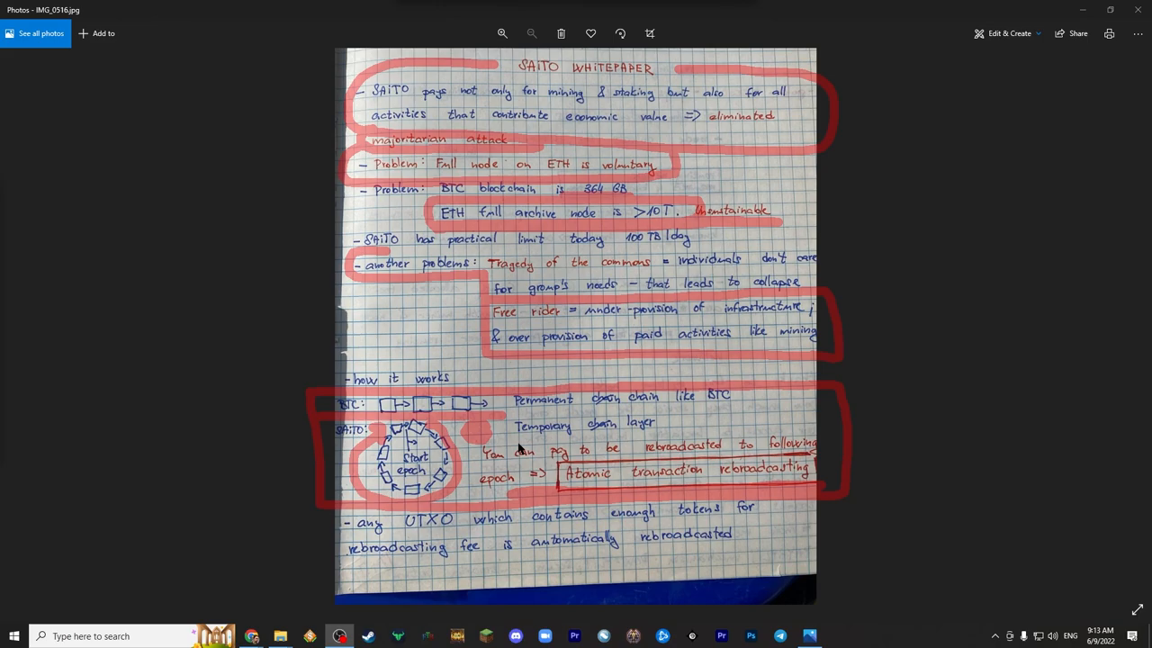
pyautogui.moveTo(466, 362)
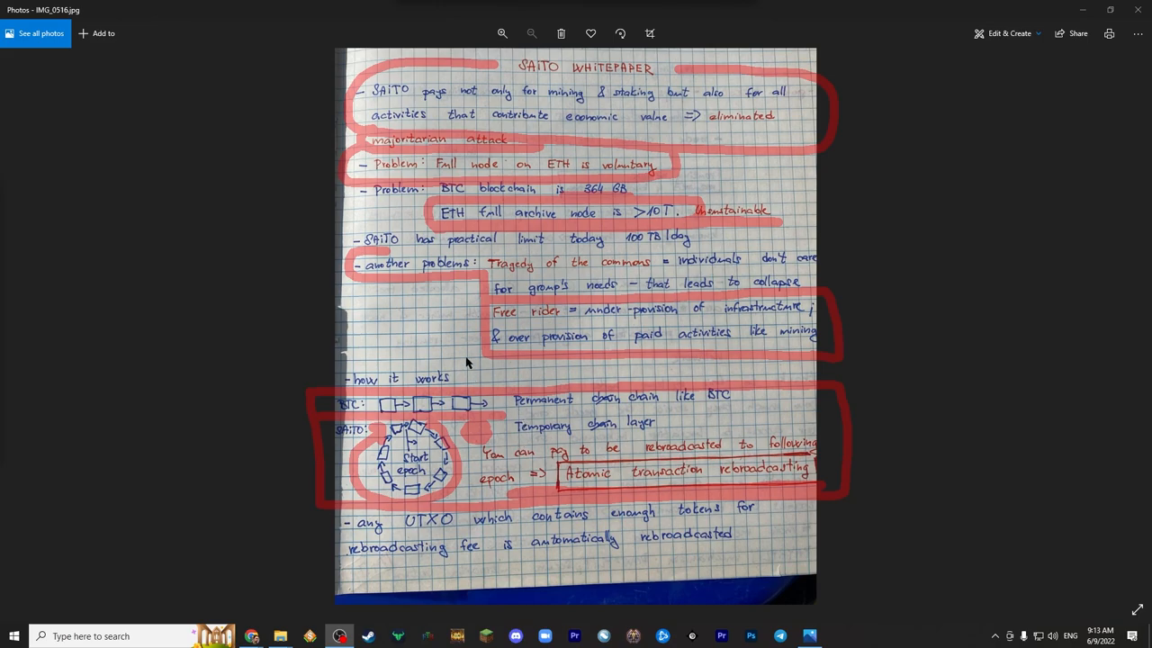
pyautogui.moveTo(500, 401)
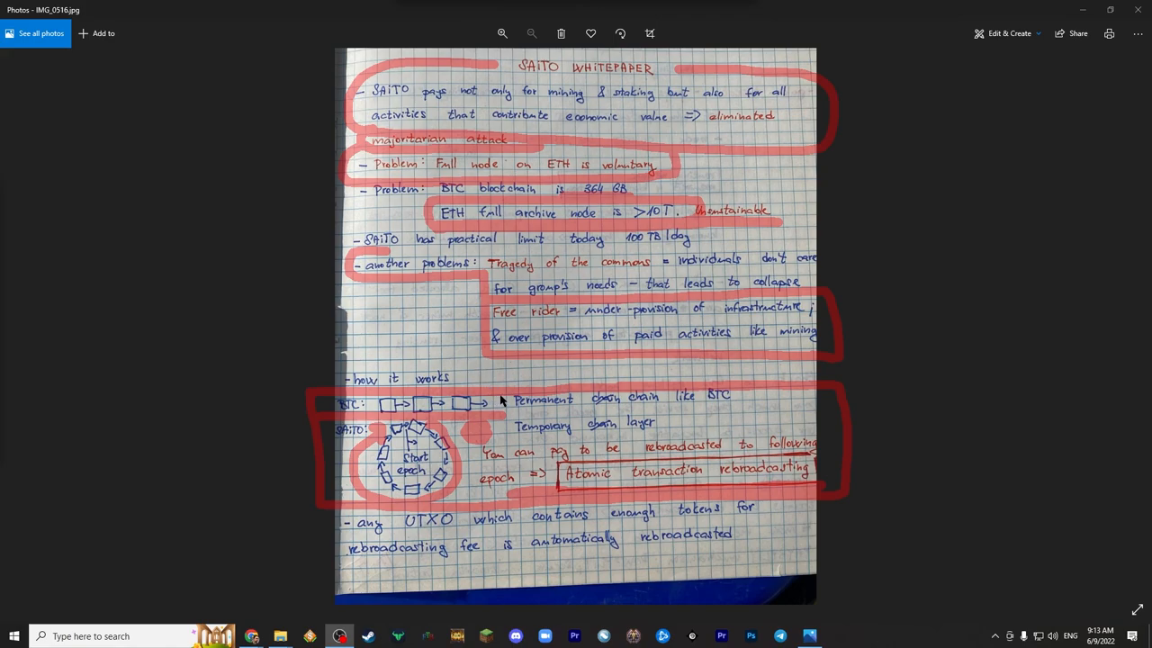
pyautogui.moveTo(504, 419)
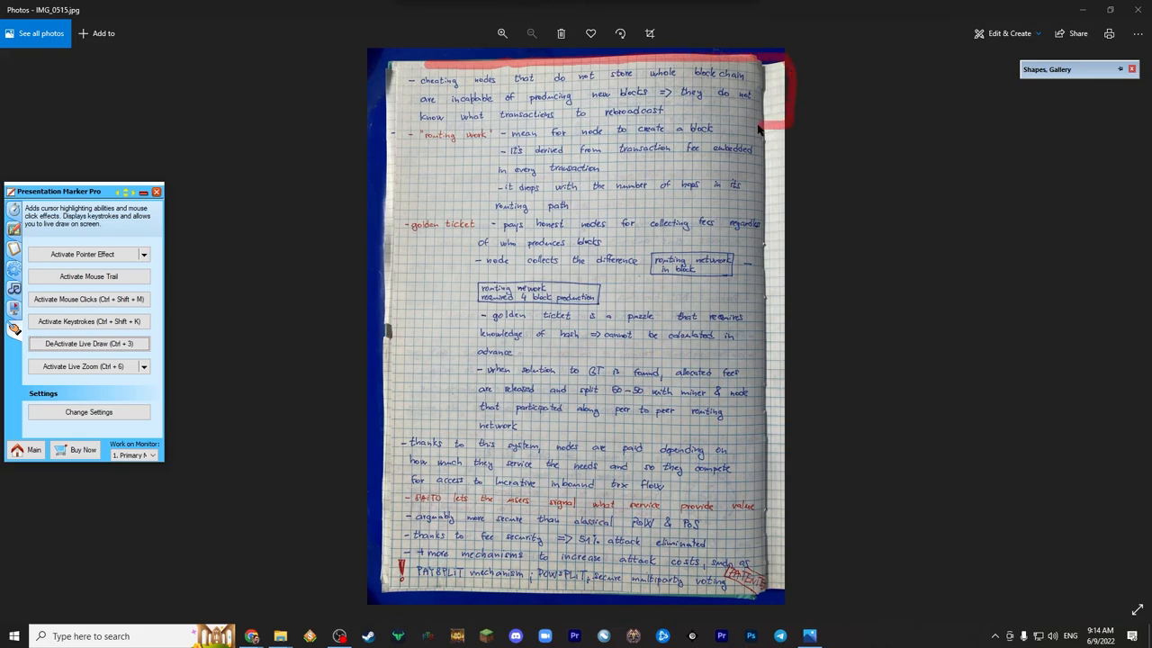
pyautogui.moveTo(539, 126)
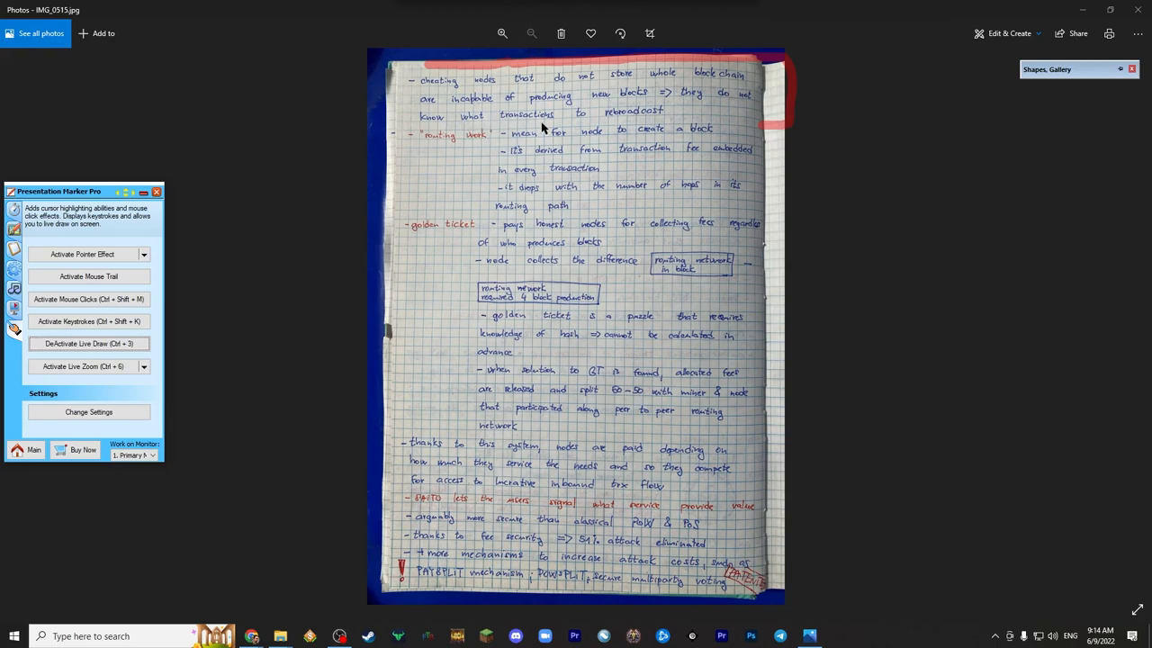
pyautogui.moveTo(399, 93)
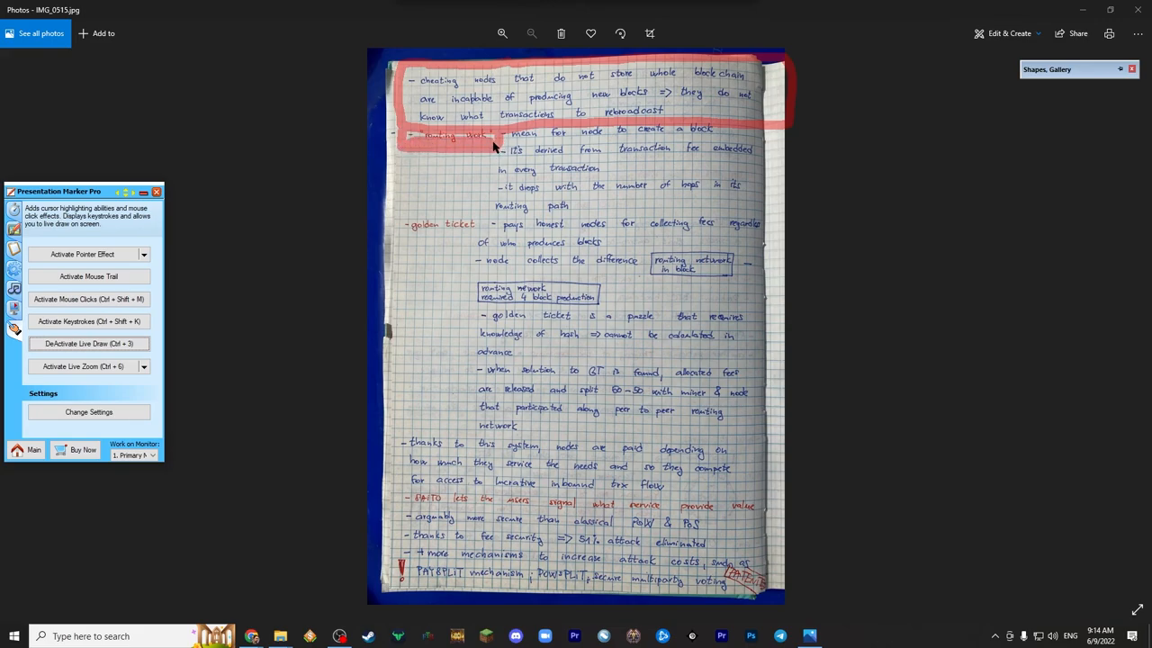
# - Ring the golden ticket heading on the second notes page in red
pyautogui.moveTo(405, 225); pyautogui.dragTo(486, 223)
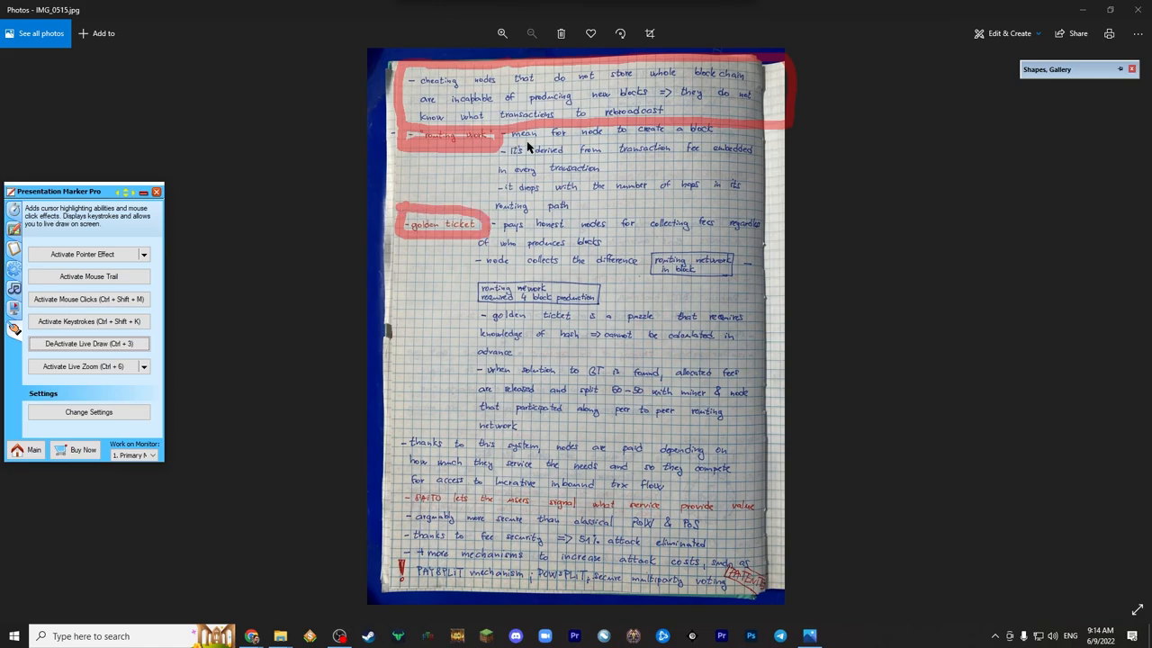
pyautogui.moveTo(556, 144)
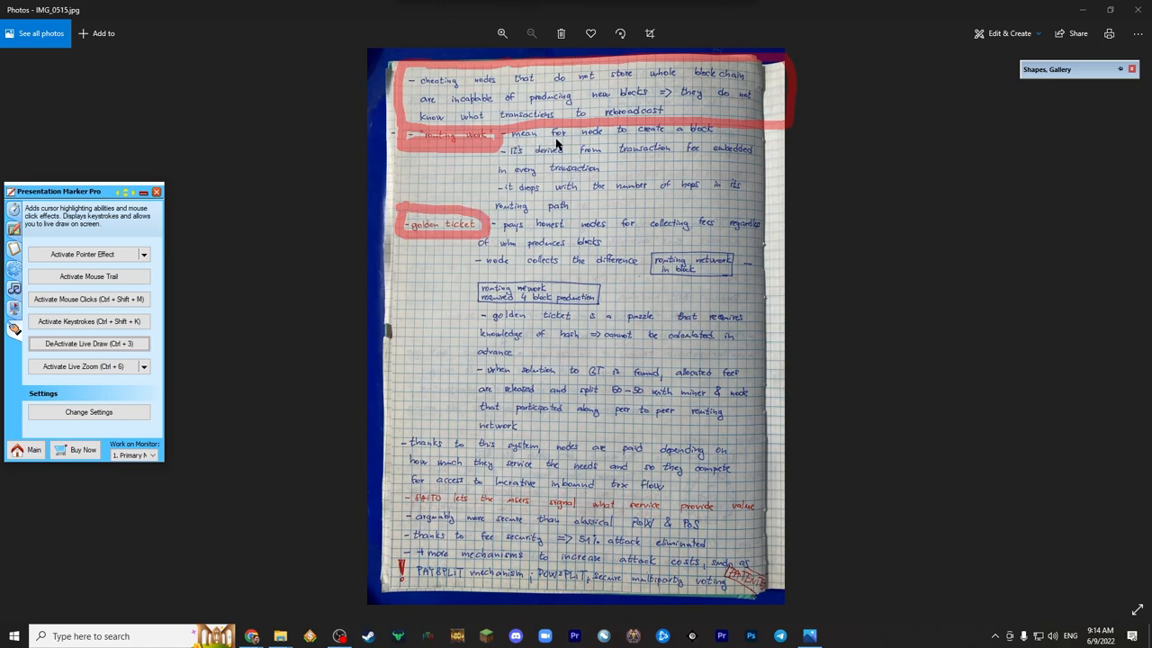
pyautogui.moveTo(468, 166)
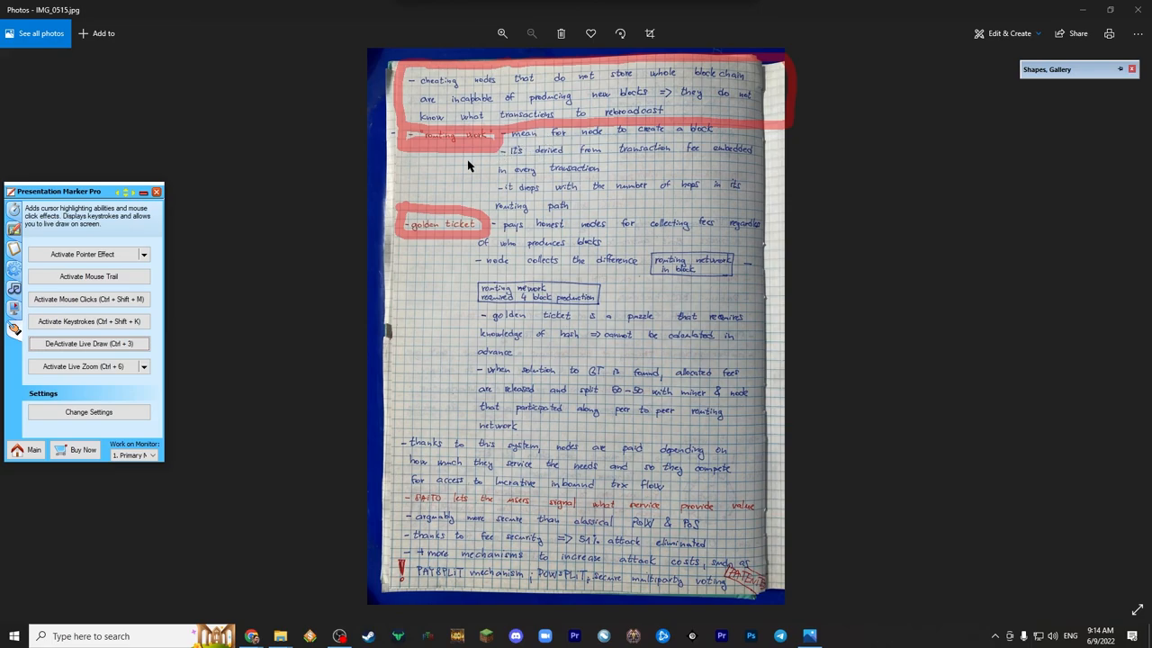
pyautogui.moveTo(710, 165)
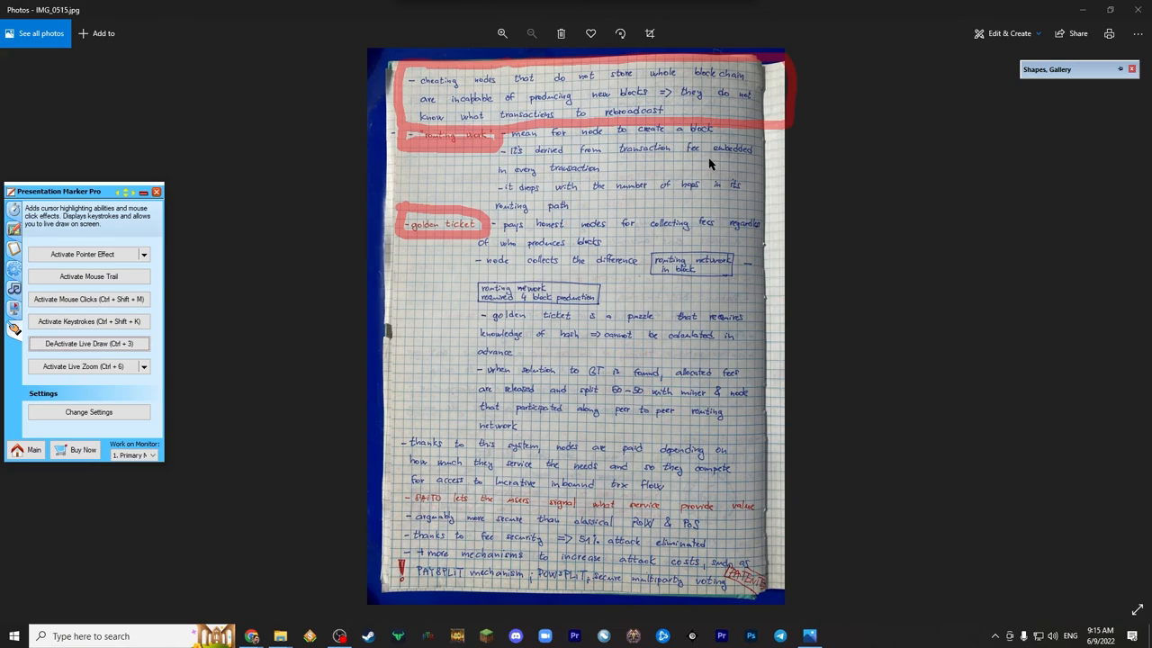
pyautogui.moveTo(493, 178)
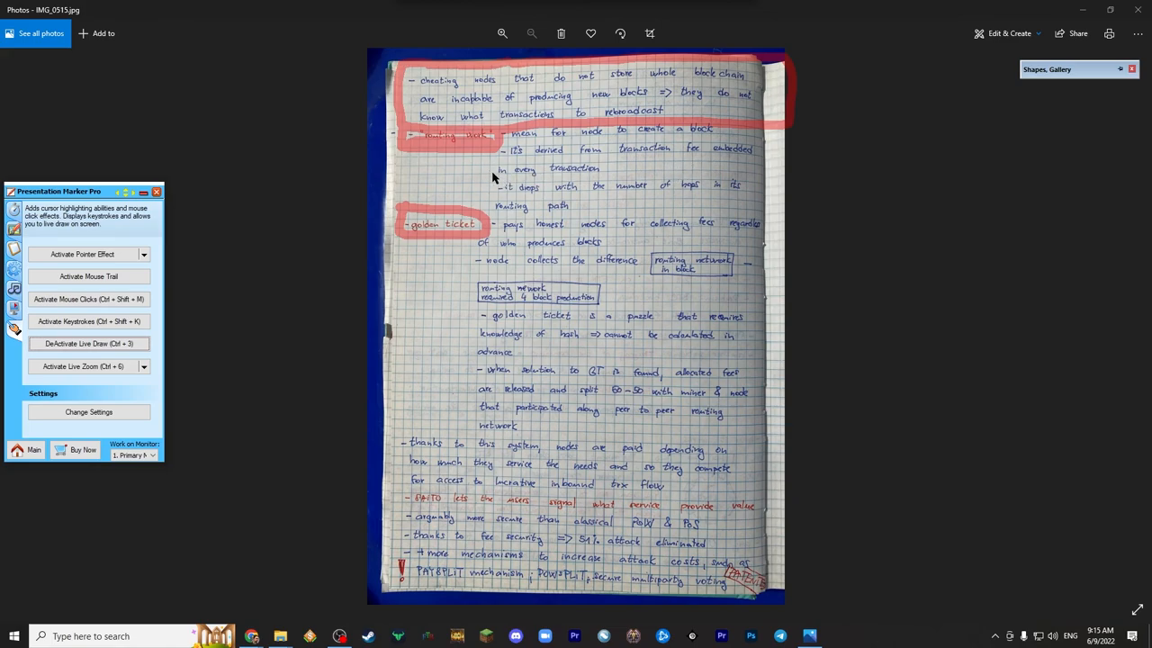
pyautogui.moveTo(503, 193)
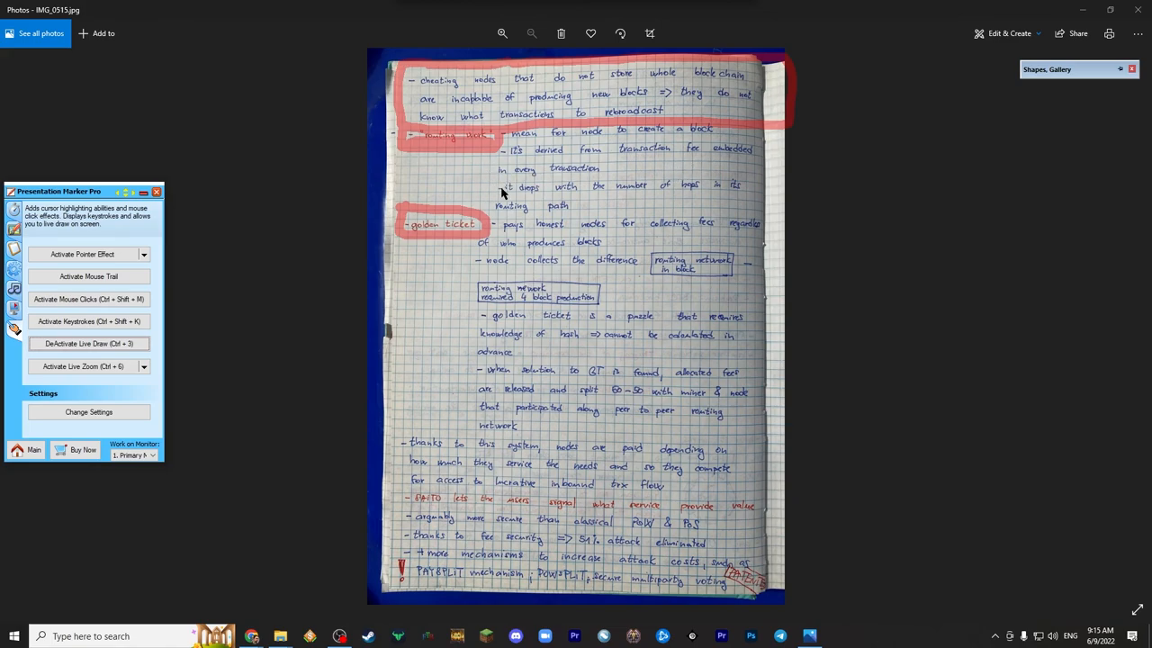
pyautogui.moveTo(500, 180)
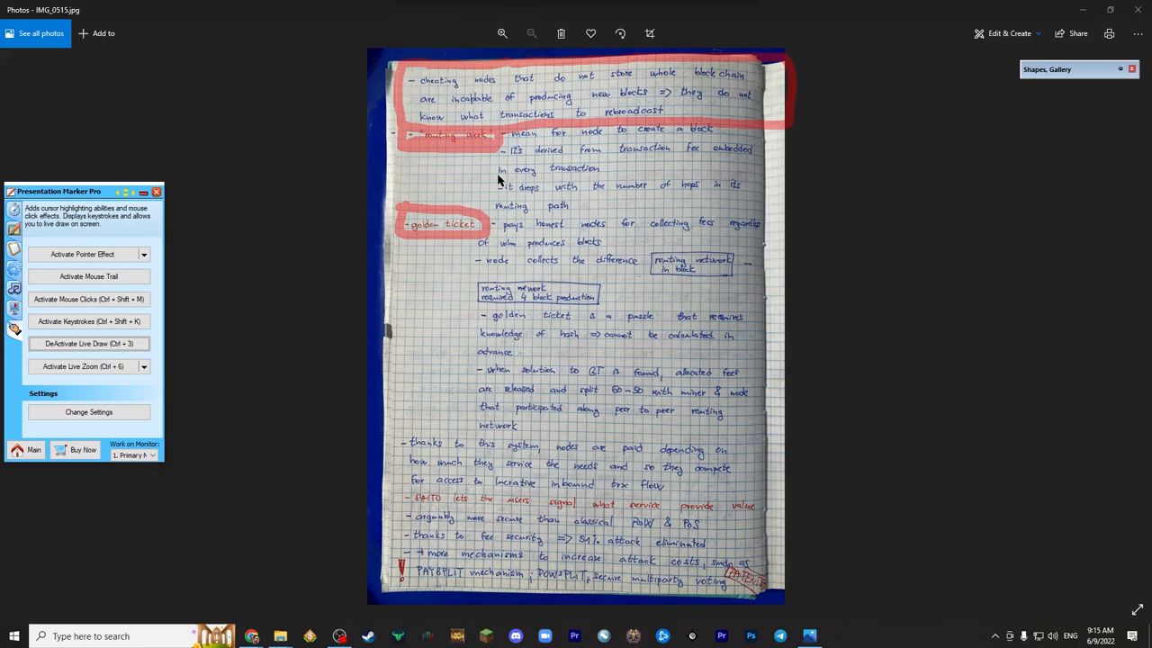
pyautogui.moveTo(502, 223)
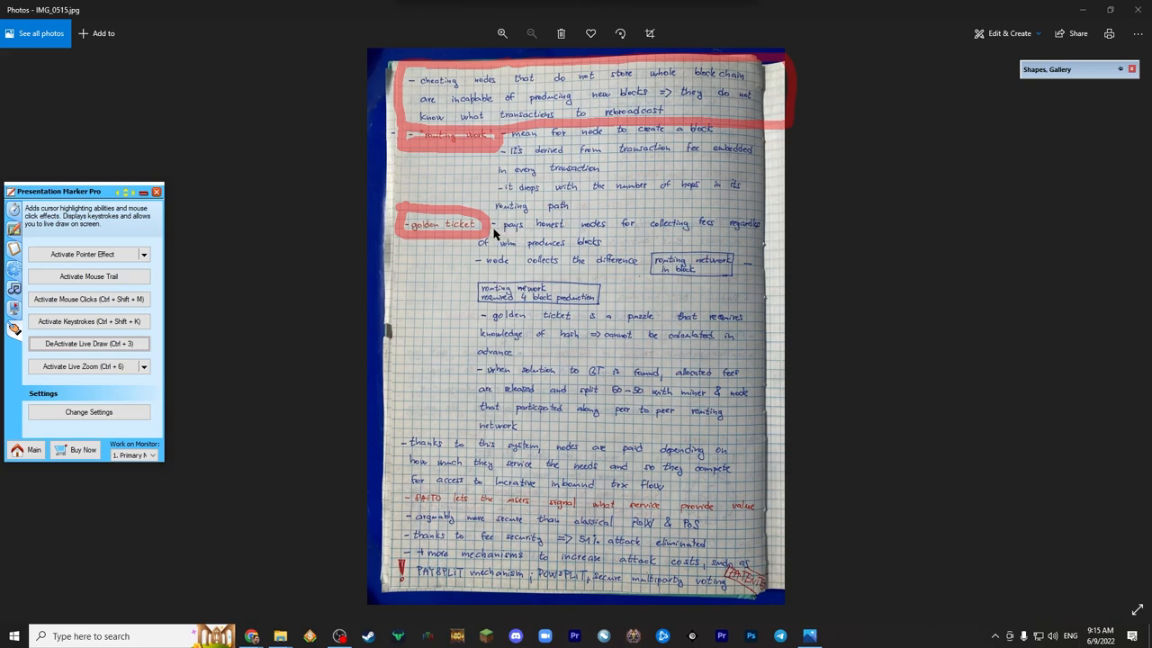
pyautogui.moveTo(520, 236)
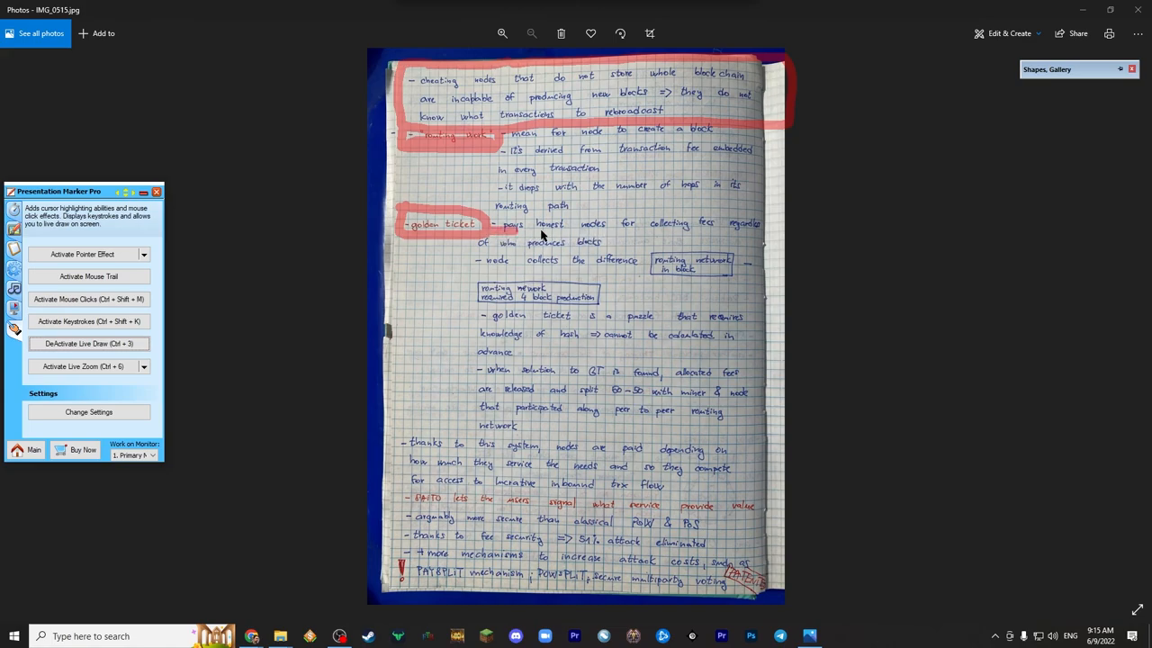
pyautogui.moveTo(685, 234)
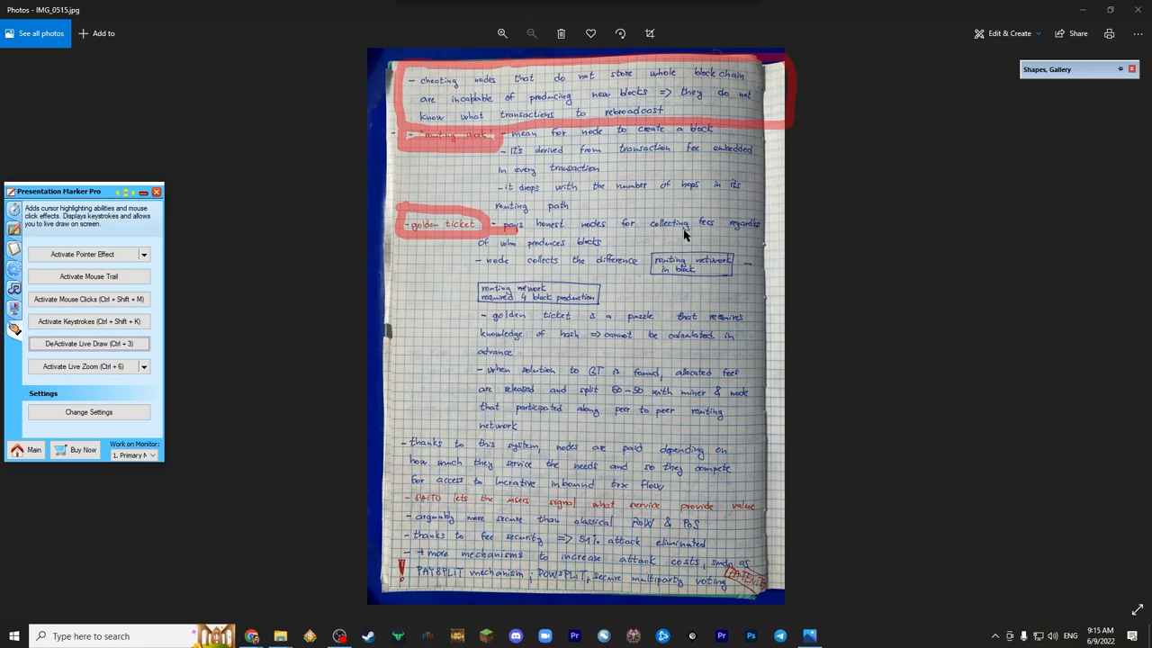
pyautogui.moveTo(522, 237)
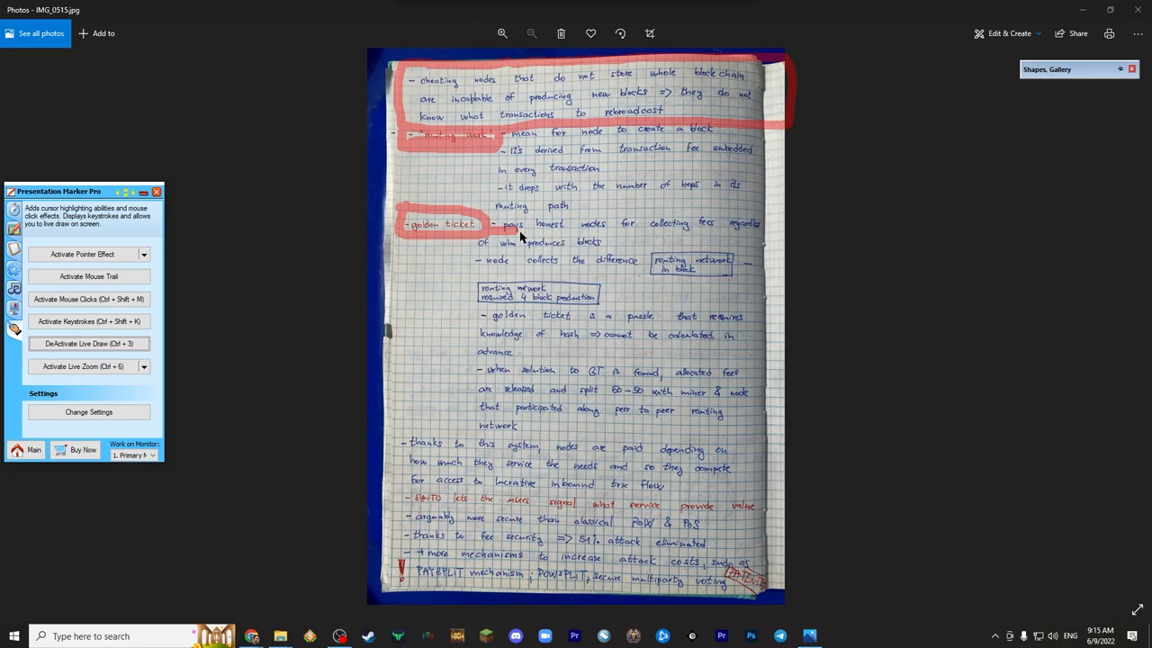
pyautogui.moveTo(474, 240)
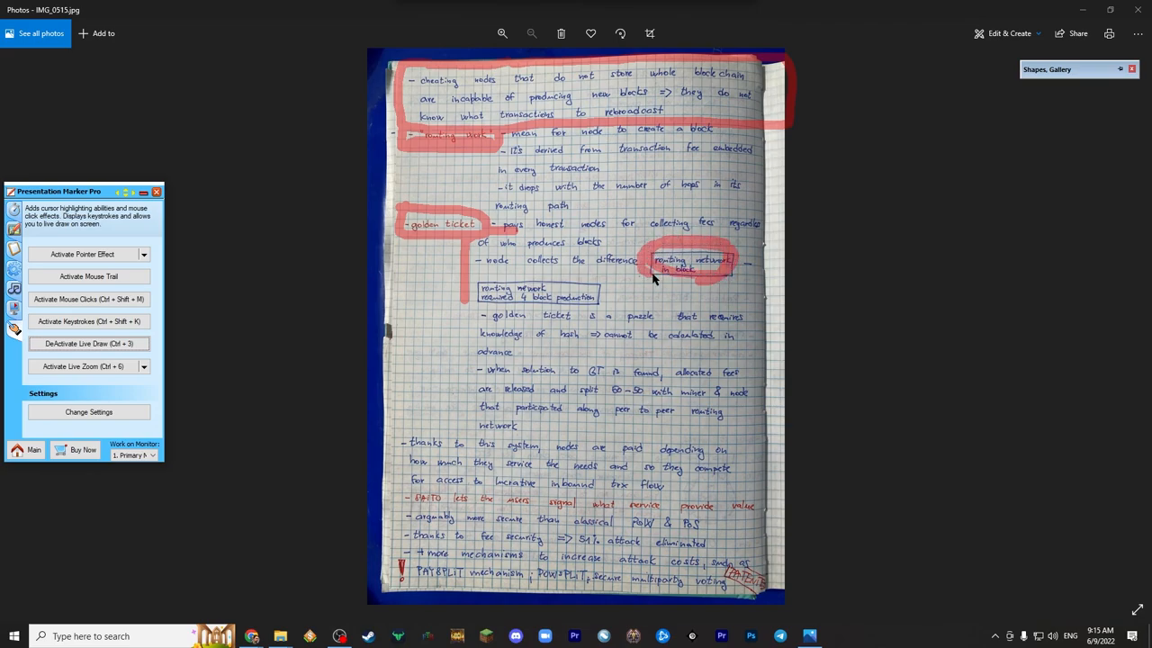
pyautogui.moveTo(540, 274)
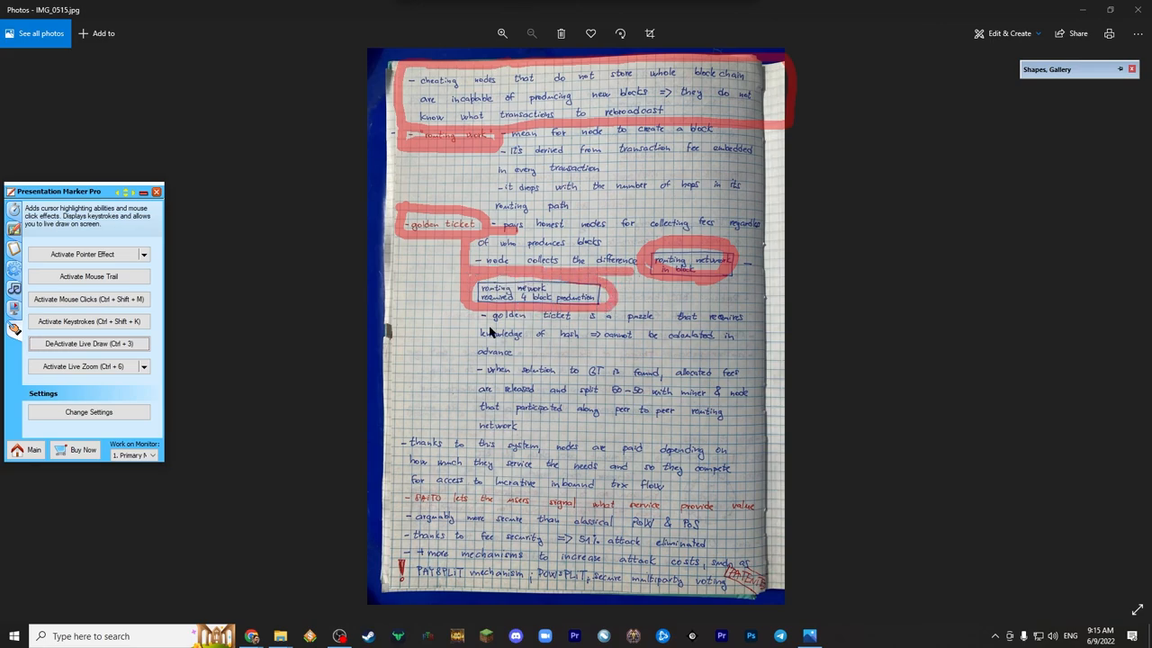
pyautogui.moveTo(668, 328)
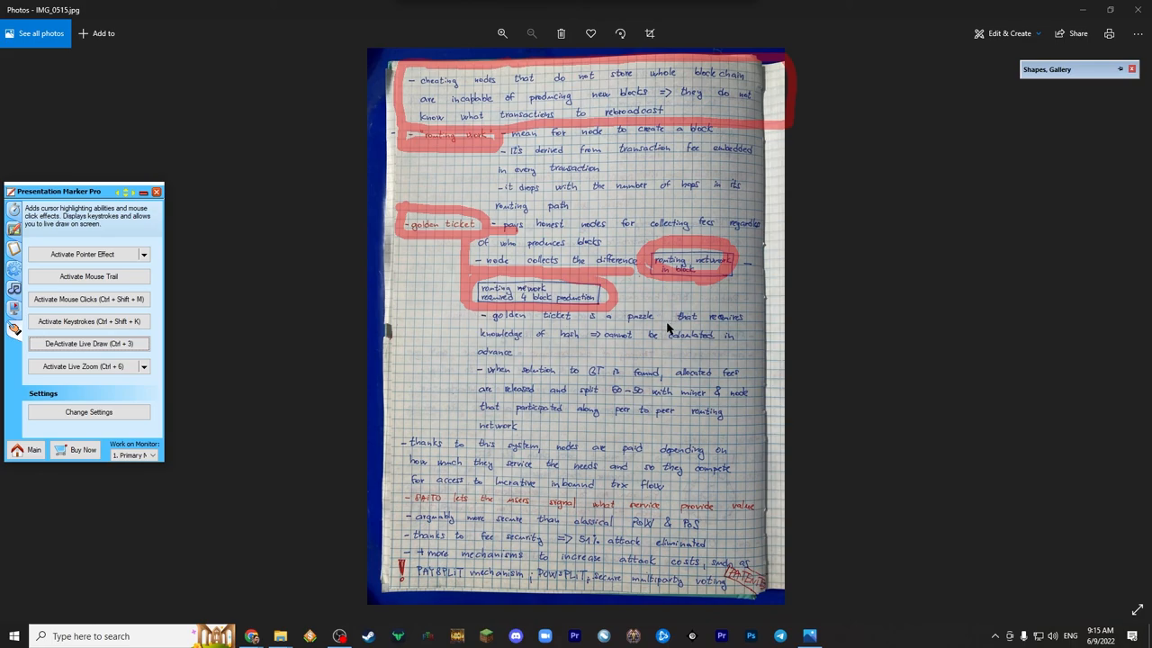
pyautogui.moveTo(612, 349)
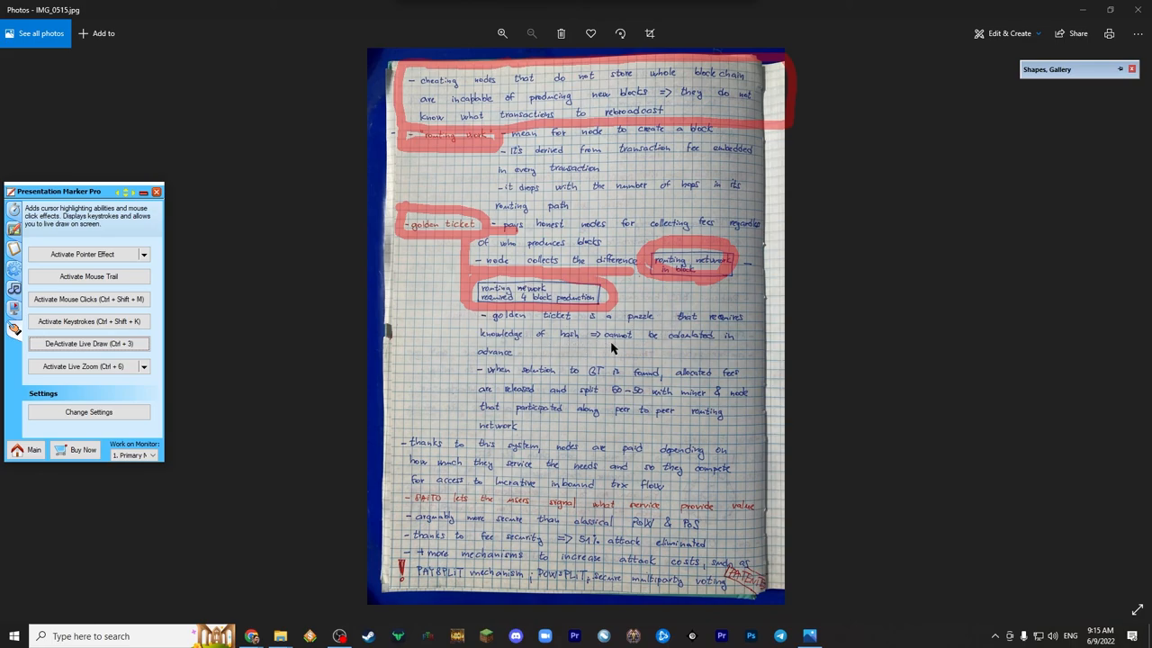
pyautogui.moveTo(531, 358)
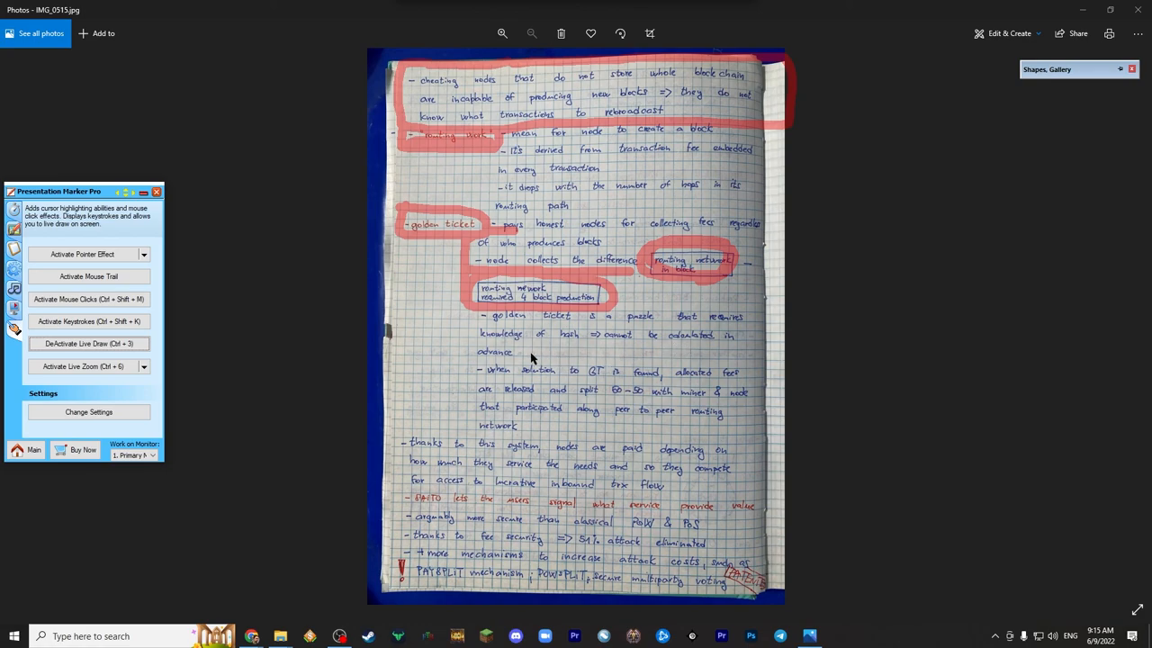
pyautogui.moveTo(576, 342)
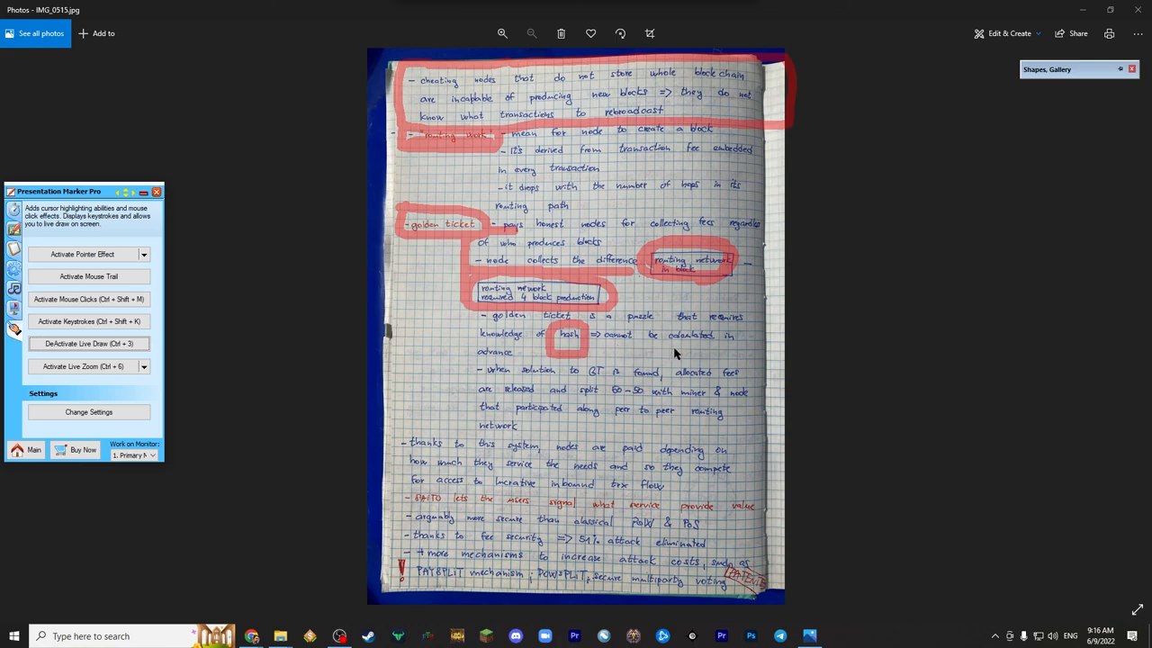
pyautogui.moveTo(642, 357)
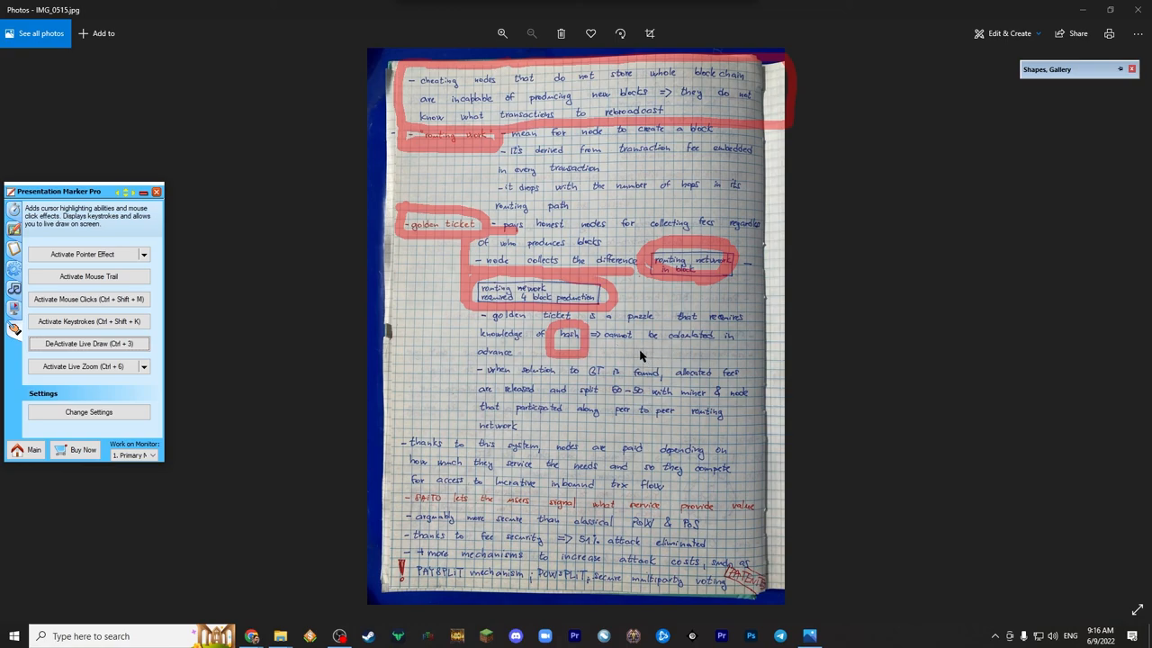
pyautogui.moveTo(678, 425)
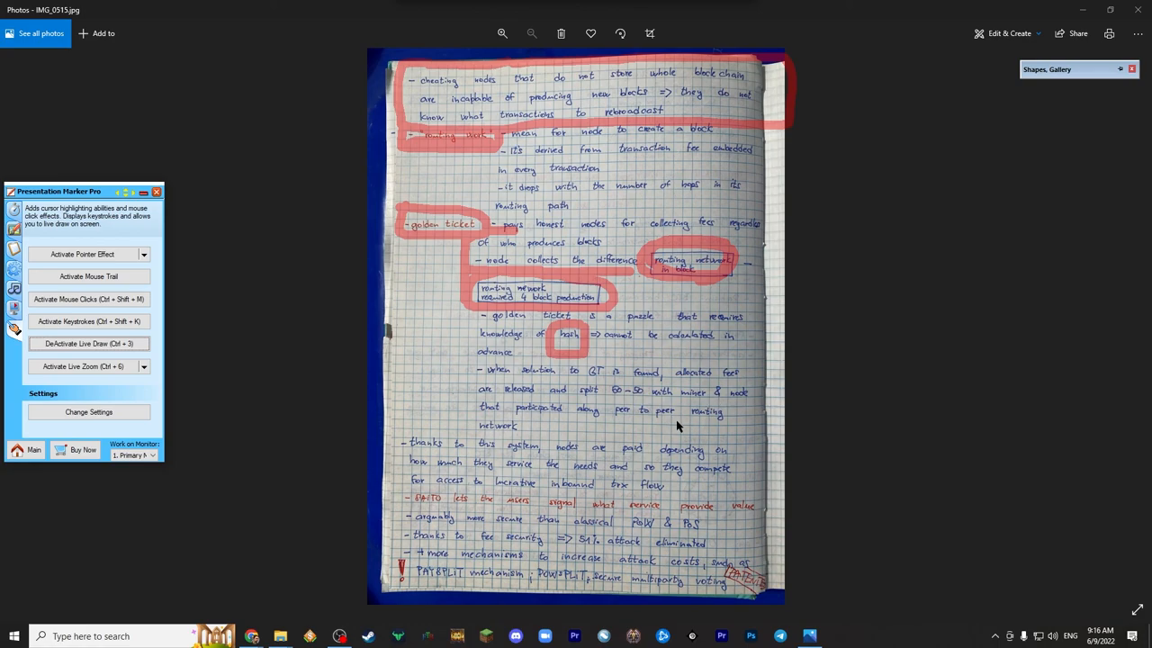
pyautogui.moveTo(592, 420)
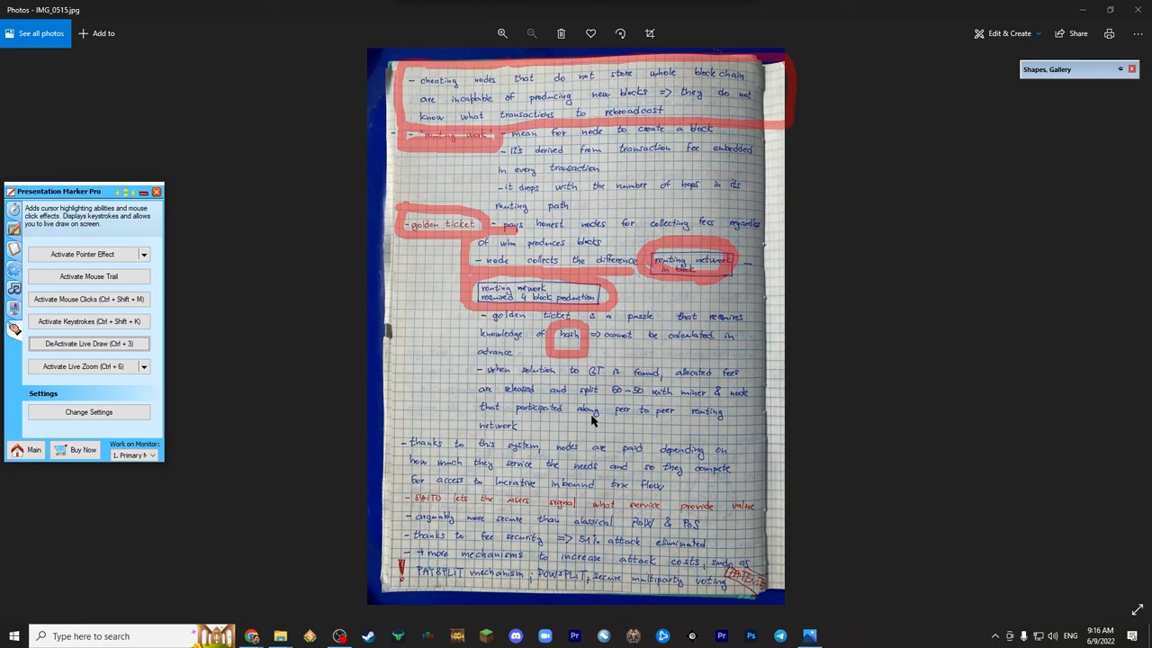
pyautogui.moveTo(630, 421)
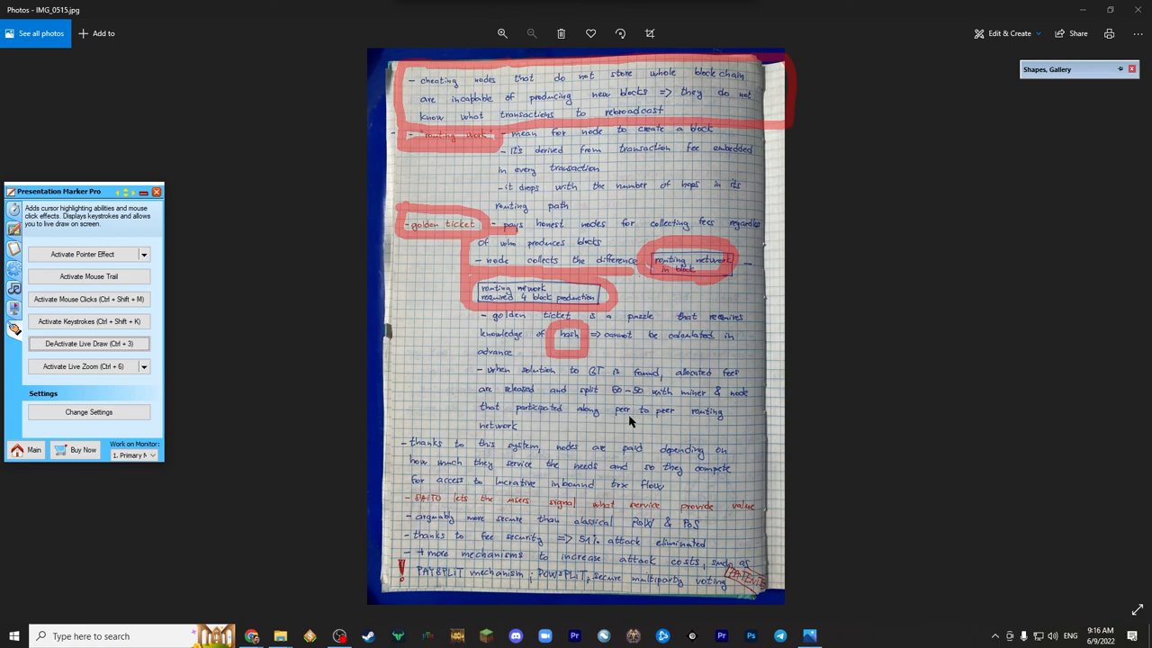
pyautogui.moveTo(459, 387)
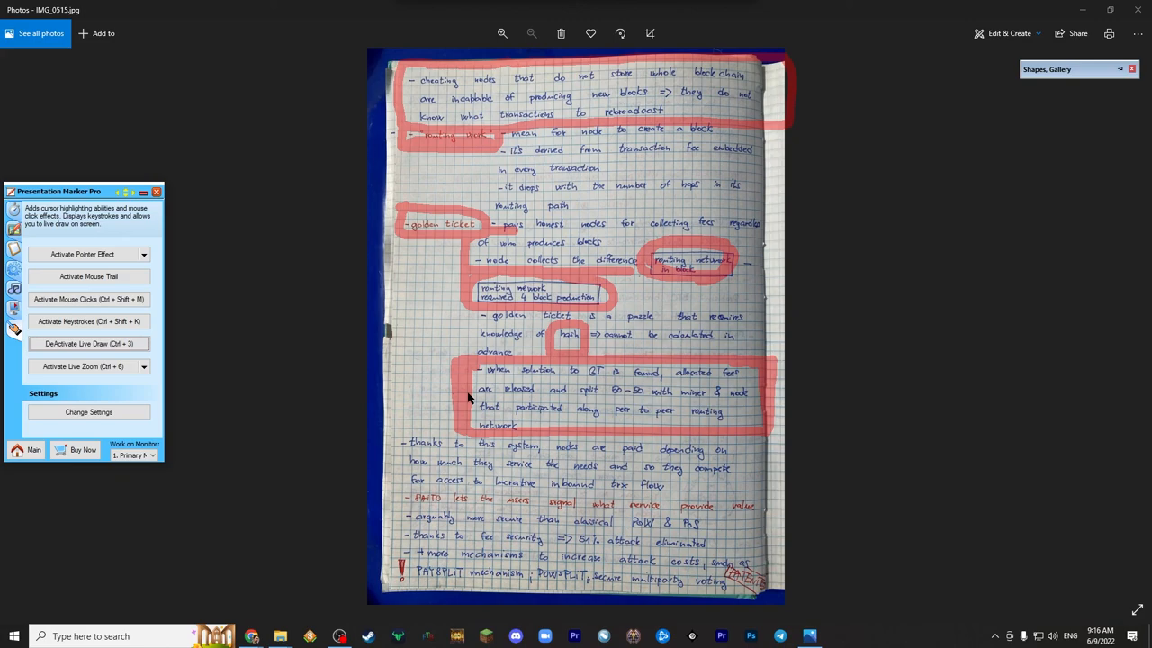
pyautogui.moveTo(556, 358)
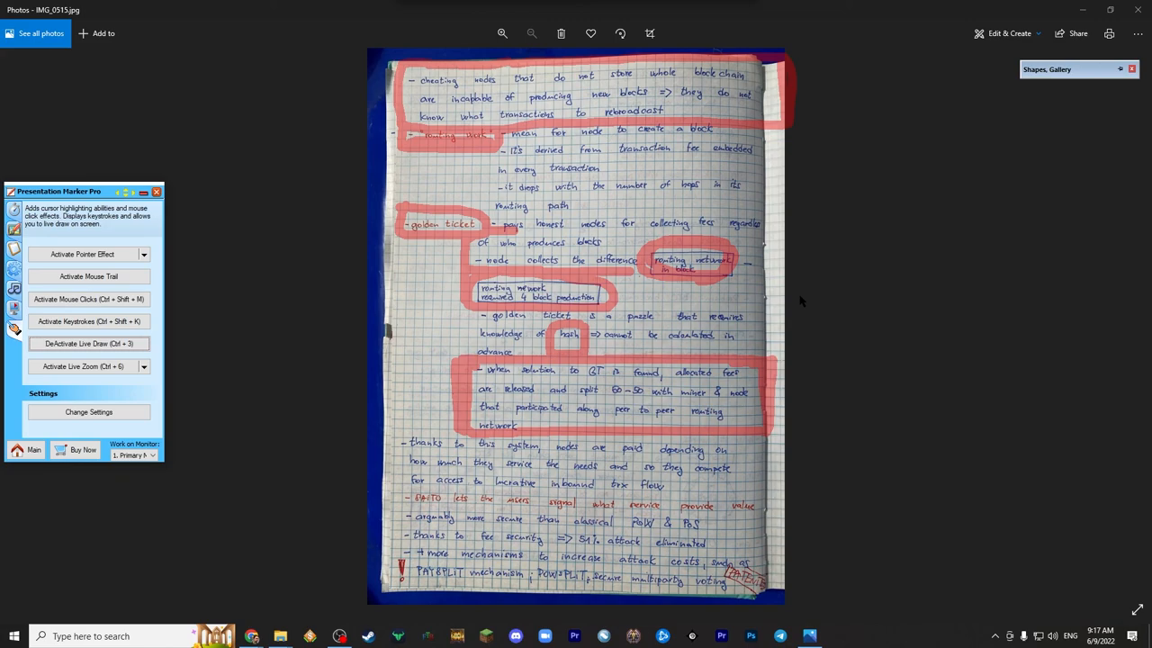
pyautogui.moveTo(634, 366)
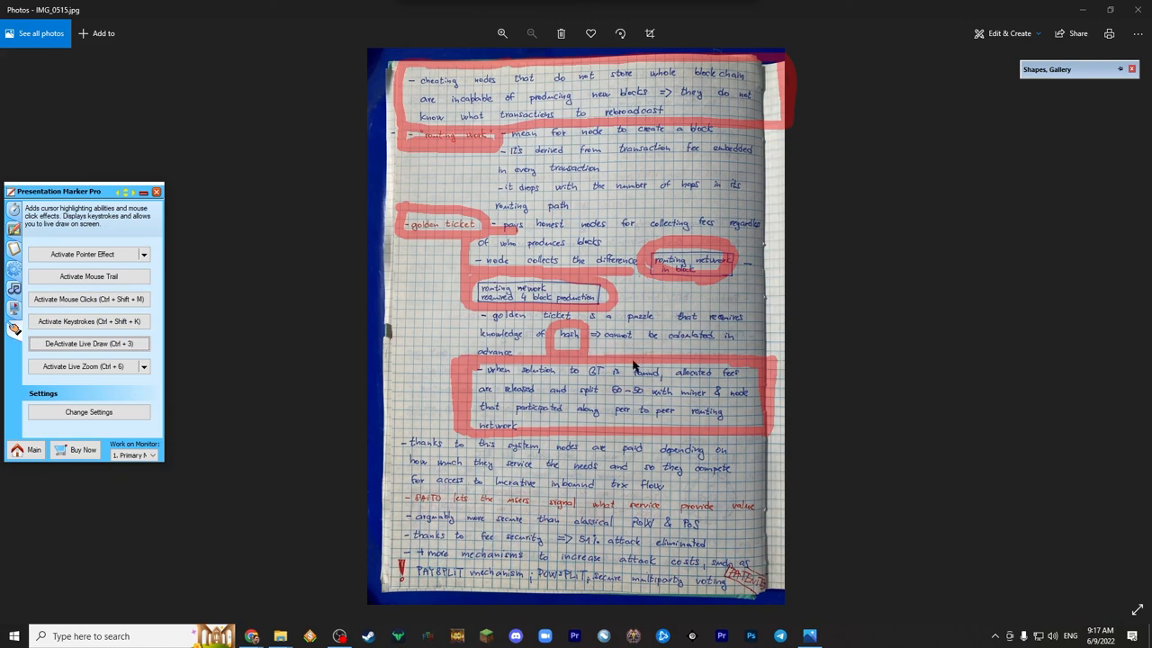
pyautogui.moveTo(598, 438)
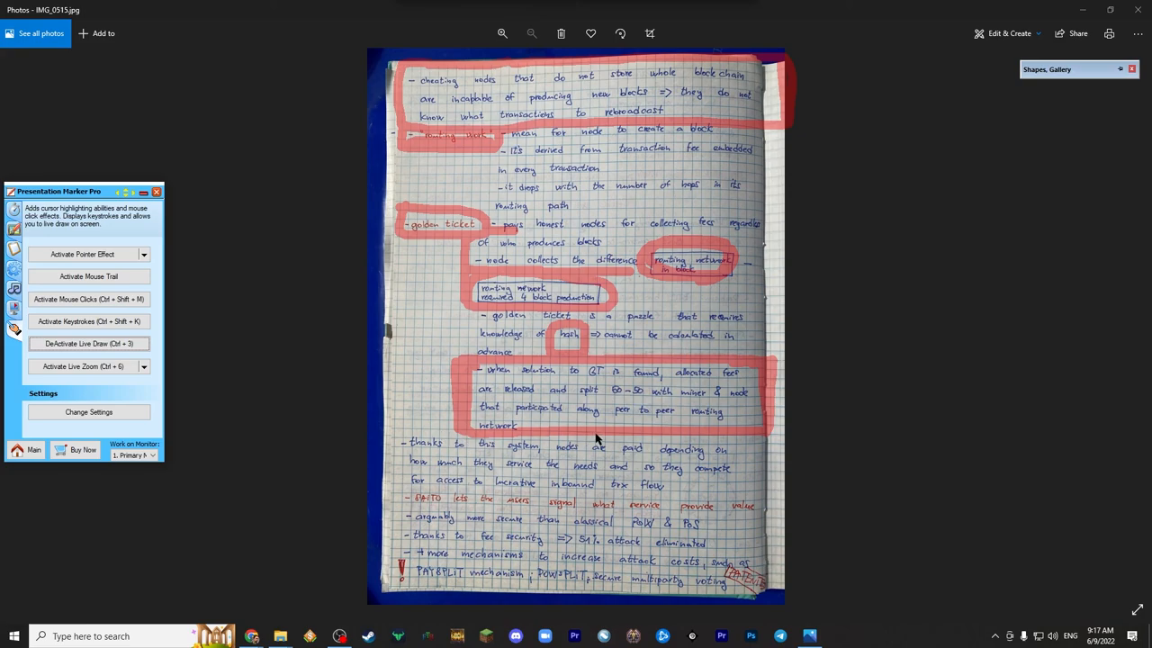
pyautogui.moveTo(416, 436)
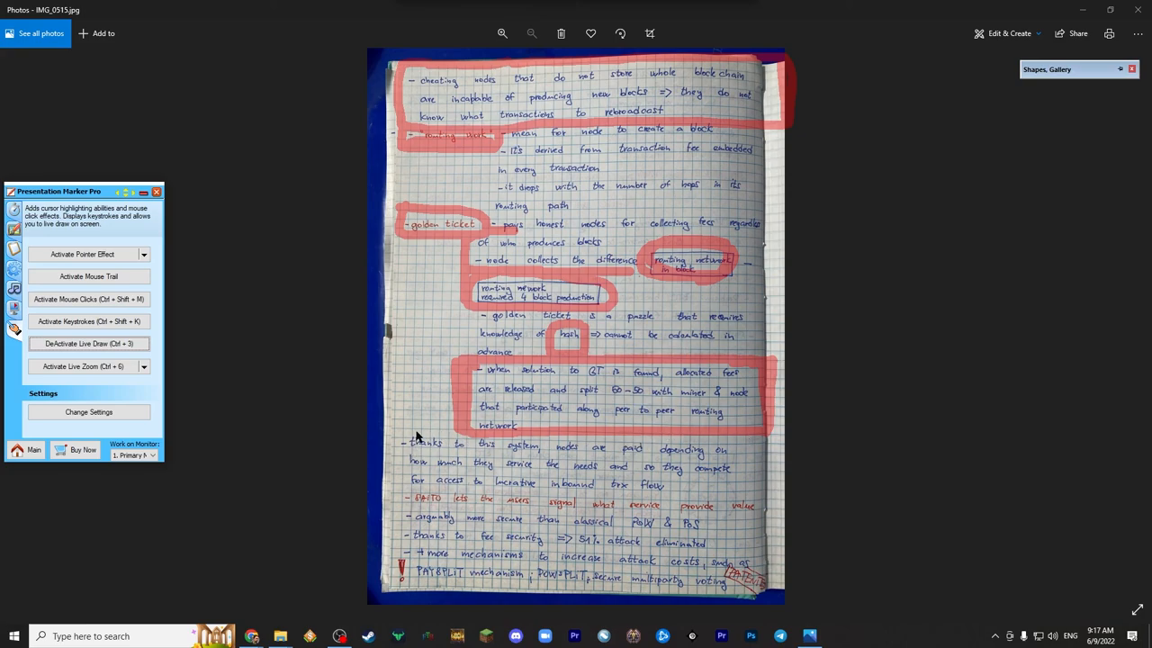
pyautogui.moveTo(468, 436)
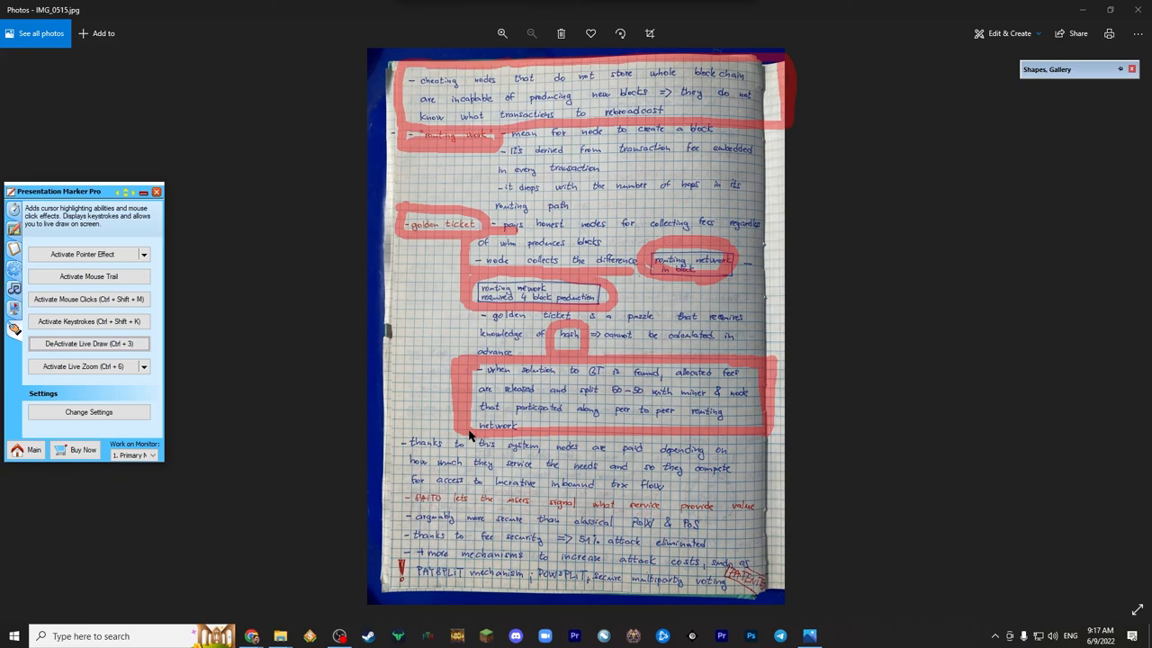
pyautogui.moveTo(405, 432)
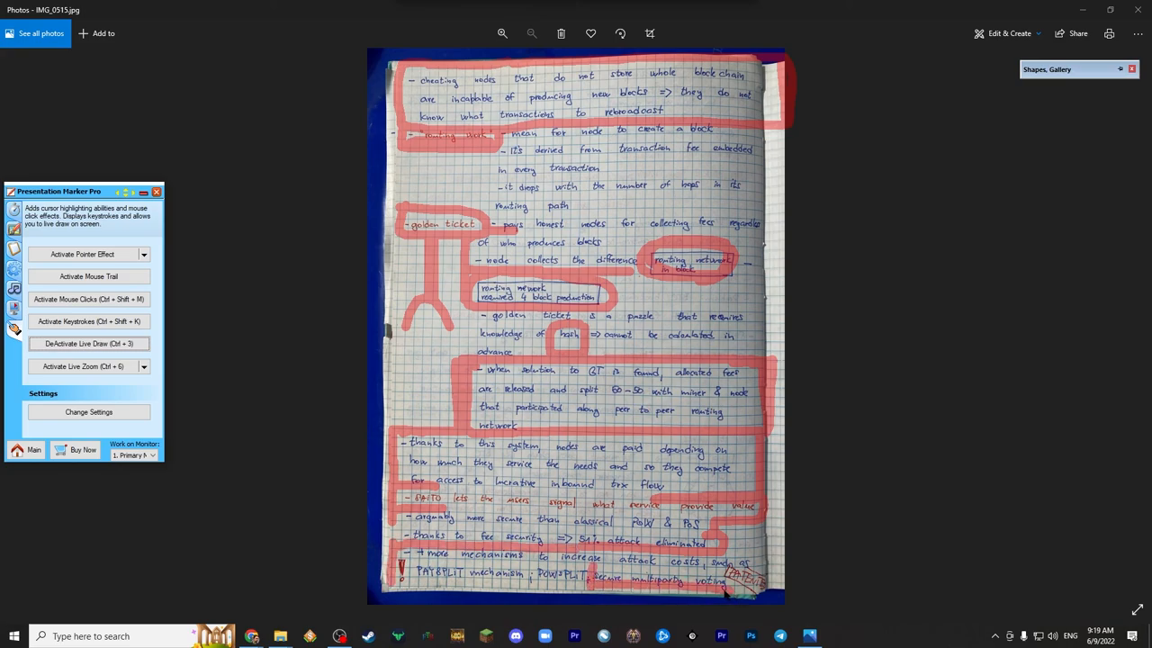
pyautogui.moveTo(634, 585)
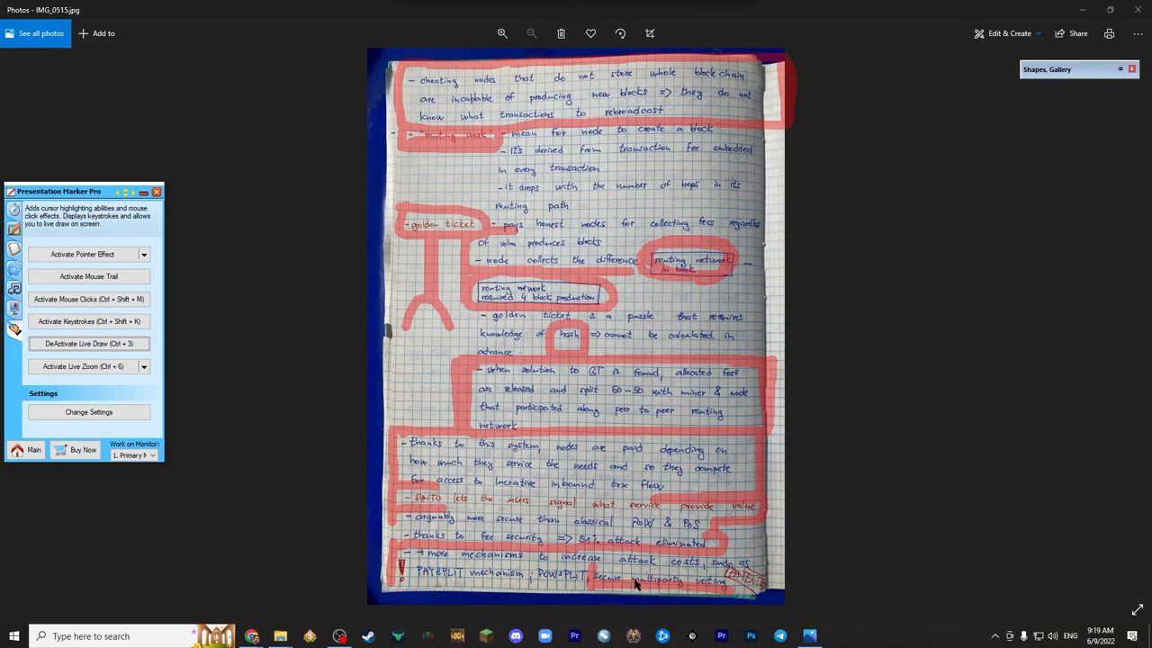
pyautogui.moveTo(572, 369)
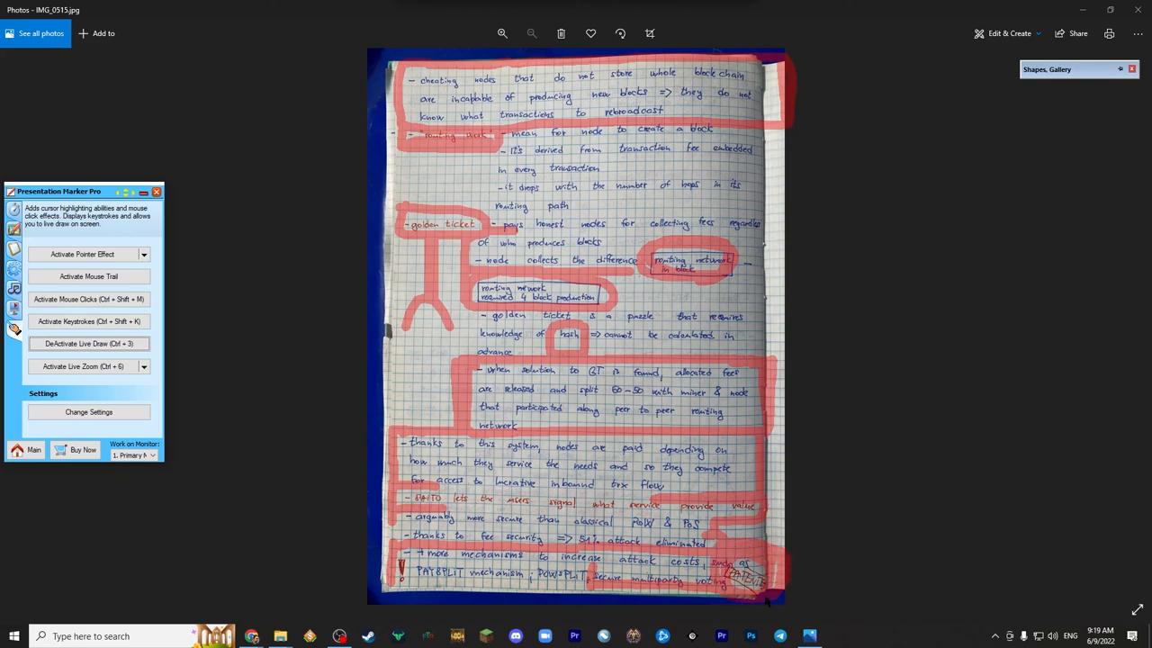
pyautogui.moveTo(773, 567)
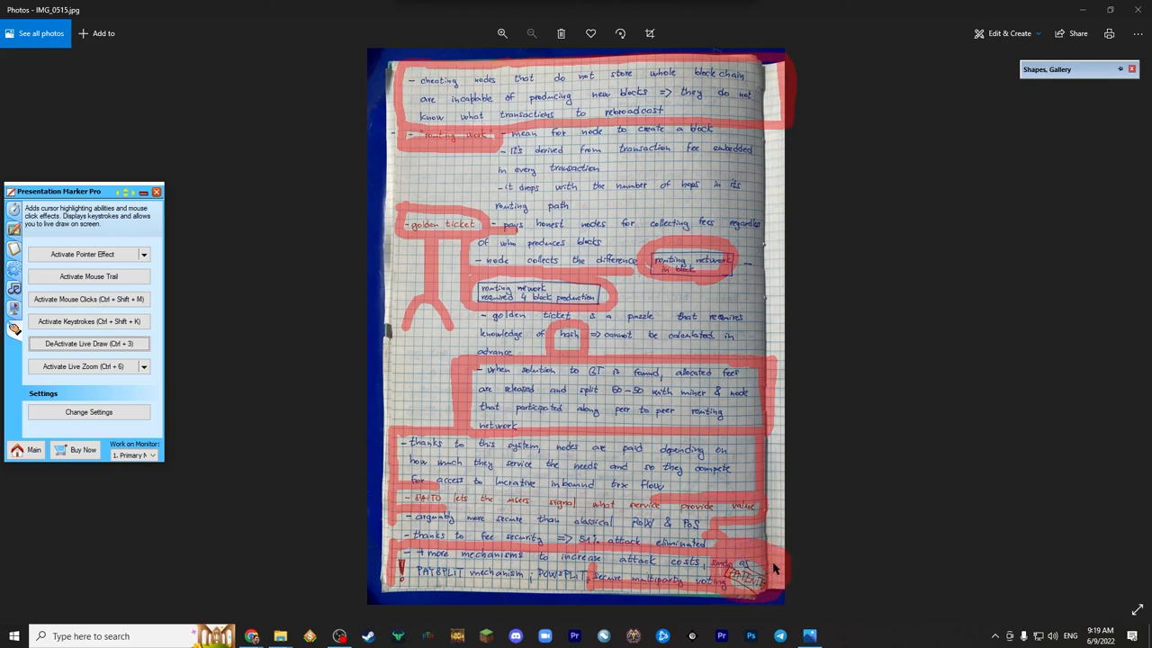